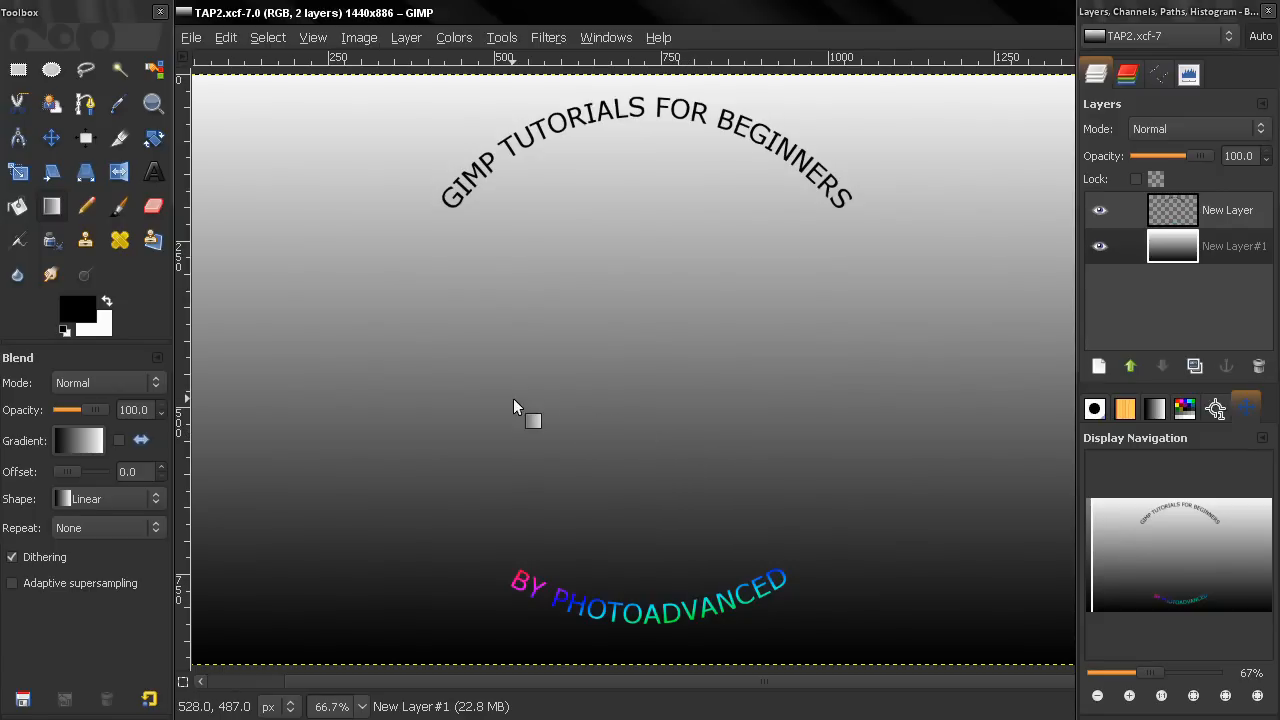
mouse_move(427, 213)
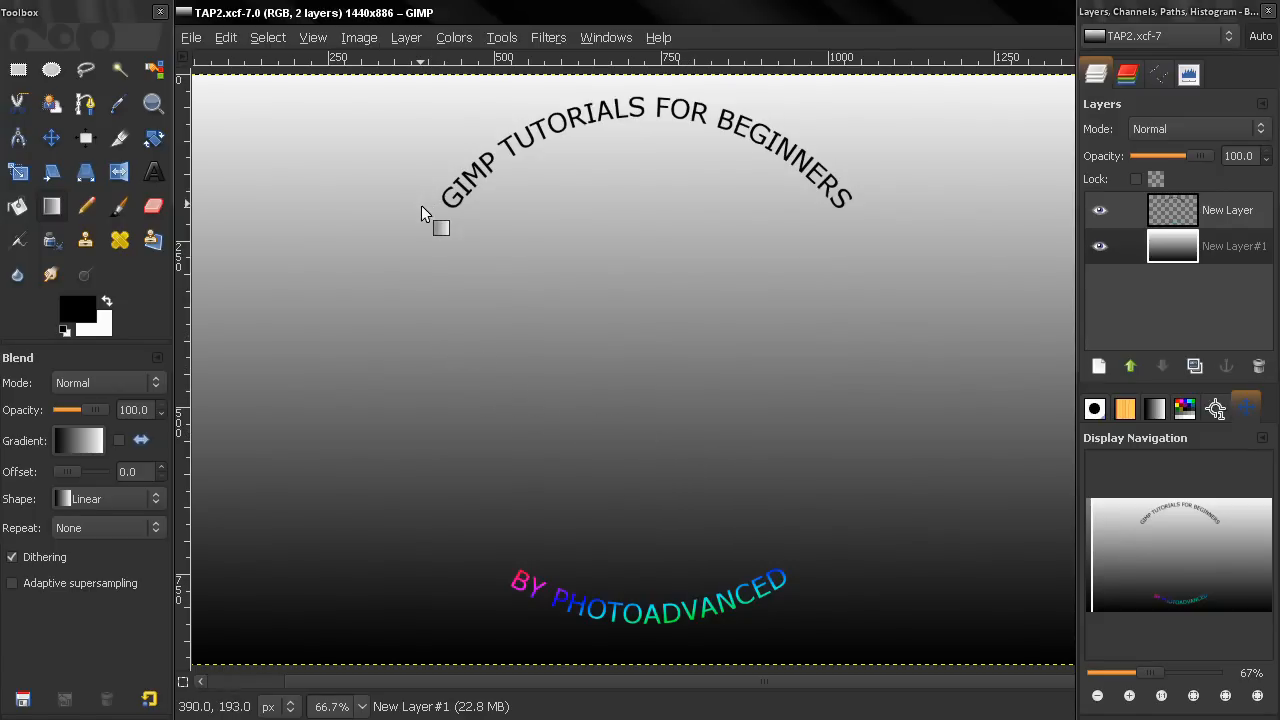
mouse_move(565, 222)
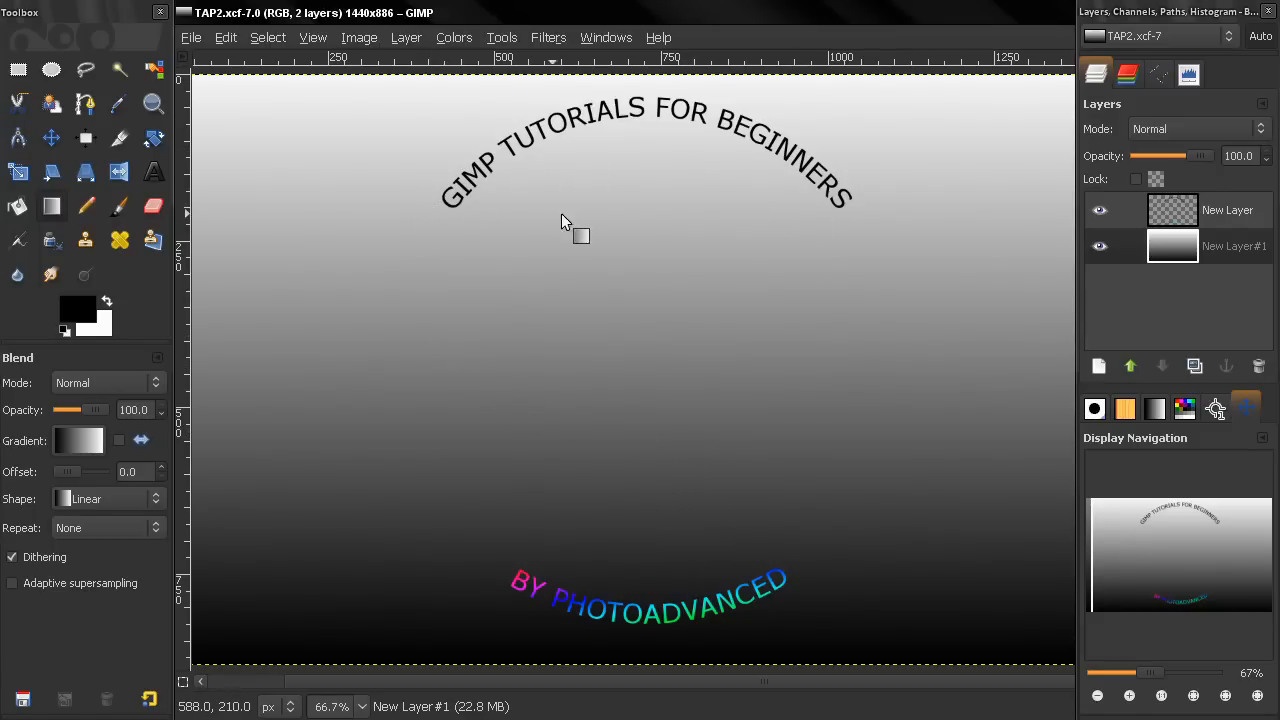
mouse_move(520, 214)
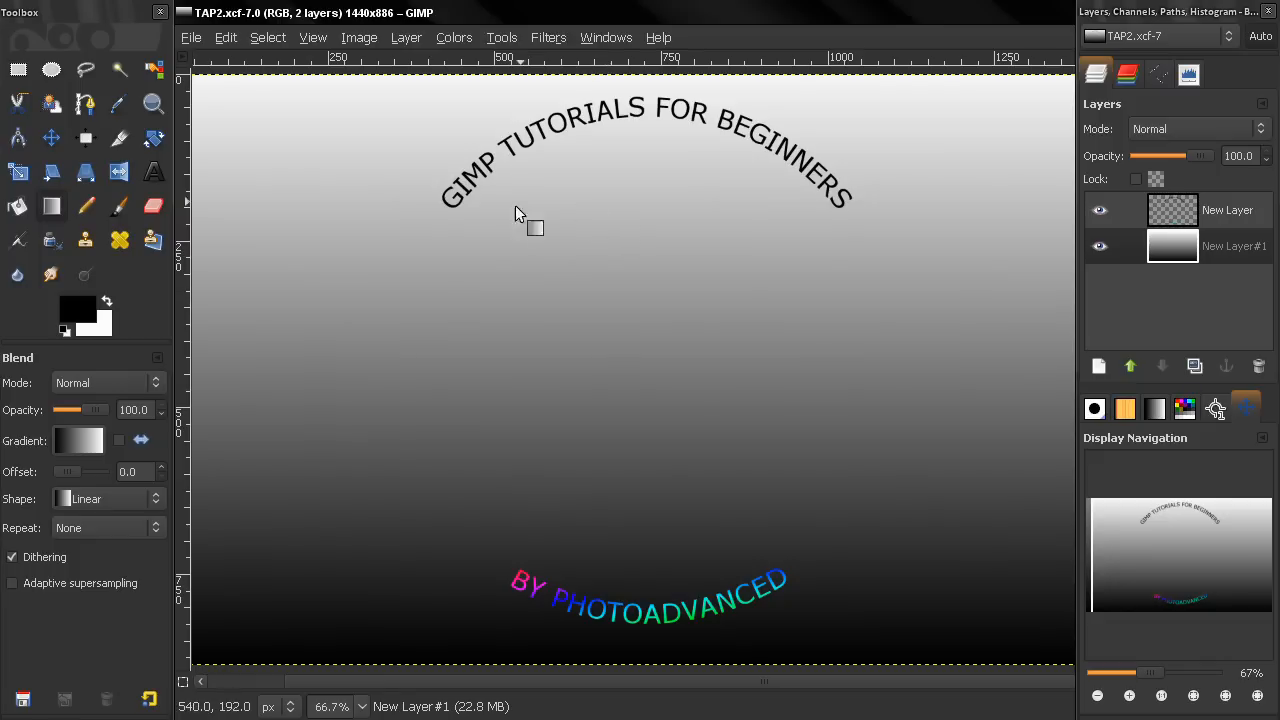
mouse_move(508, 245)
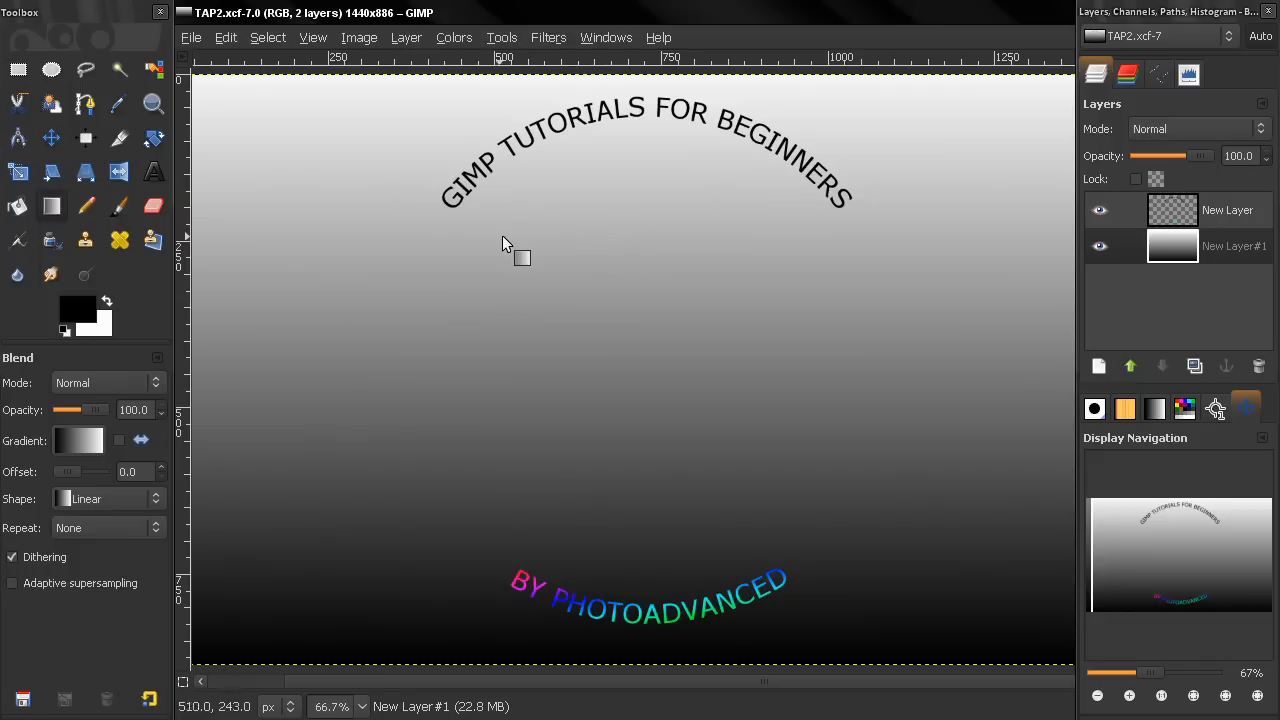
mouse_move(430, 238)
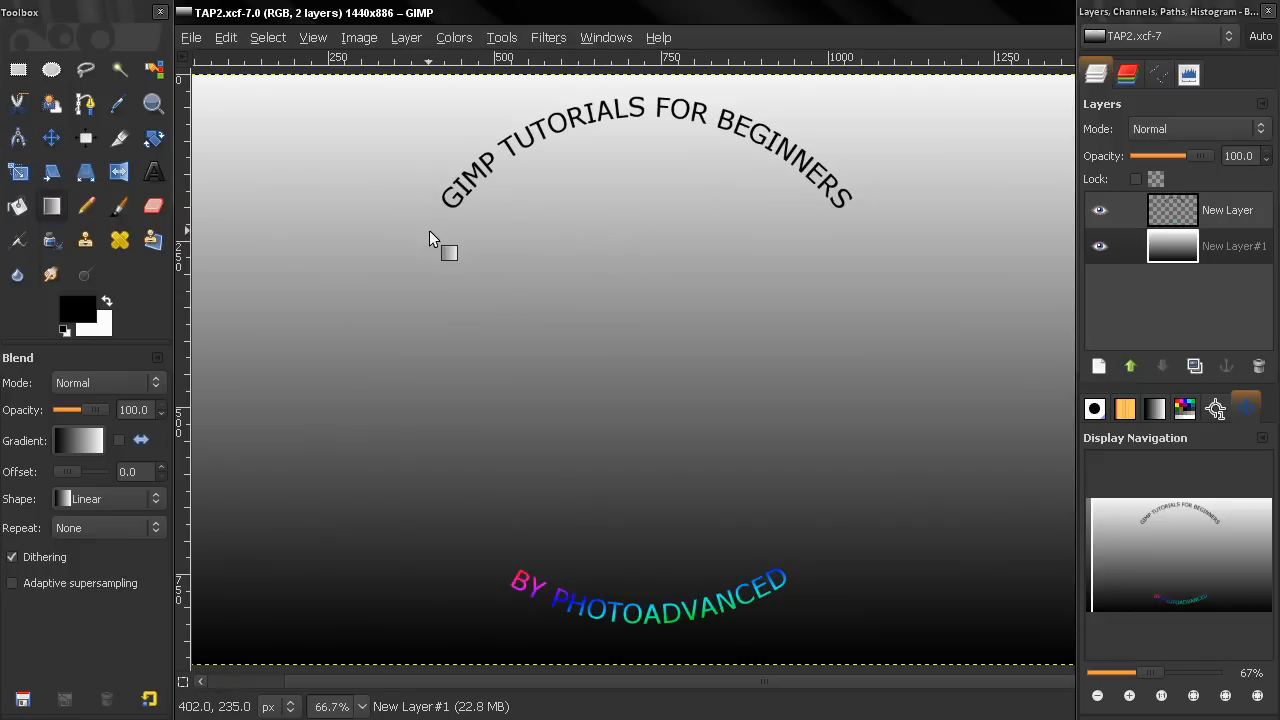
mouse_move(443, 225)
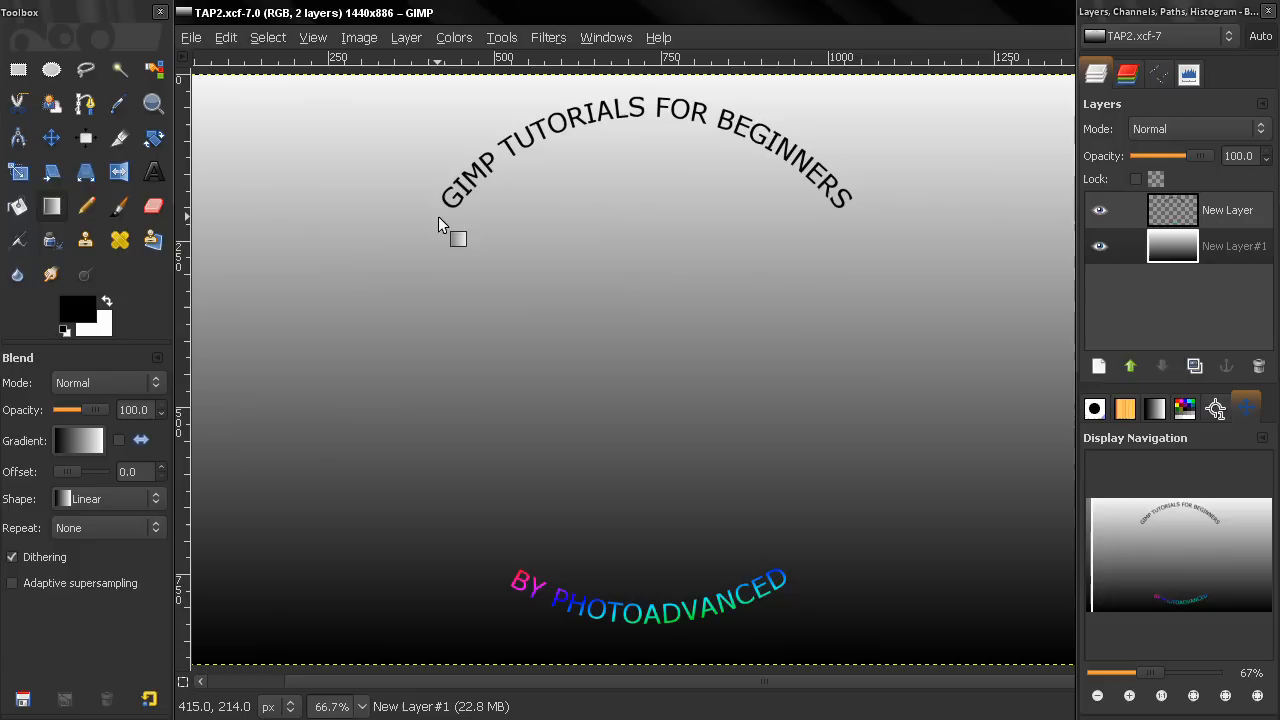
mouse_move(448, 230)
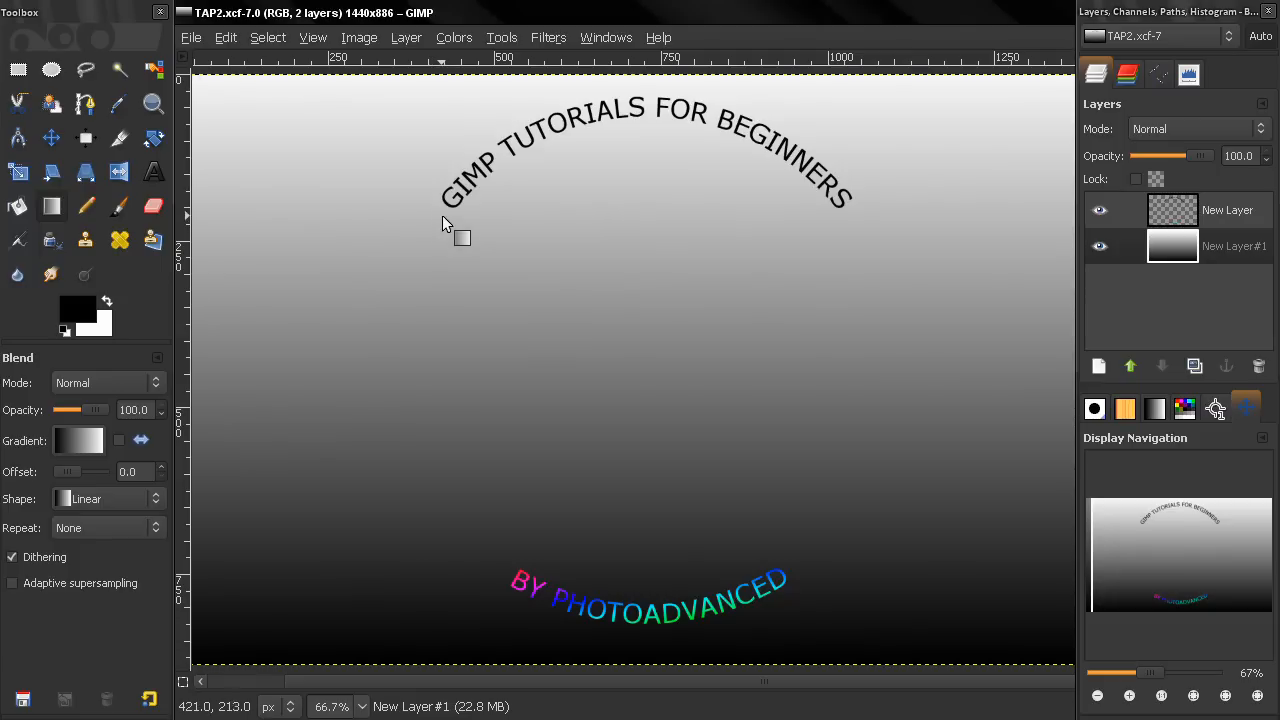
mouse_move(590, 123)
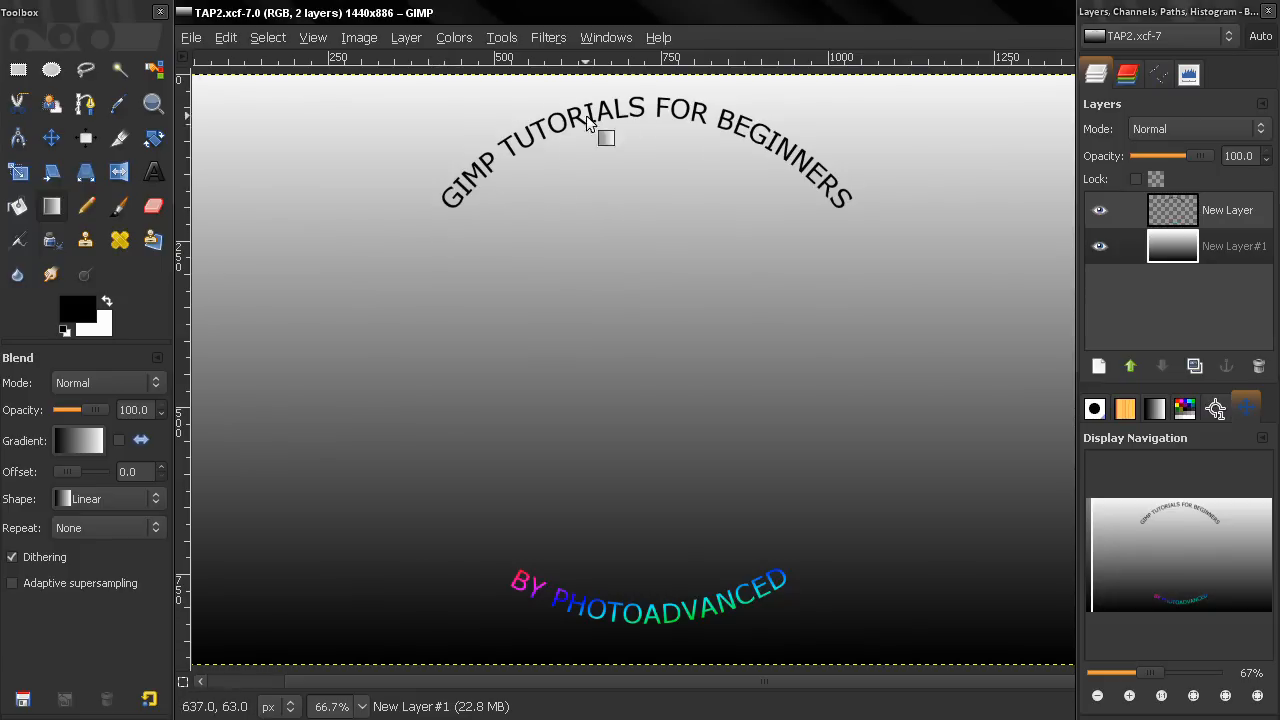
mouse_move(453, 456)
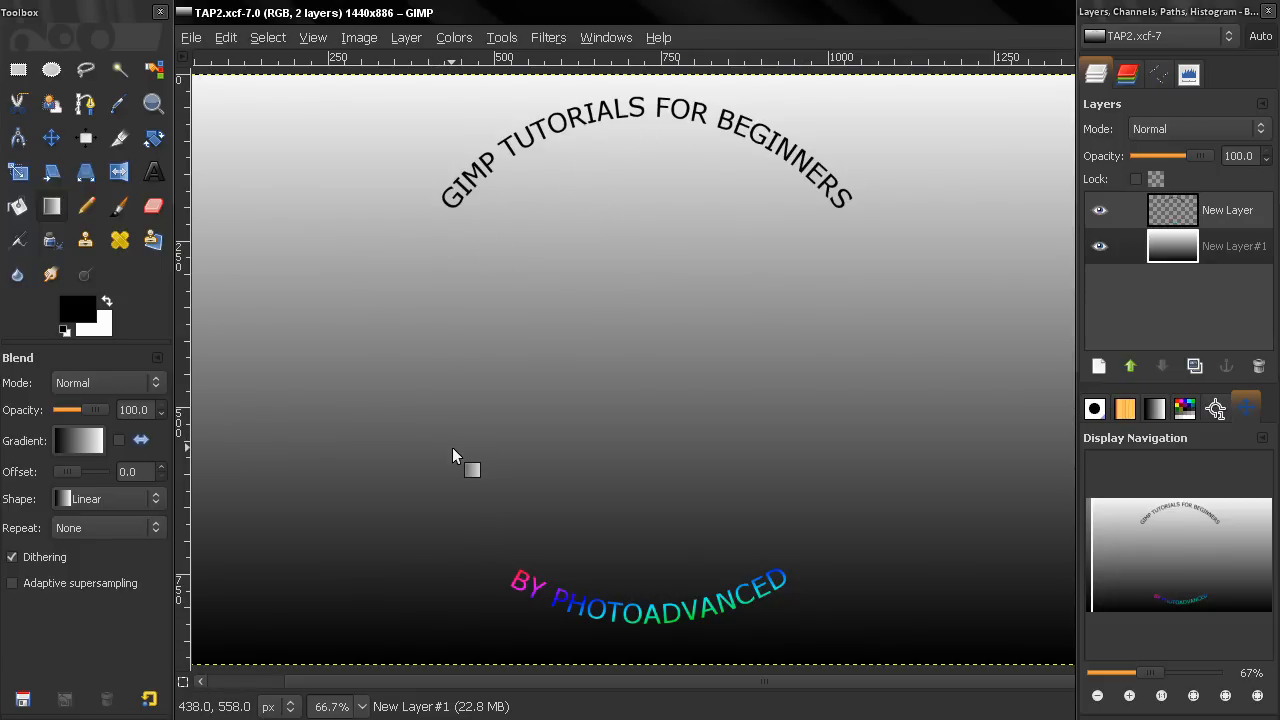
mouse_move(500, 567)
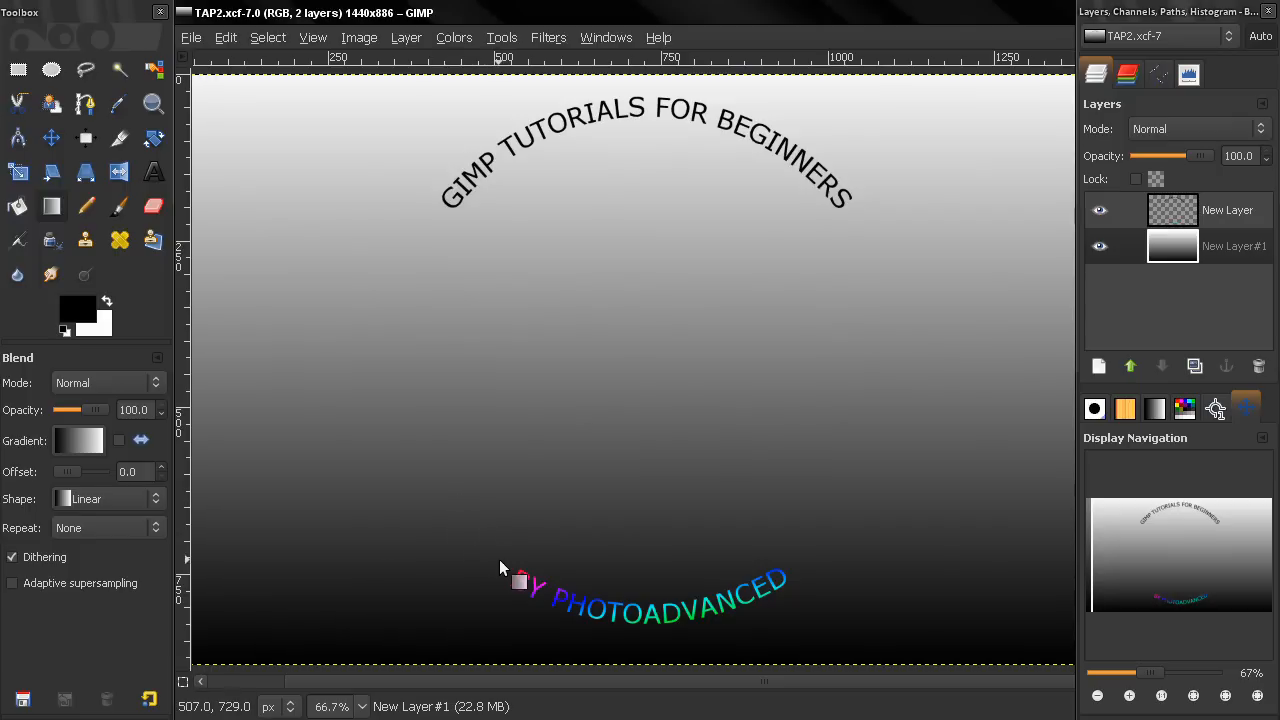
mouse_move(705, 615)
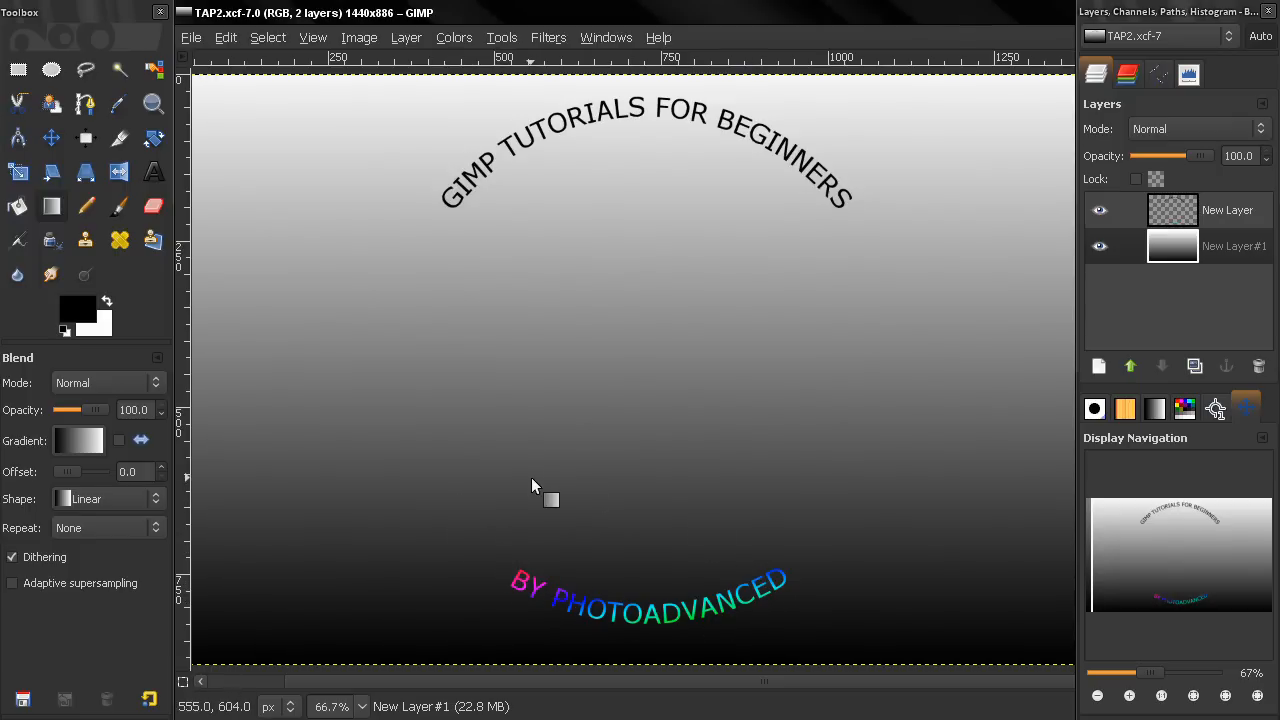
mouse_move(471, 468)
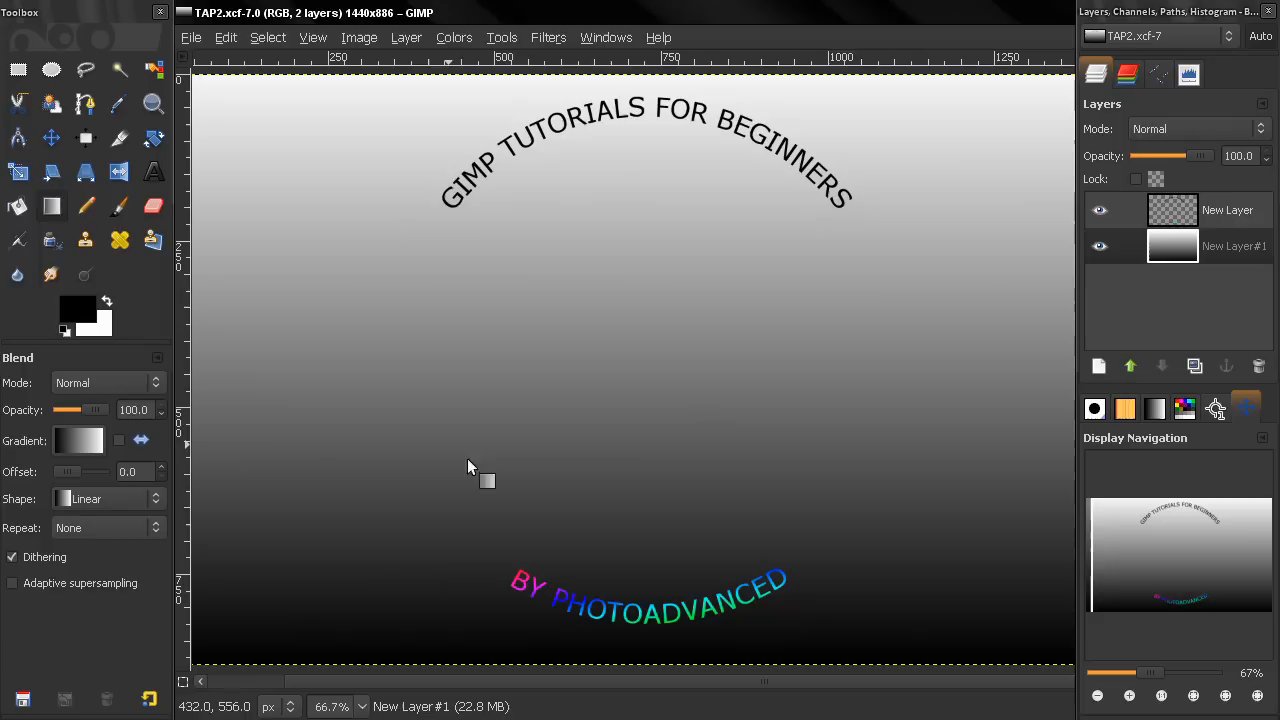
mouse_move(466, 448)
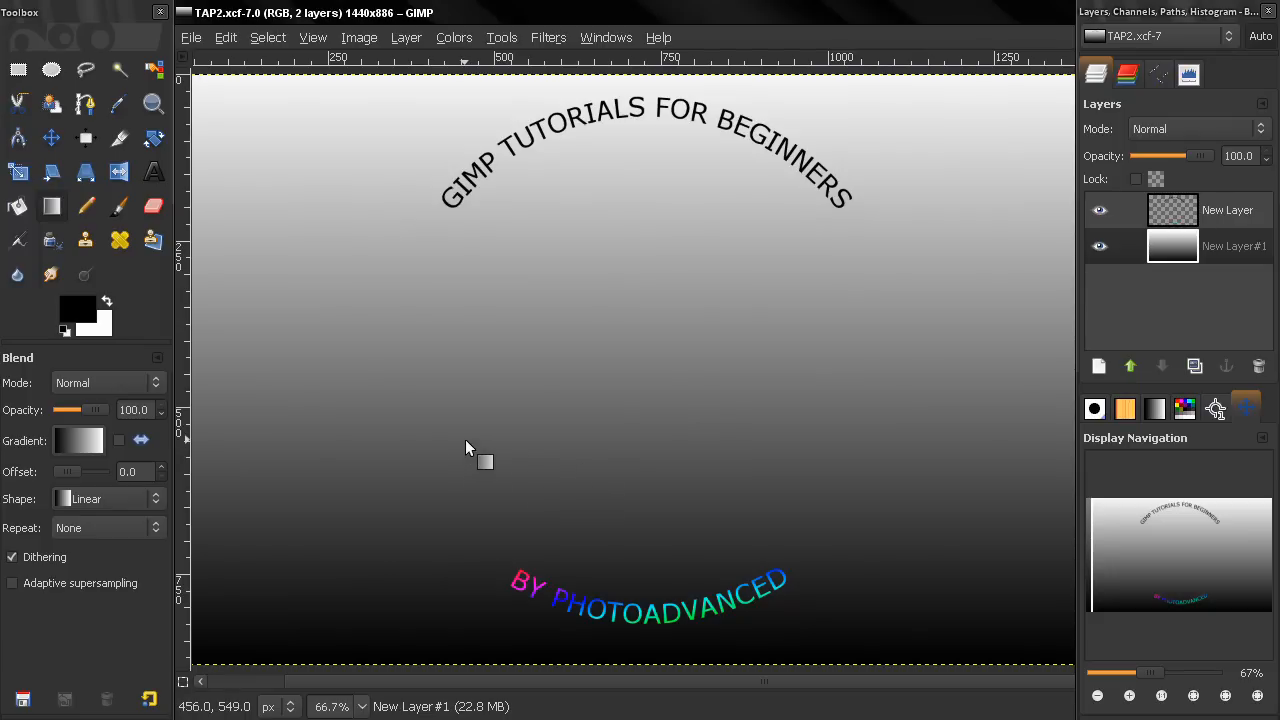
mouse_move(593, 273)
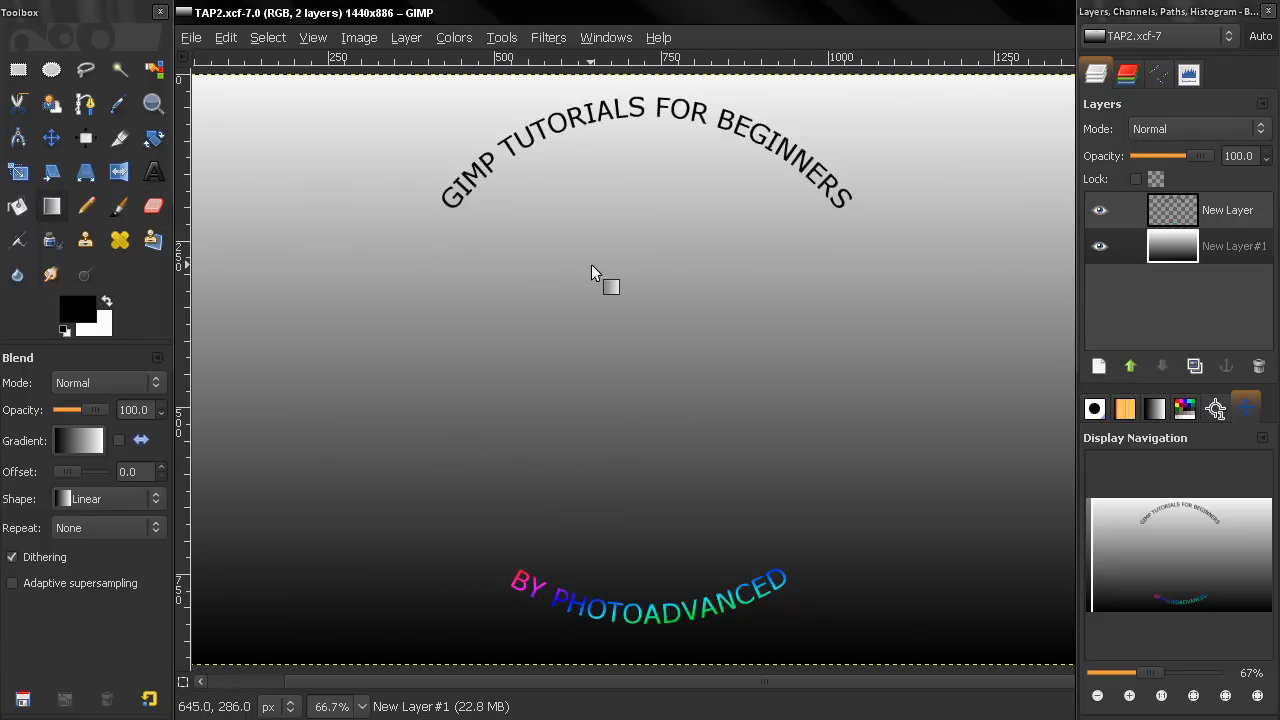
mouse_move(553, 318)
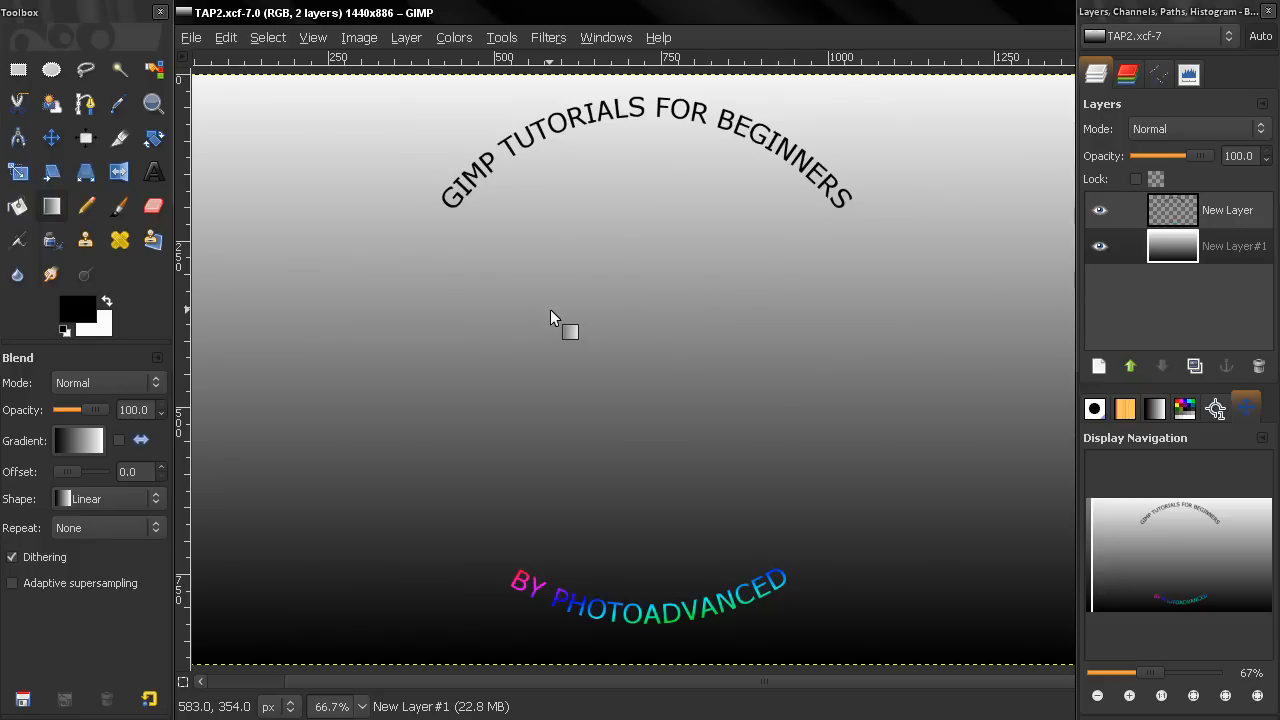
mouse_move(560, 322)
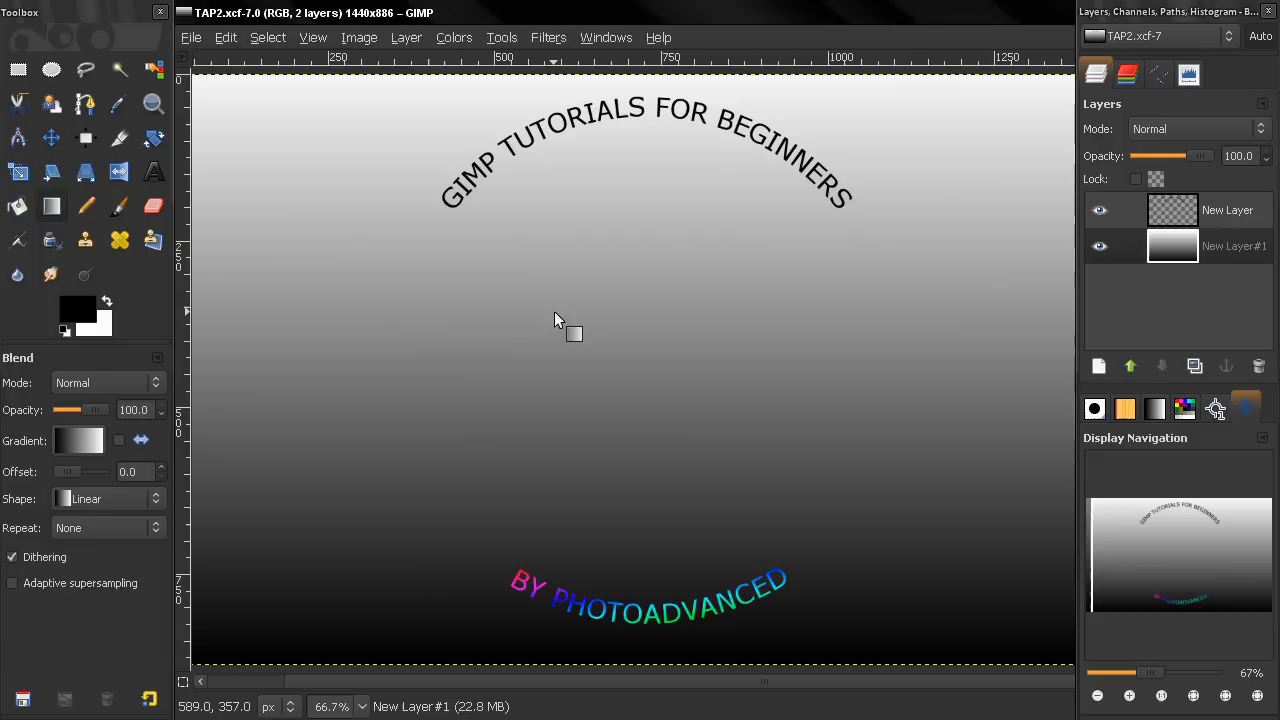
mouse_move(318, 148)
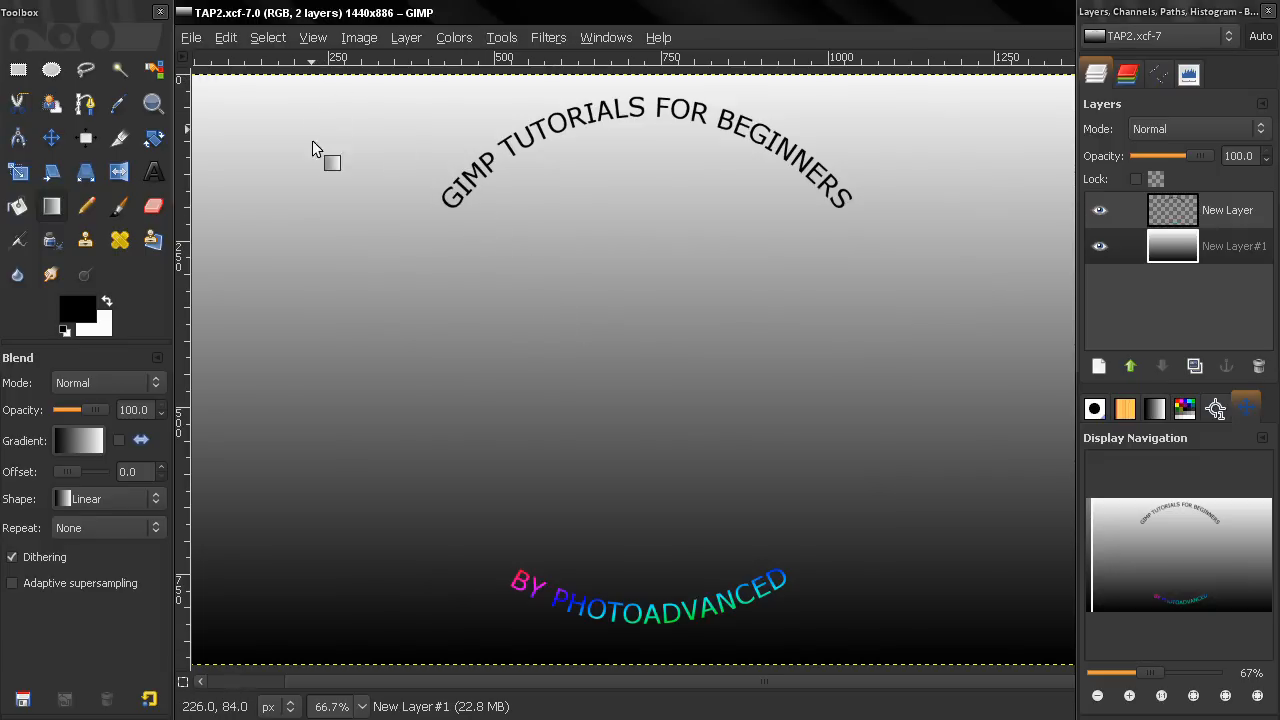
mouse_move(890, 625)
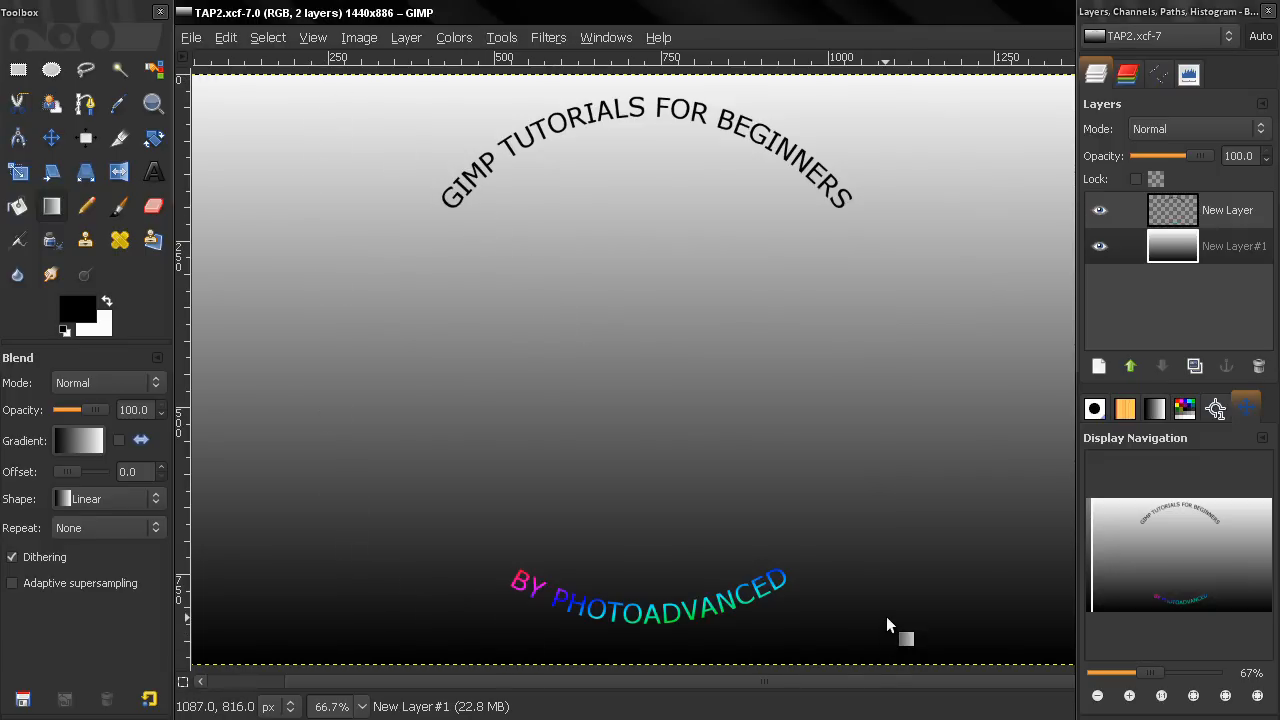
mouse_move(655, 245)
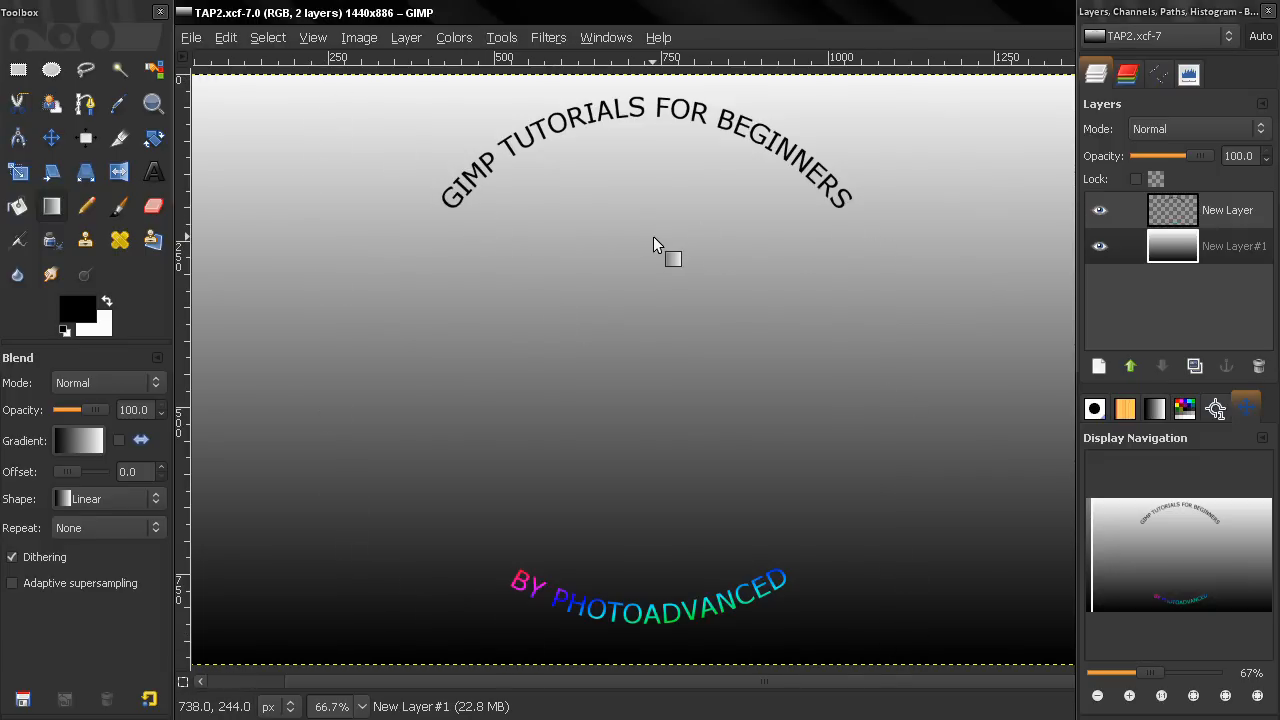
mouse_move(485, 213)
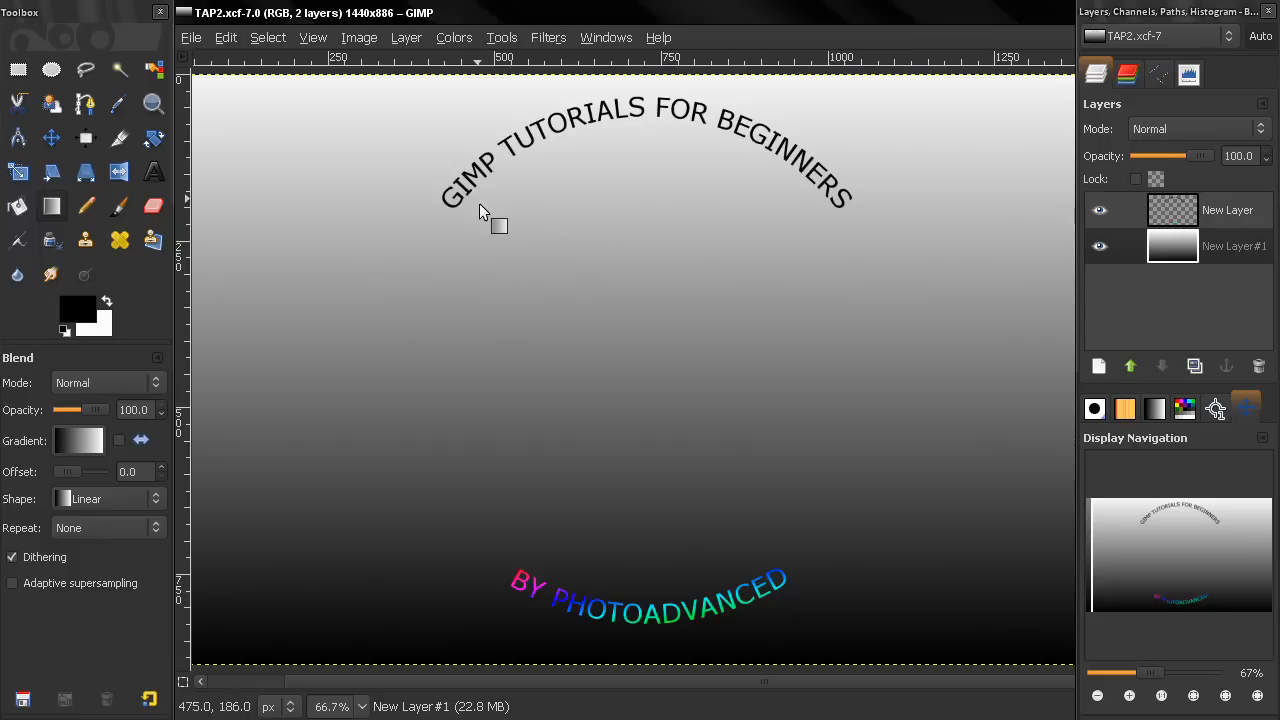
mouse_move(770, 135)
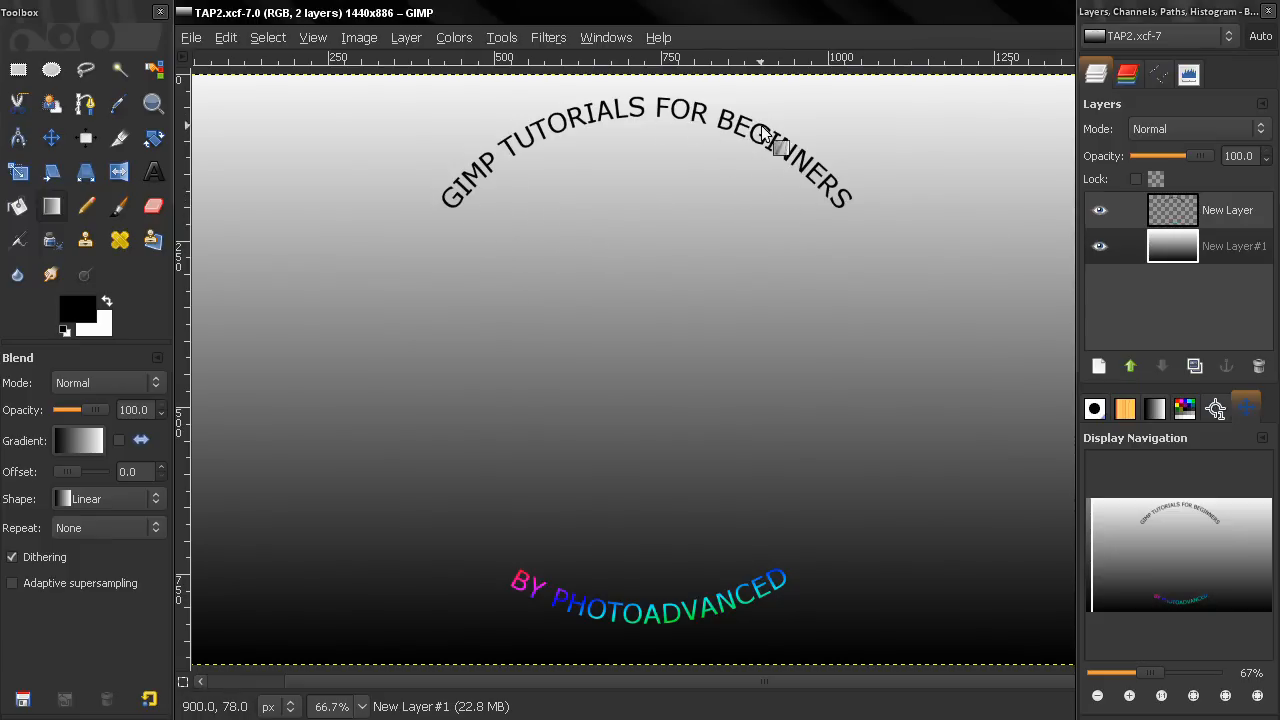
mouse_move(718, 128)
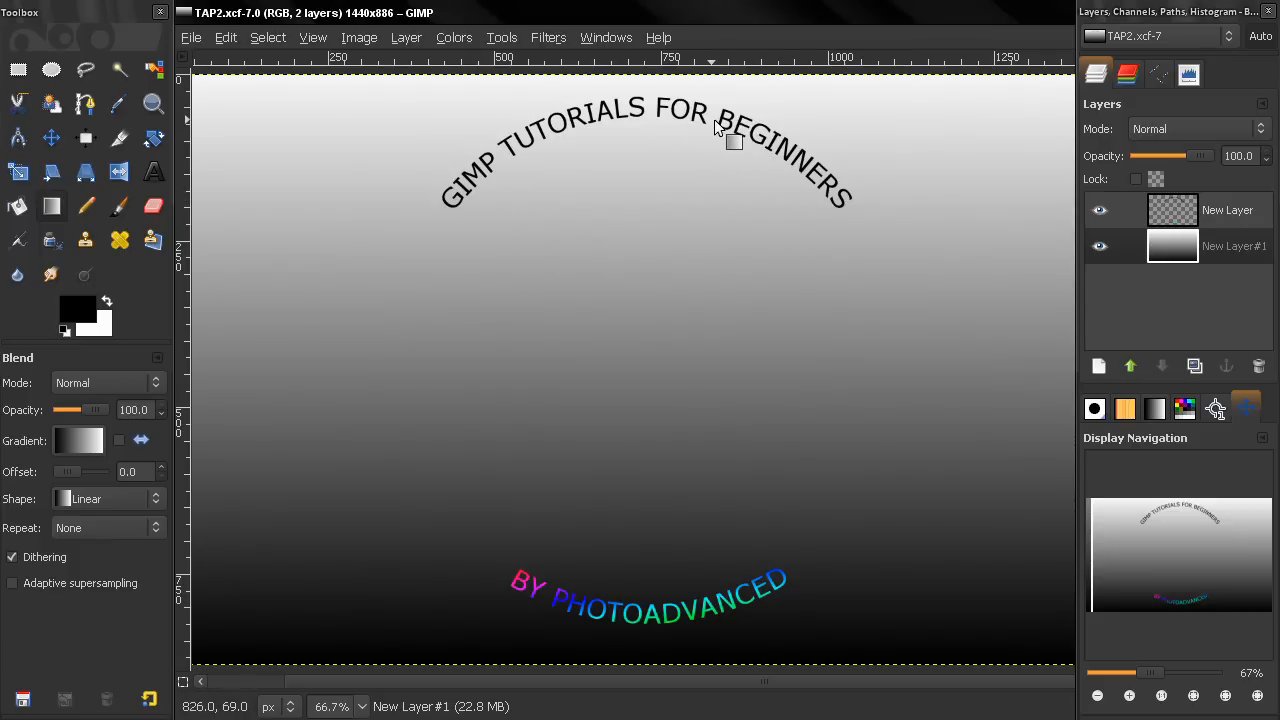
mouse_move(443, 225)
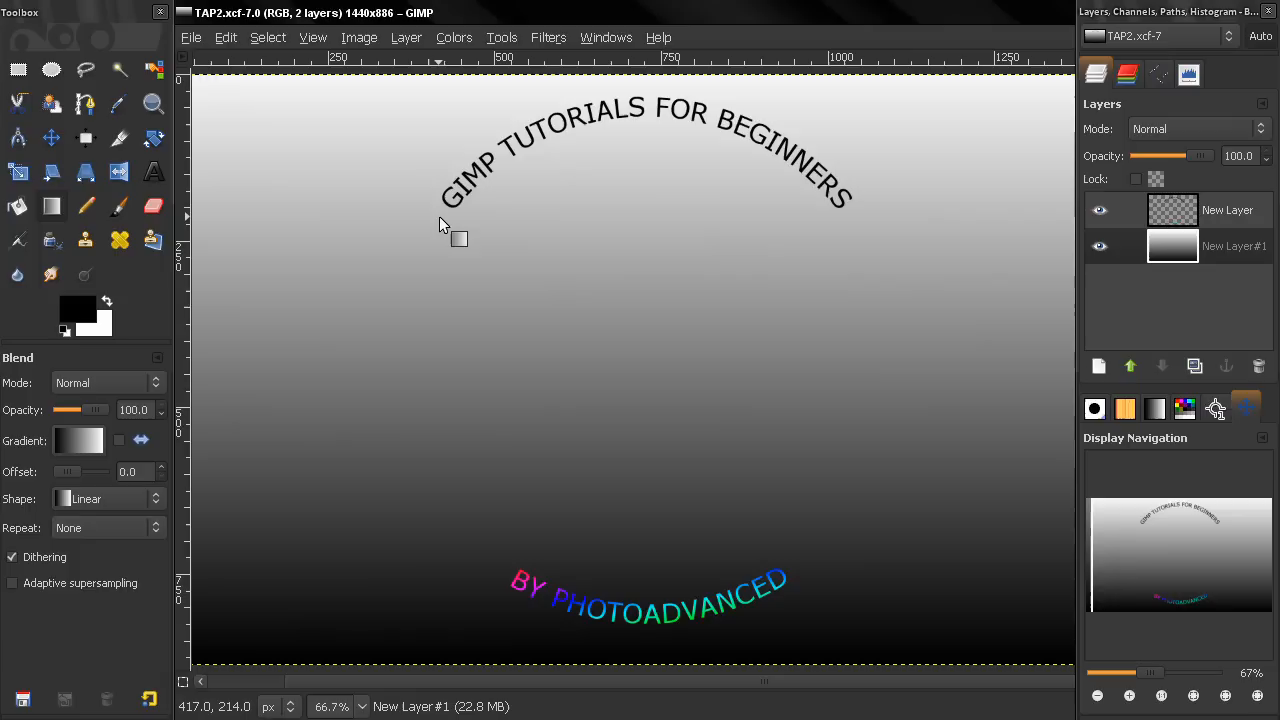
mouse_move(511, 155)
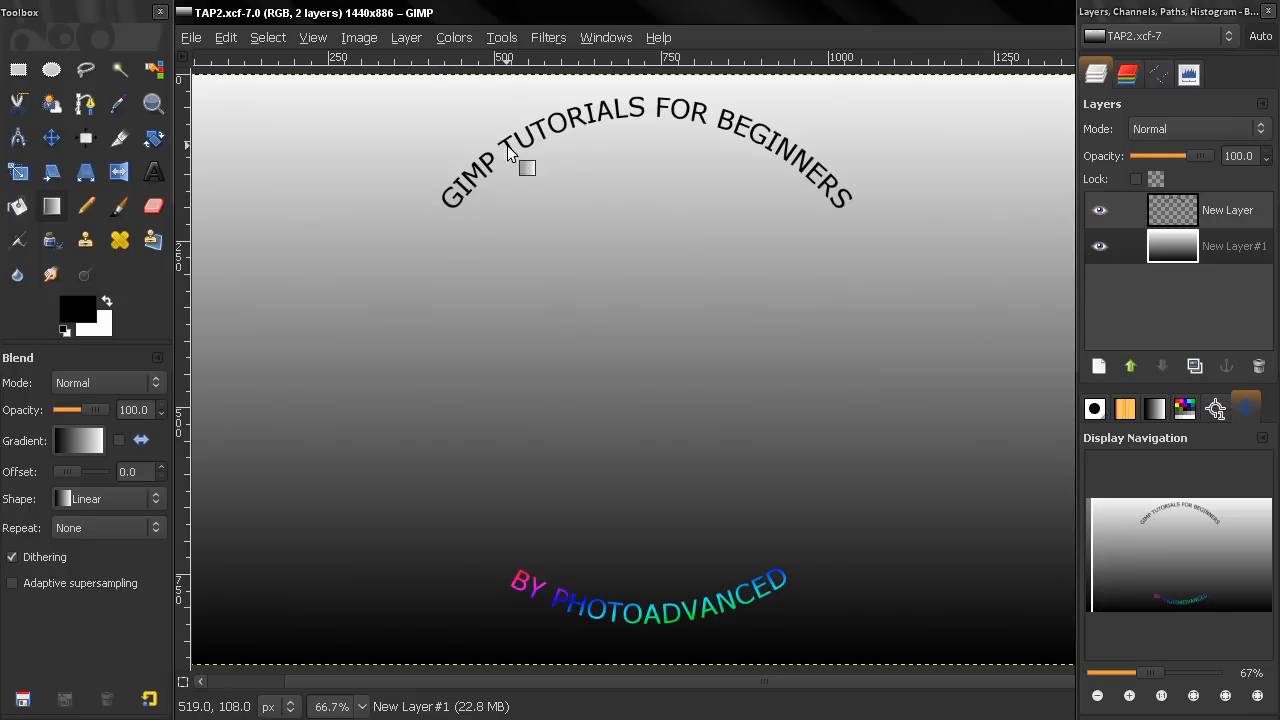
mouse_move(710, 160)
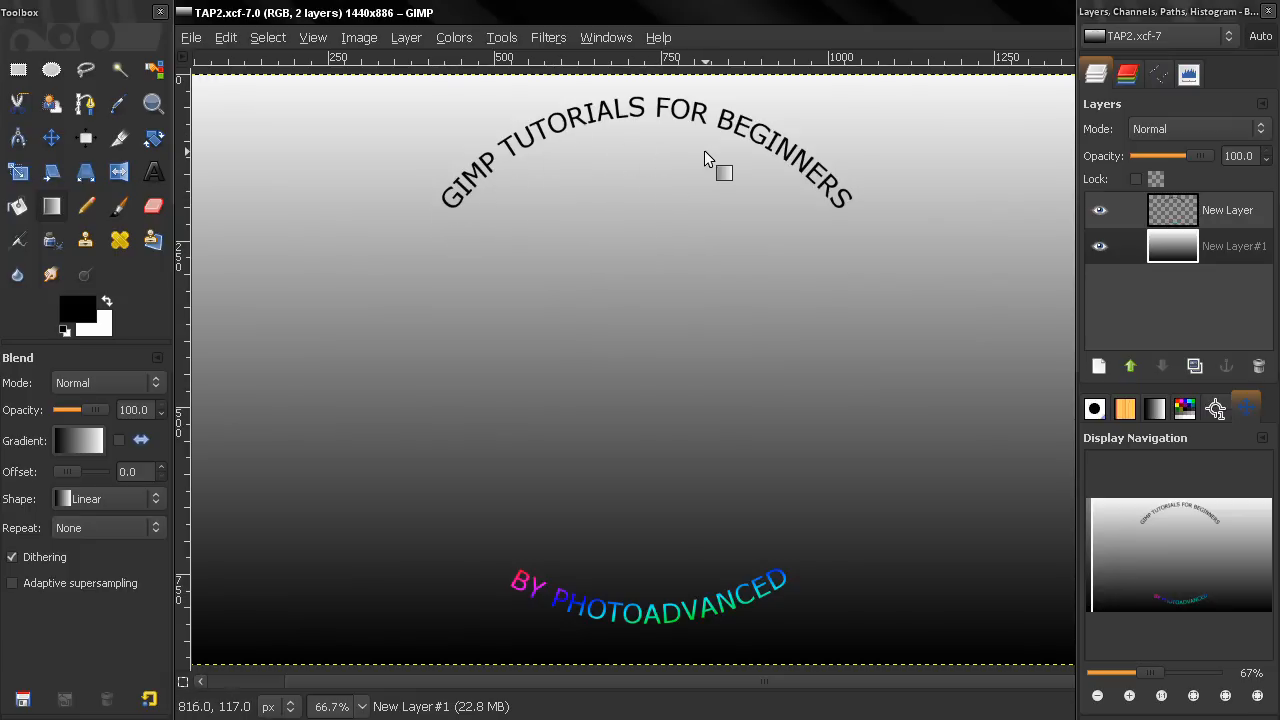
mouse_move(645, 165)
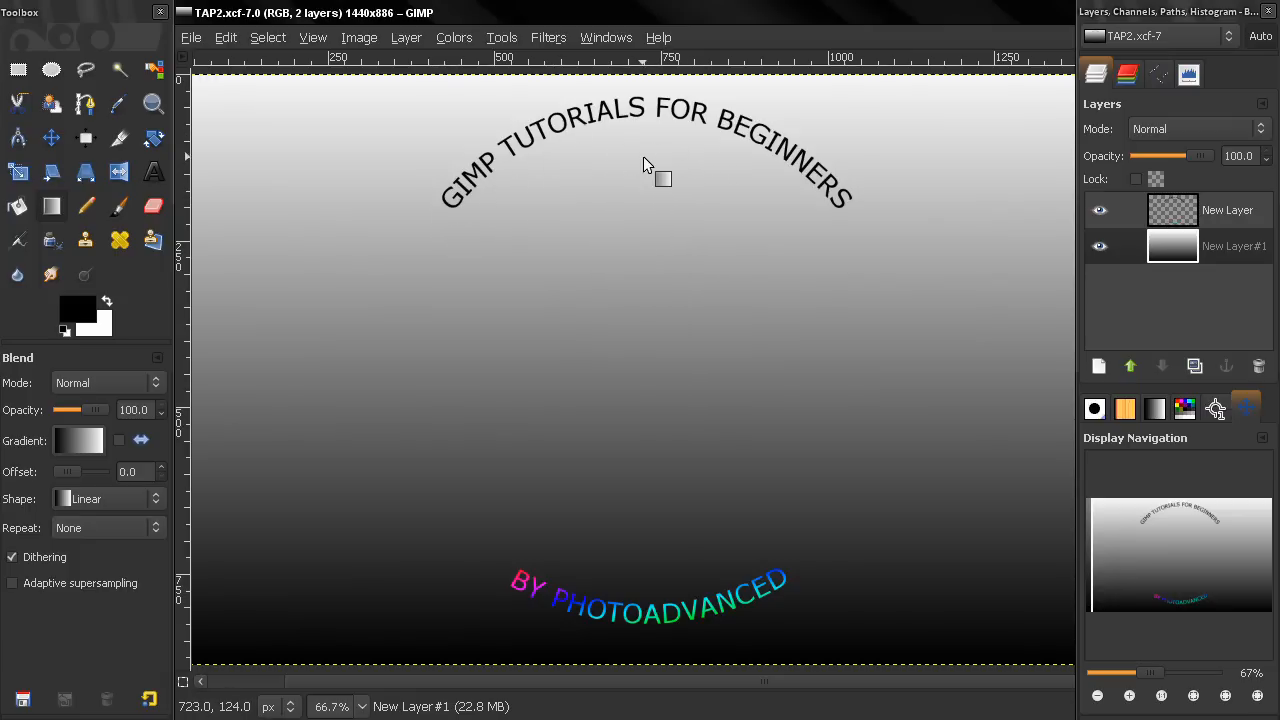
mouse_move(685, 247)
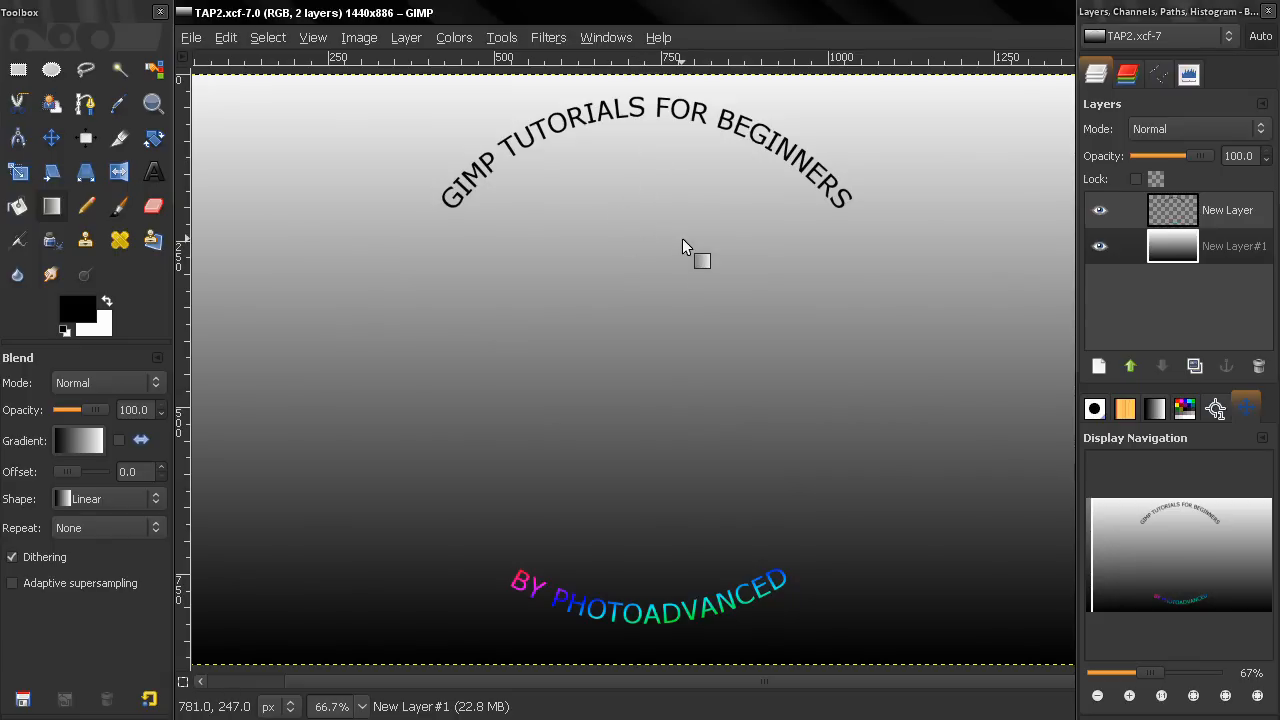
mouse_move(1027, 230)
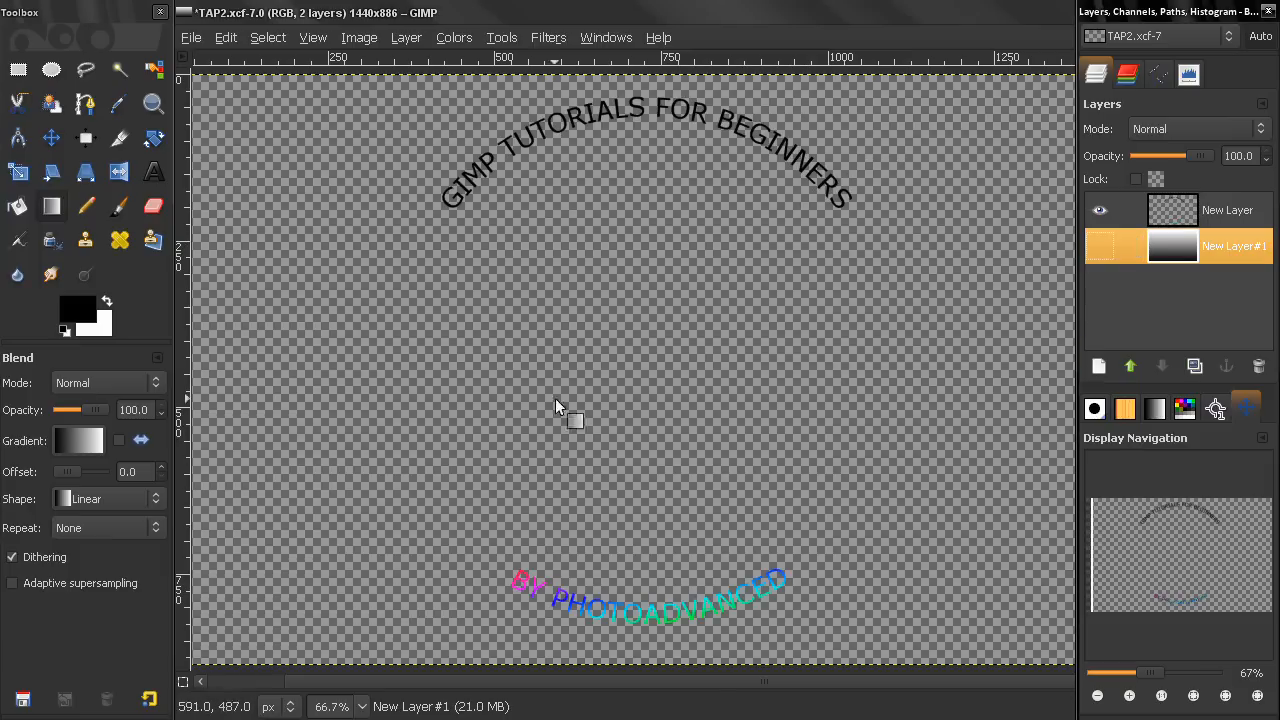
Step: Re-show the gradient layer, close the example unsaved, and create a blank 1000×1000 image
click(1099, 247)
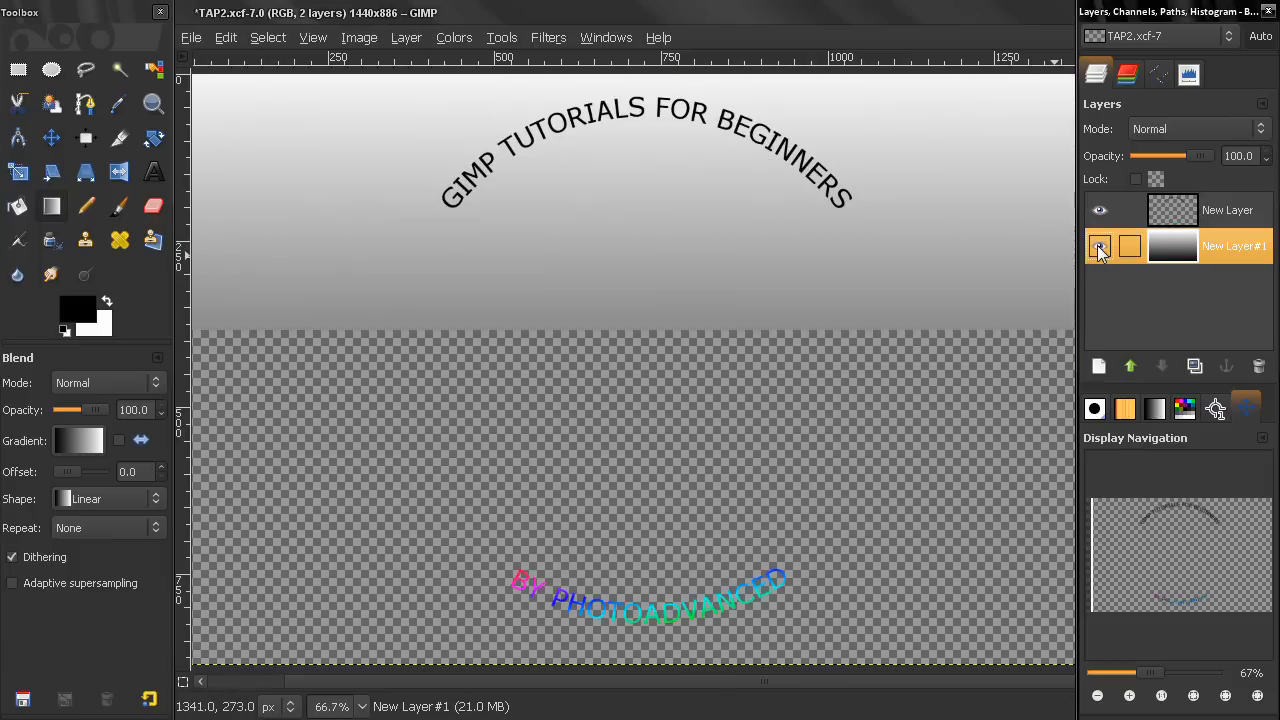
click(1100, 246)
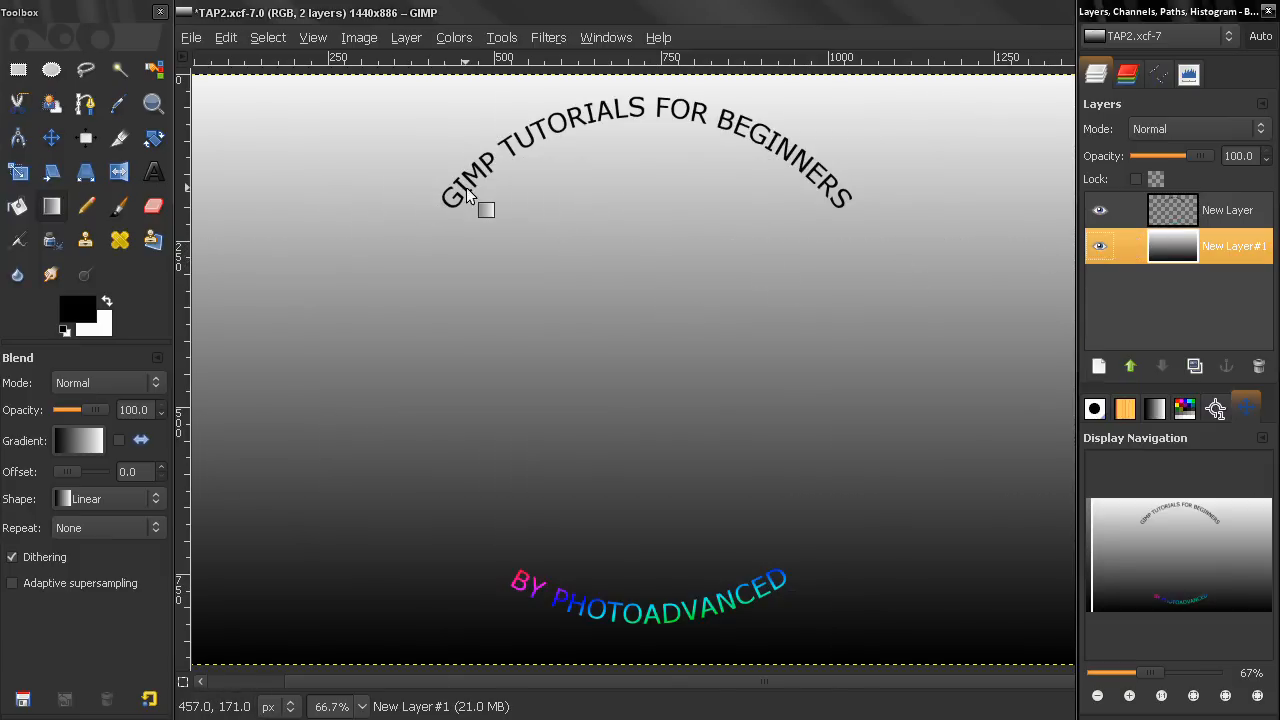
mouse_move(555, 246)
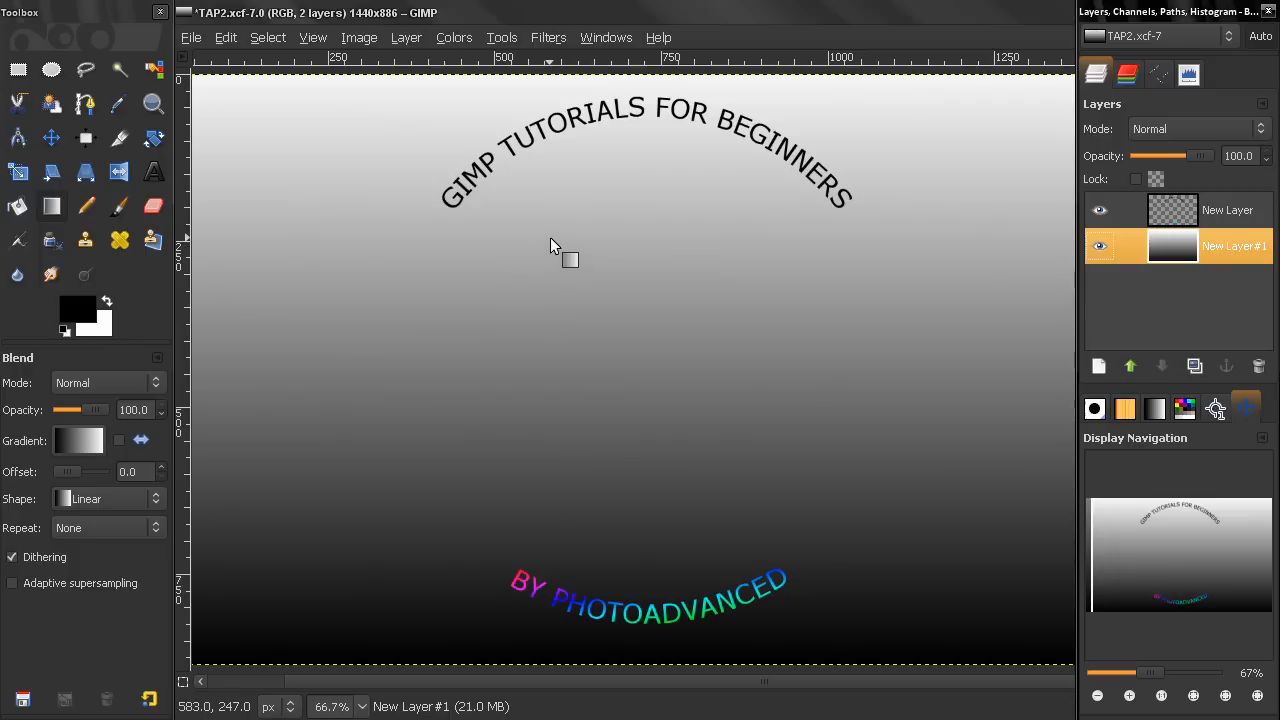
mouse_move(943, 250)
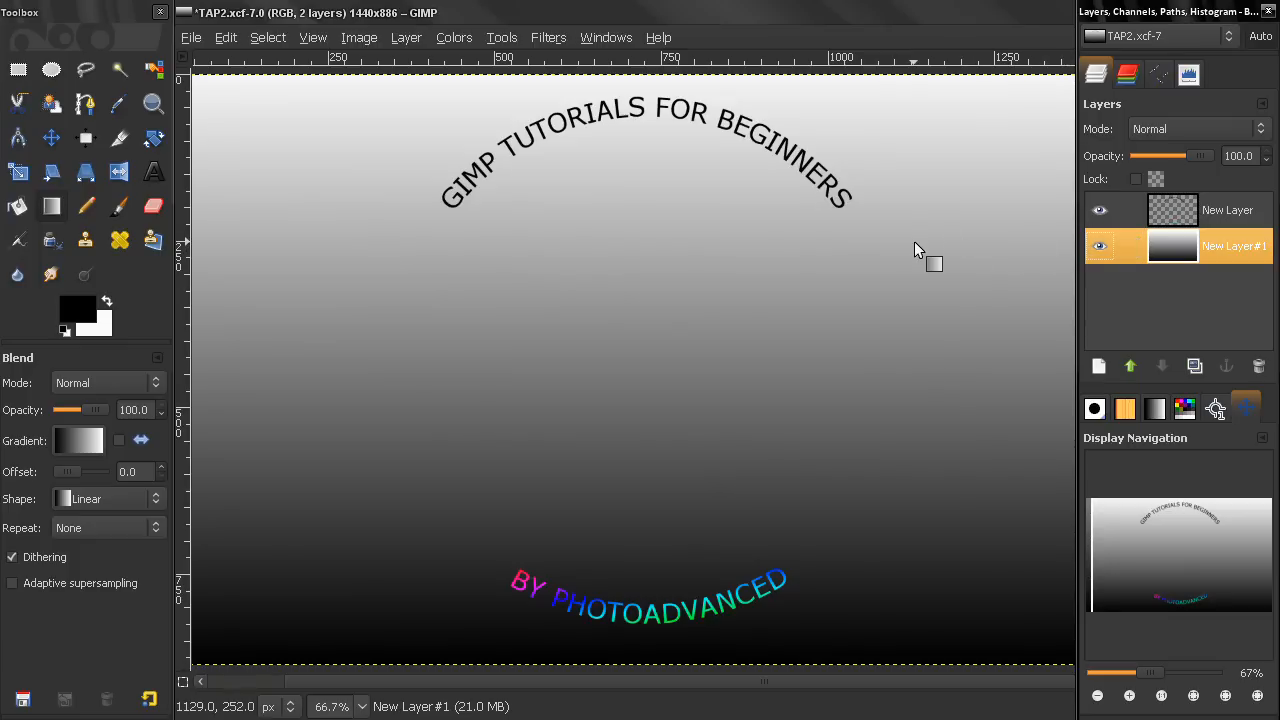
mouse_move(854, 244)
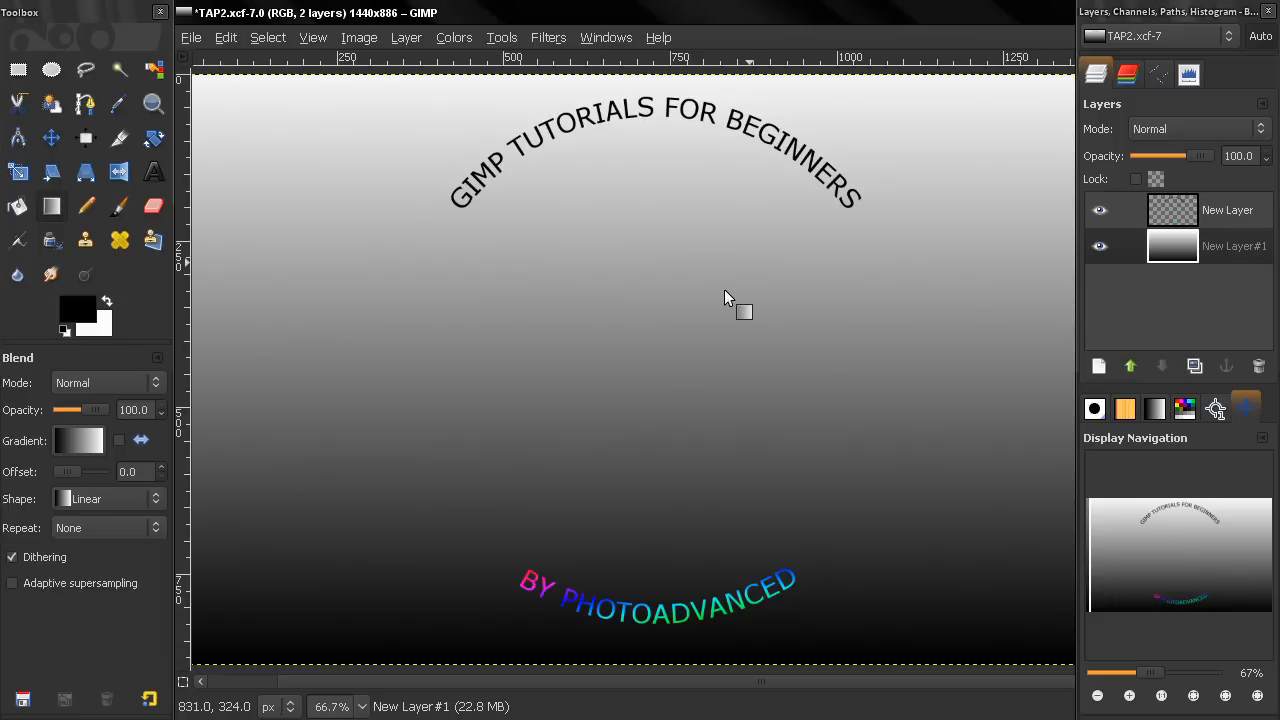
mouse_move(189, 39)
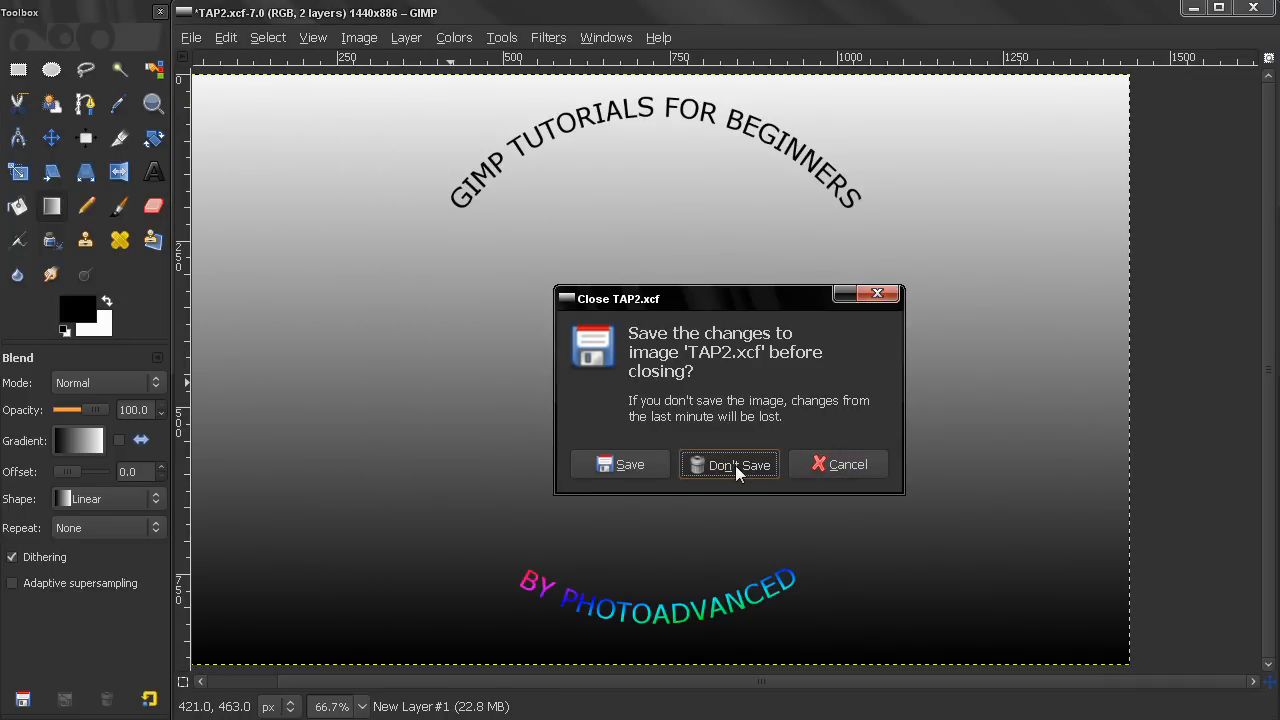
click(728, 464)
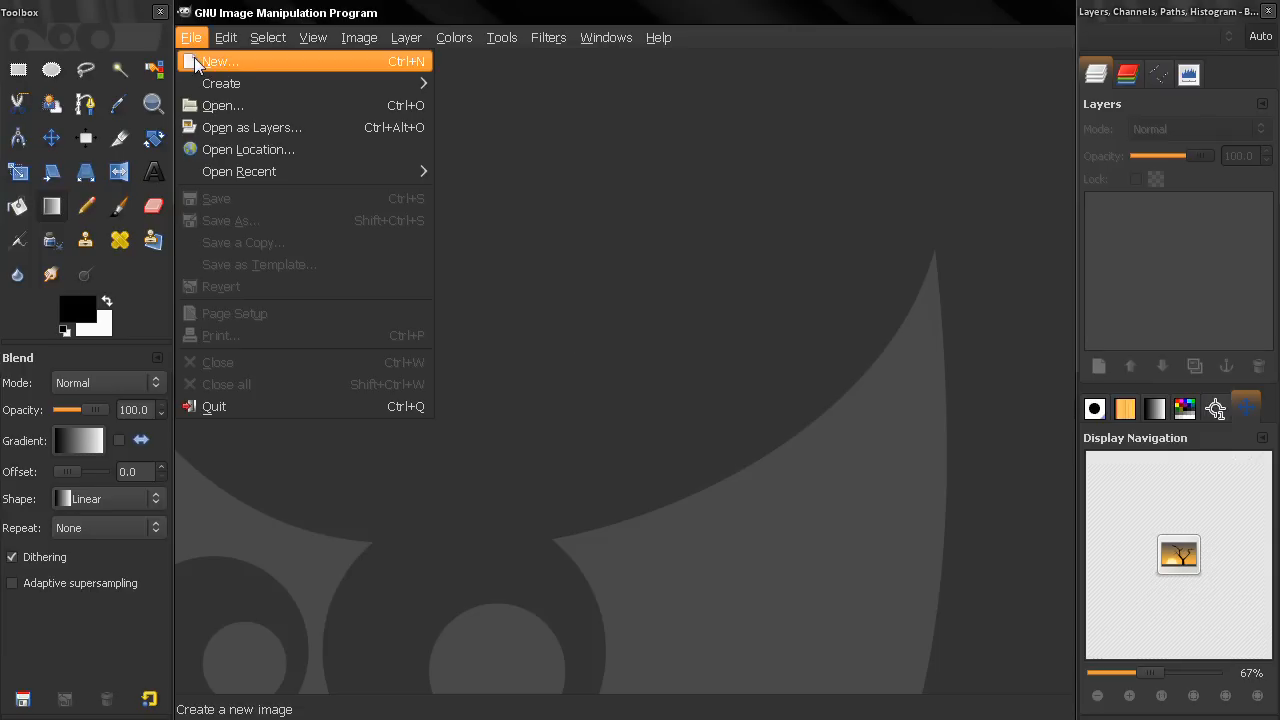
click(216, 61)
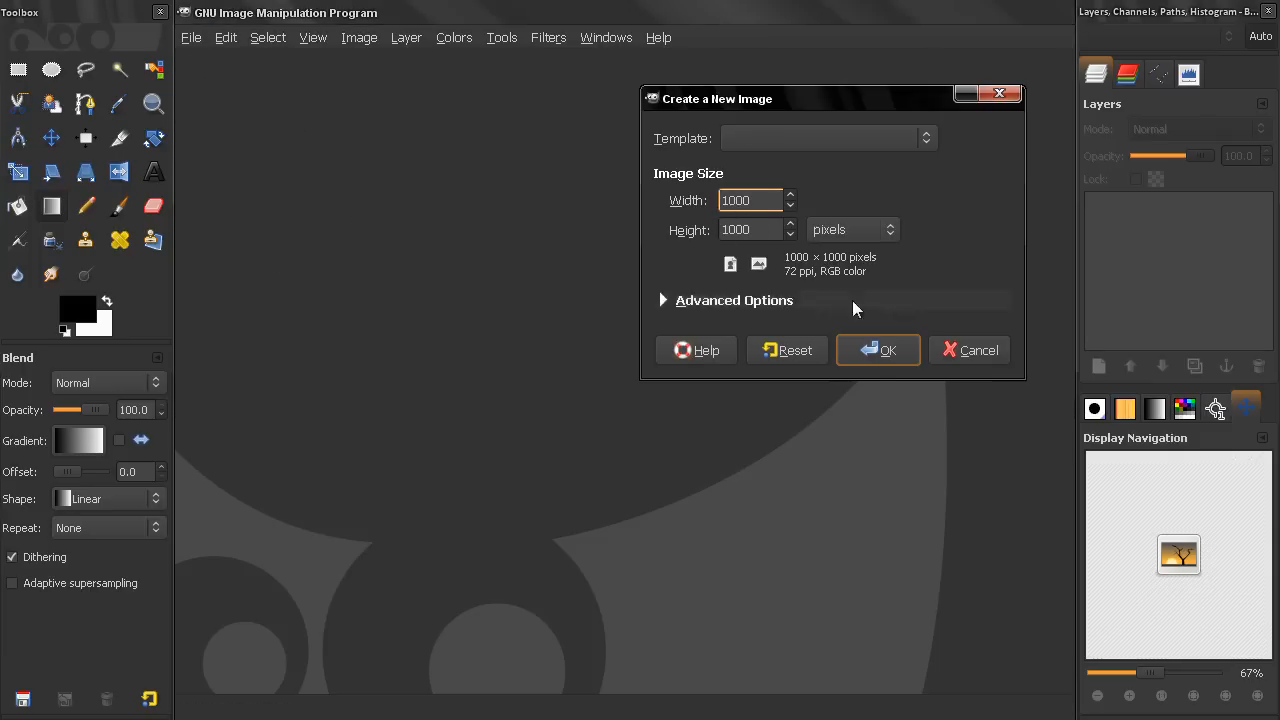
click(877, 349)
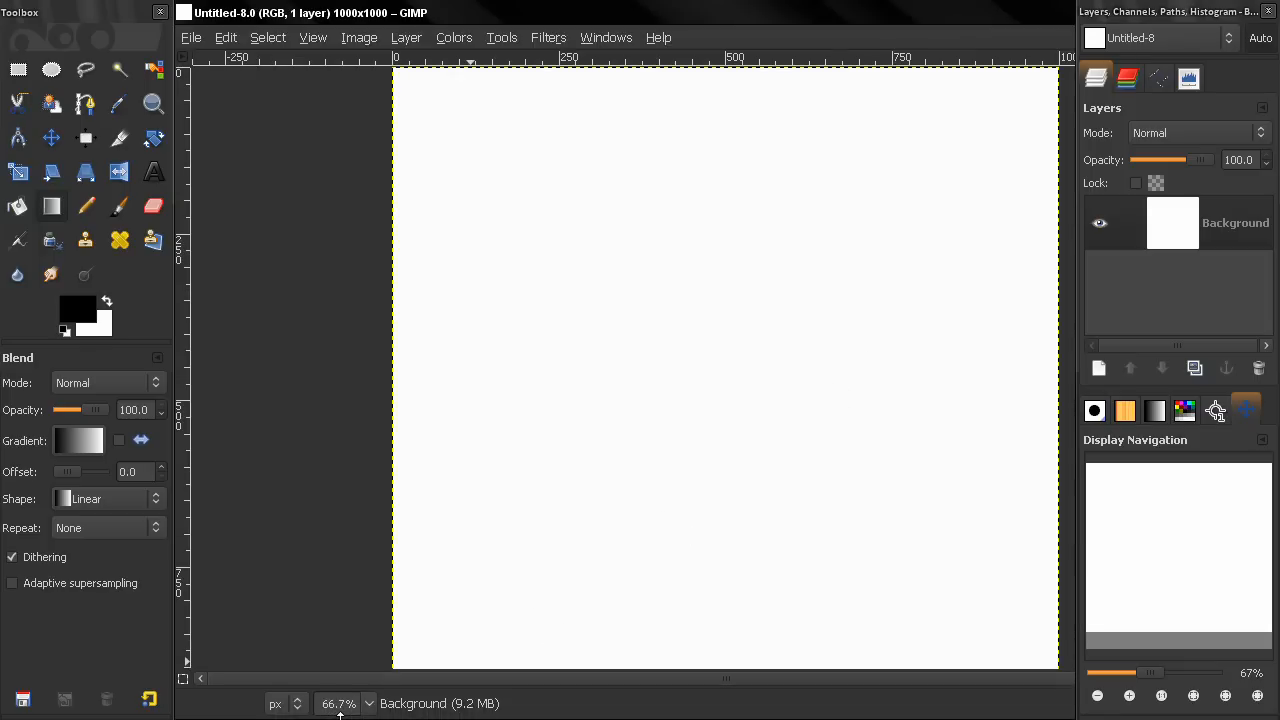
mouse_move(565, 470)
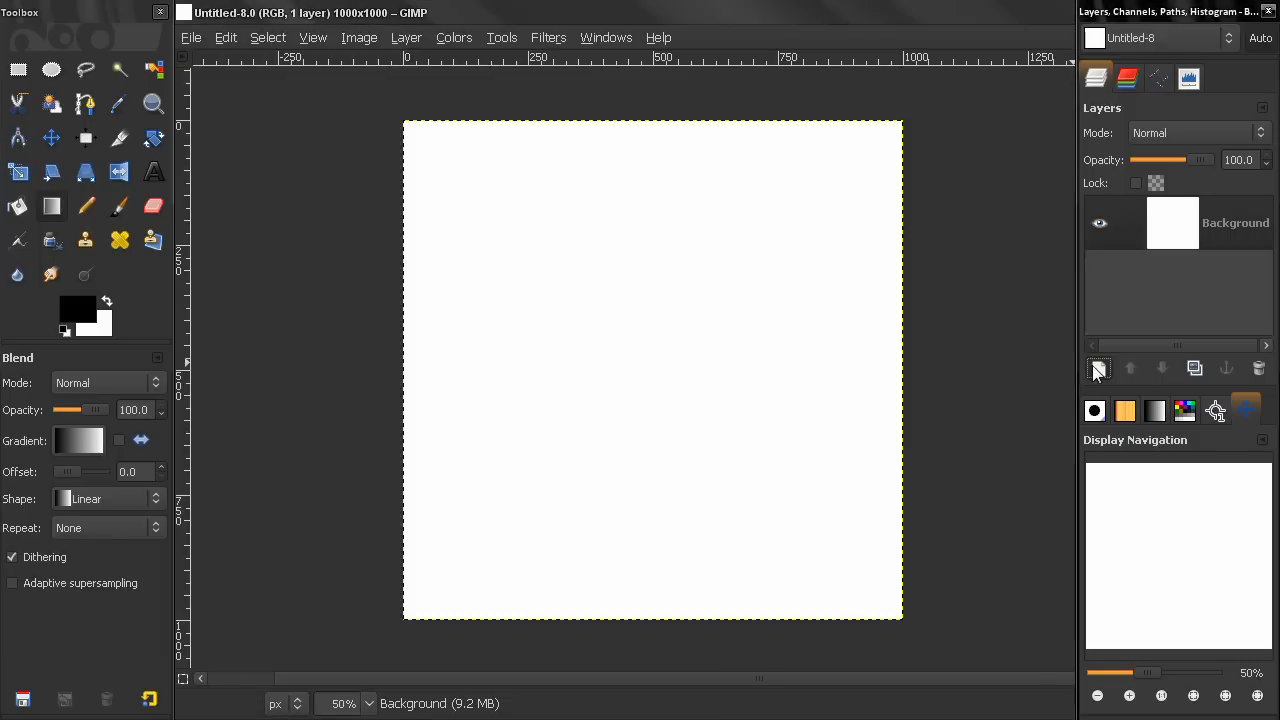
Step: Add a transparent New Layer and set Ellipse Select to expand from center
click(1099, 368)
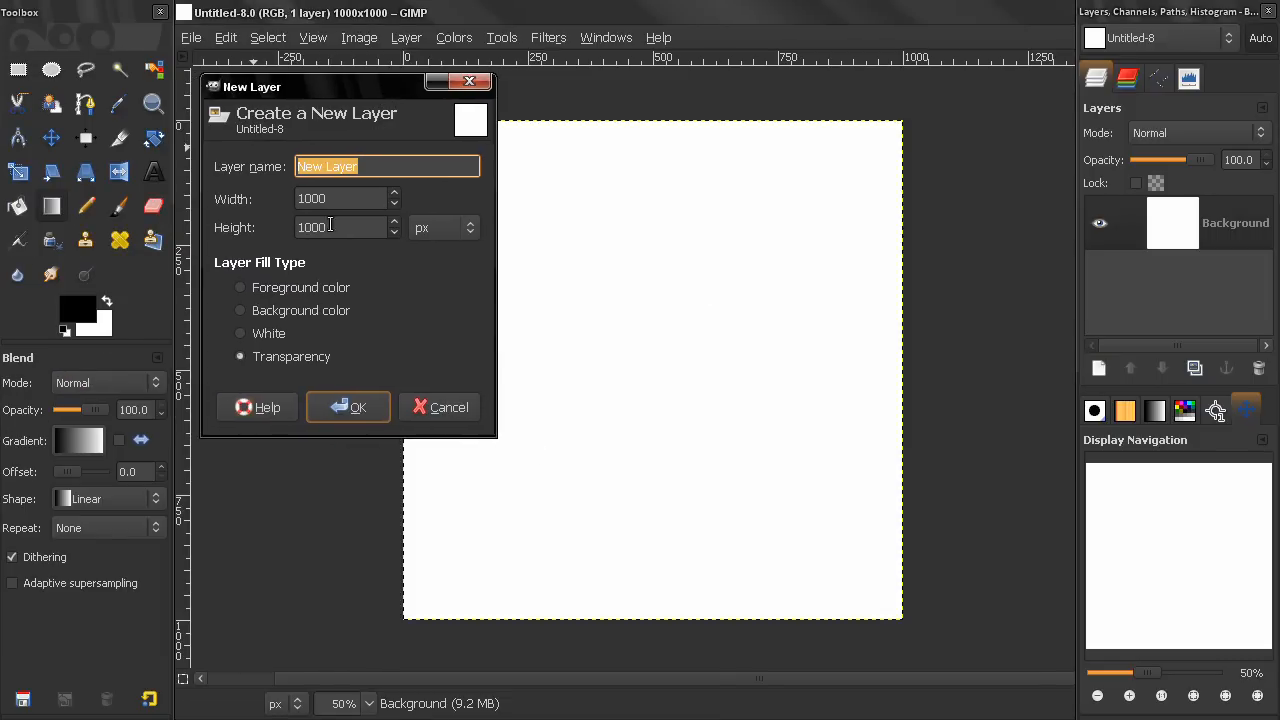
click(348, 407)
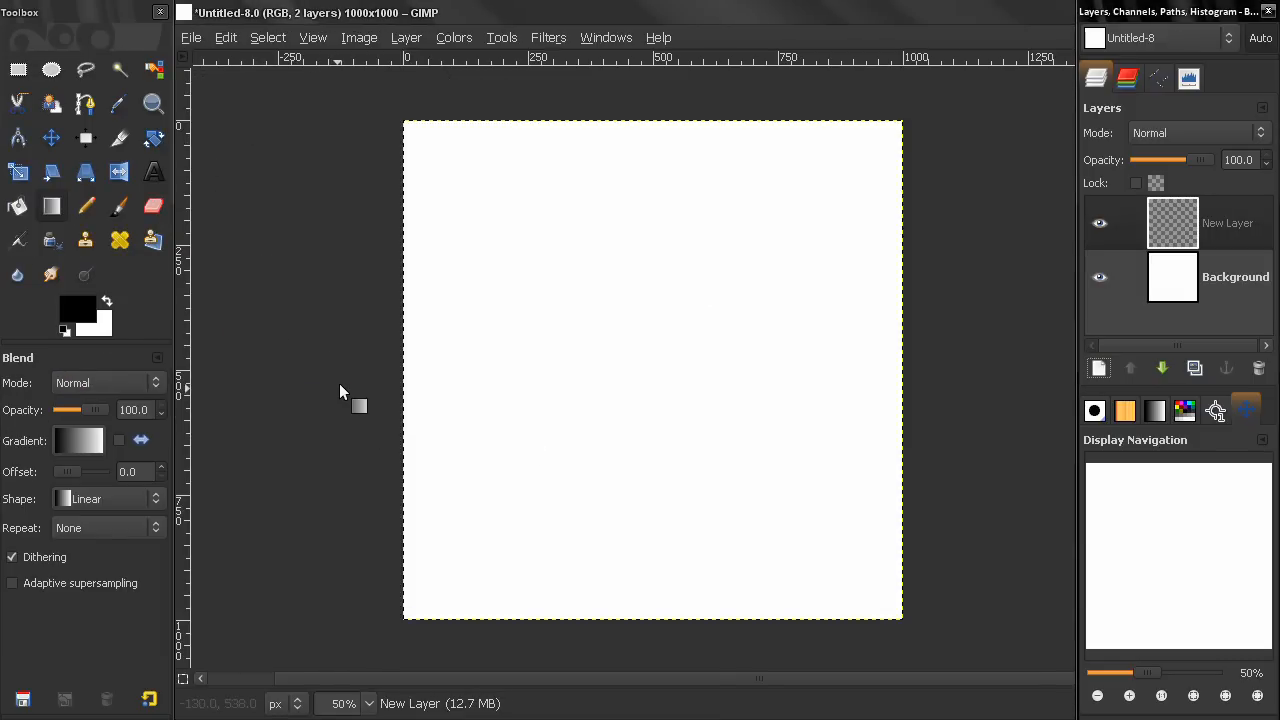
mouse_move(51, 69)
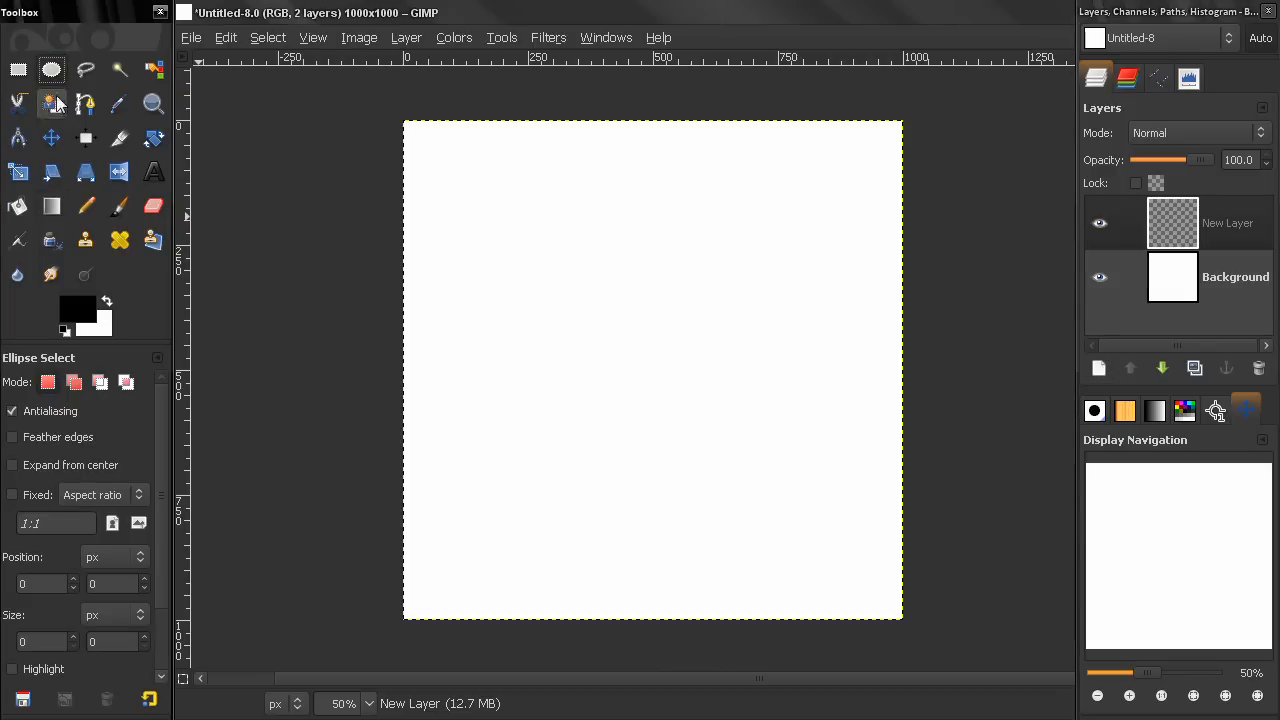
click(12, 464)
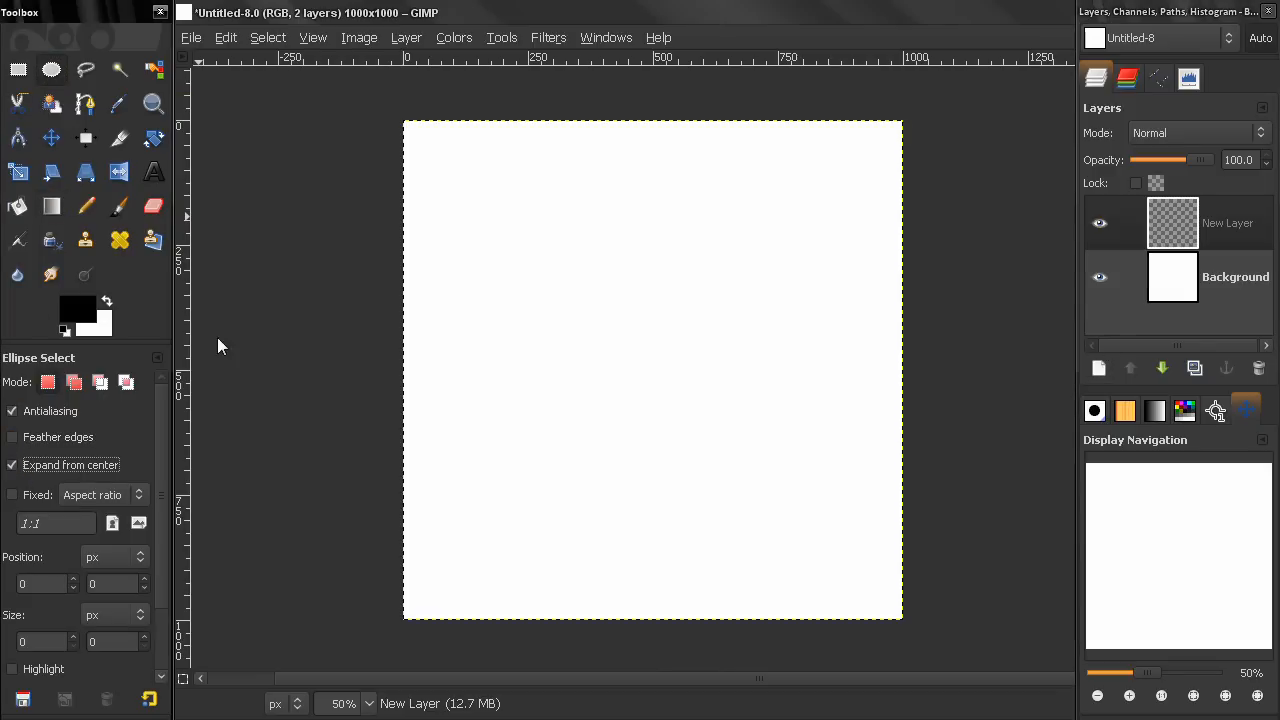
Step: Add horizontal and vertical guides at 50% and check snapping in the View menu
click(359, 37)
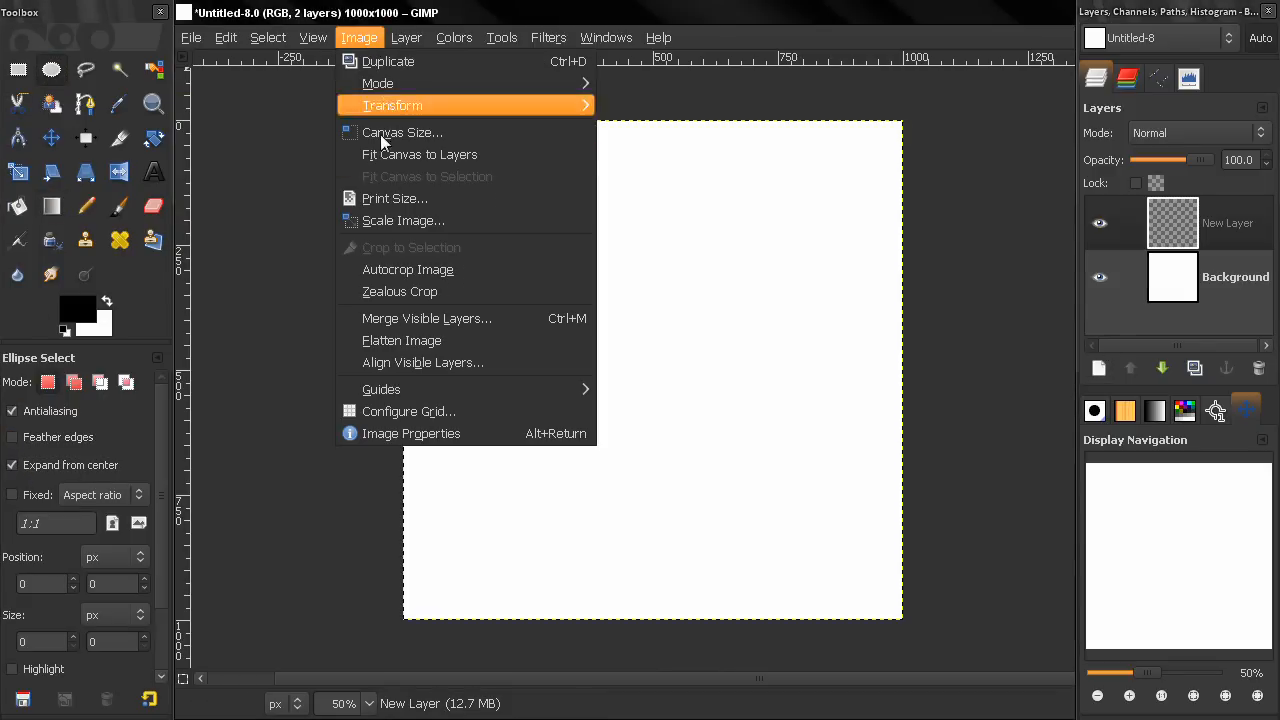
mouse_move(381, 389)
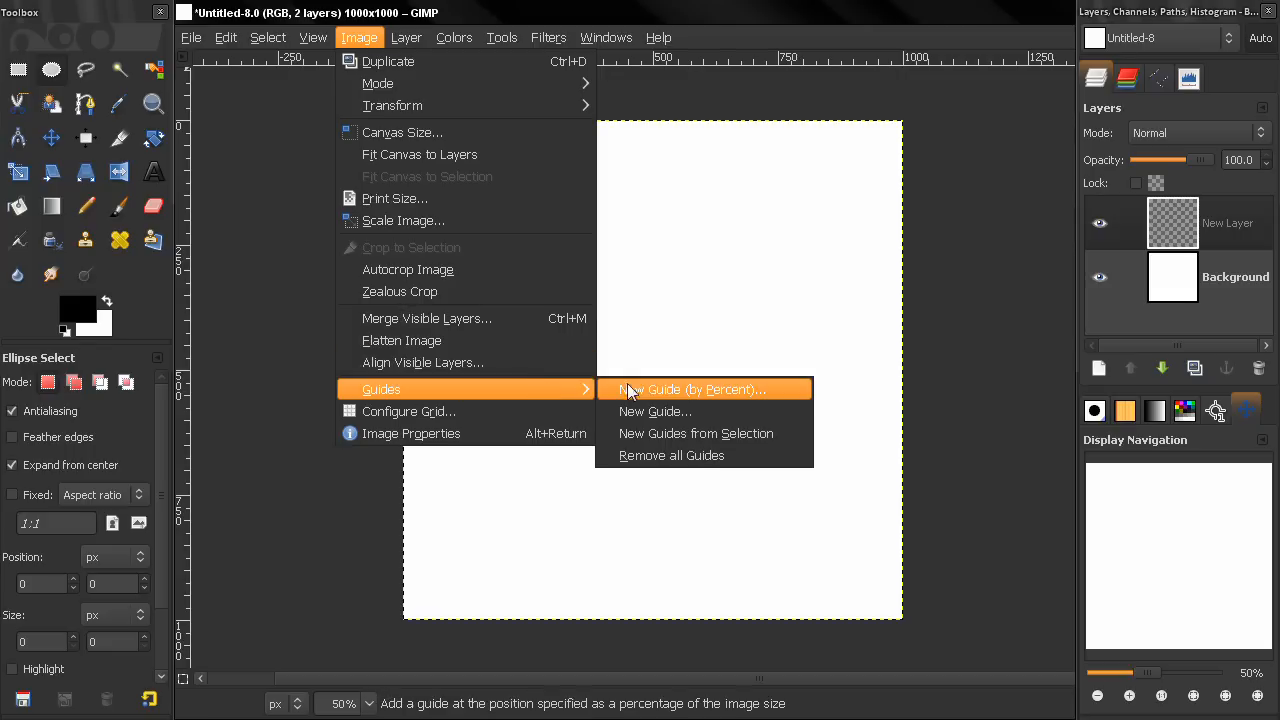
click(693, 389)
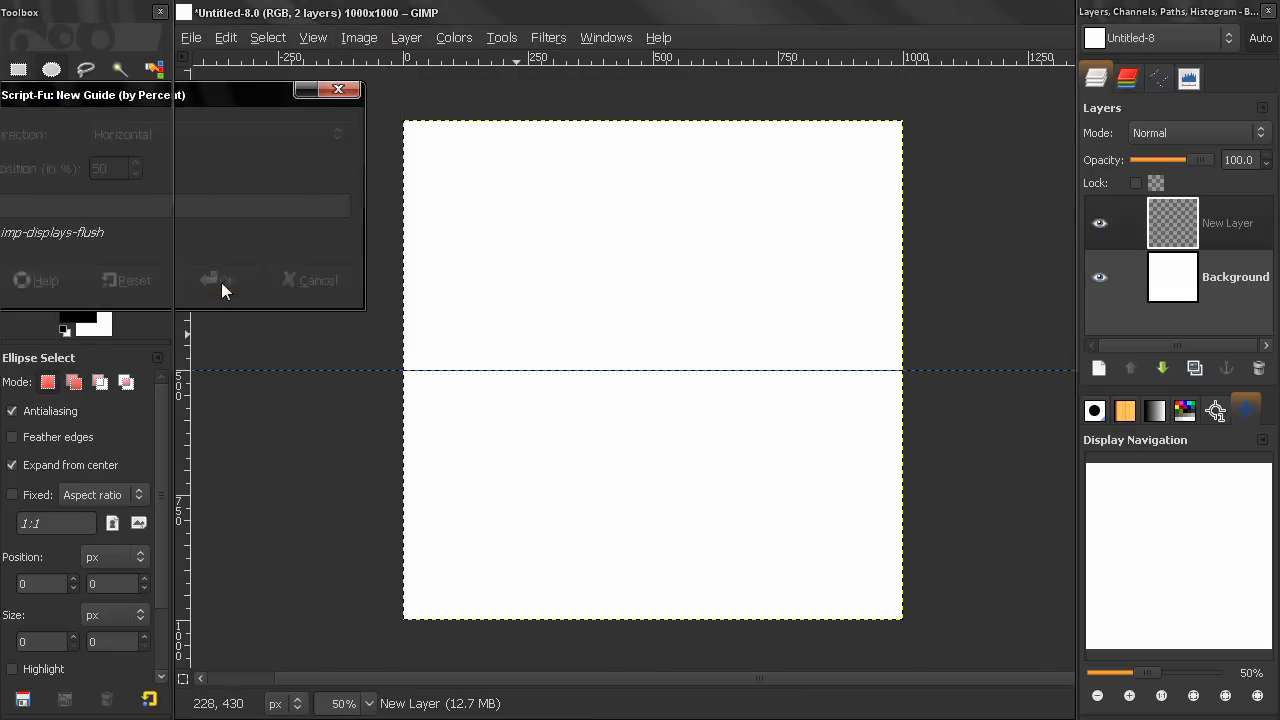
click(358, 37)
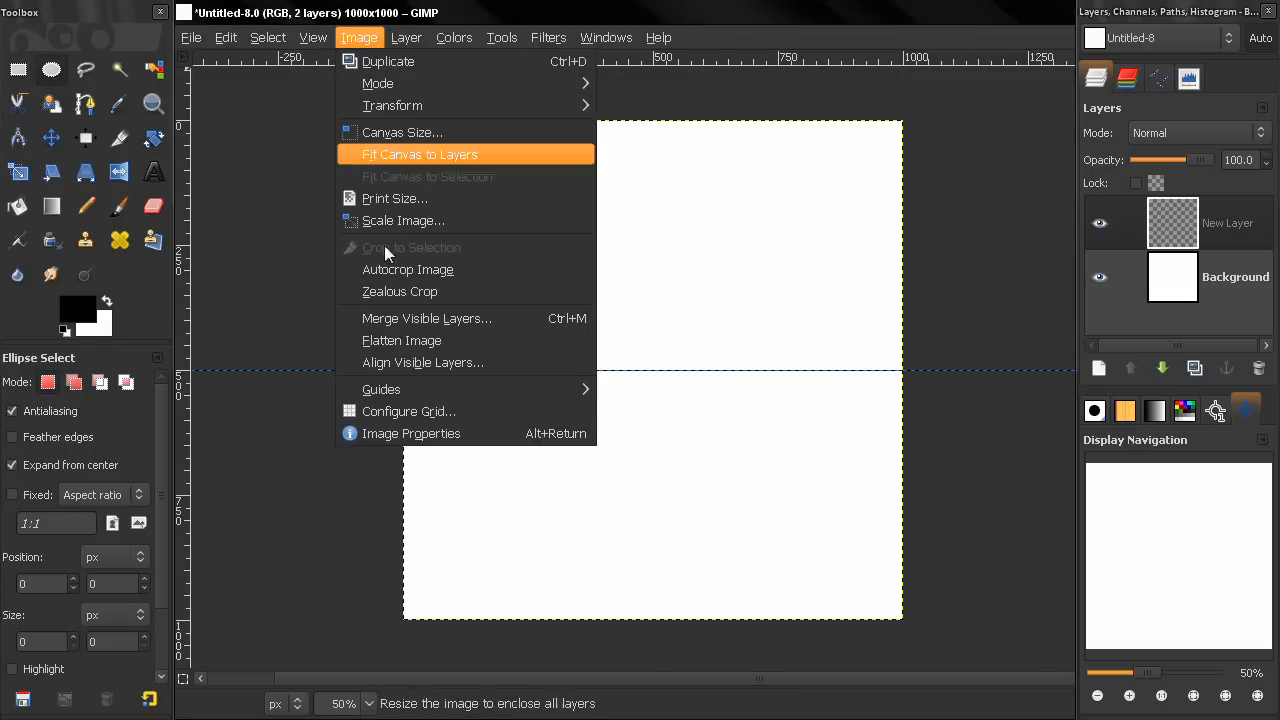
mouse_move(381, 389)
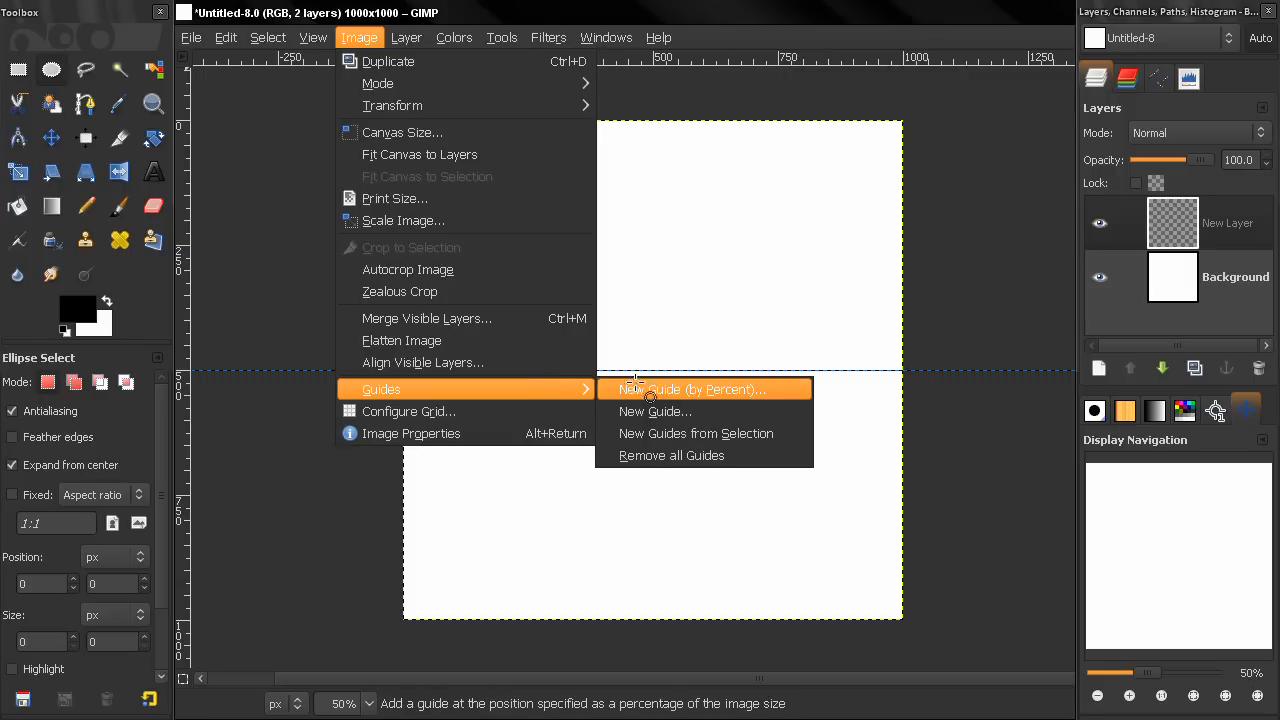
click(693, 389)
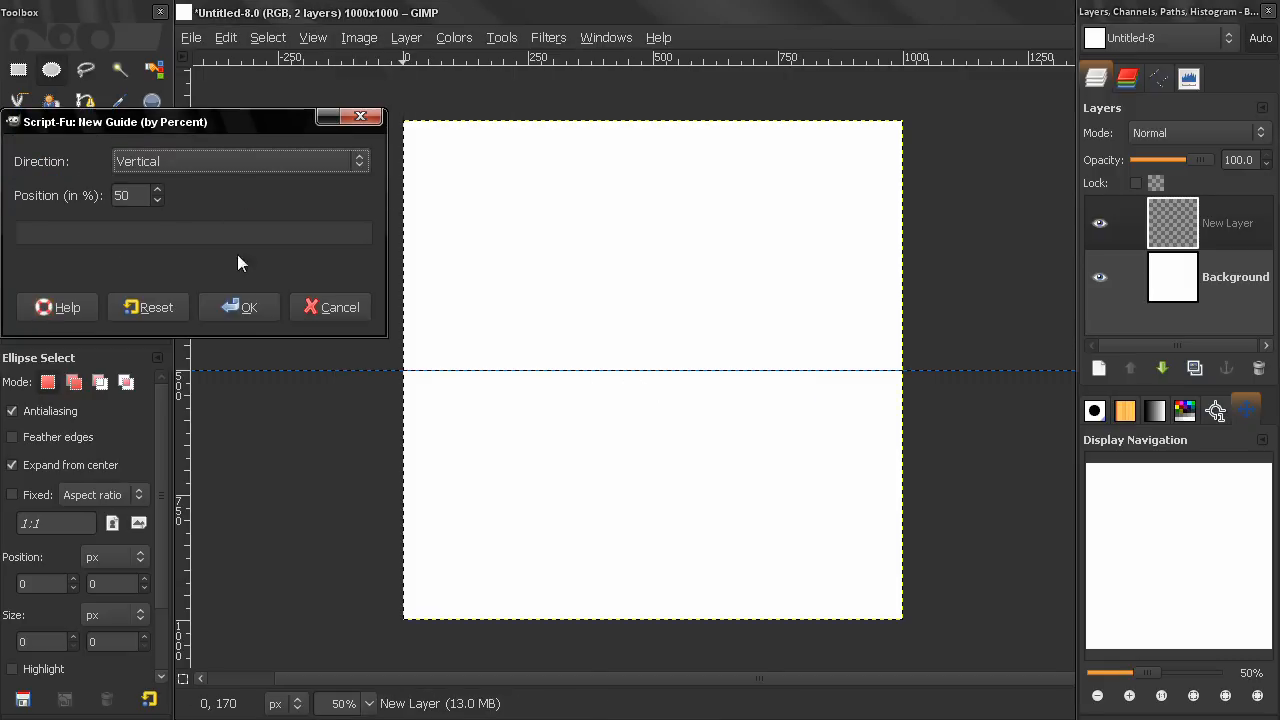
click(239, 307)
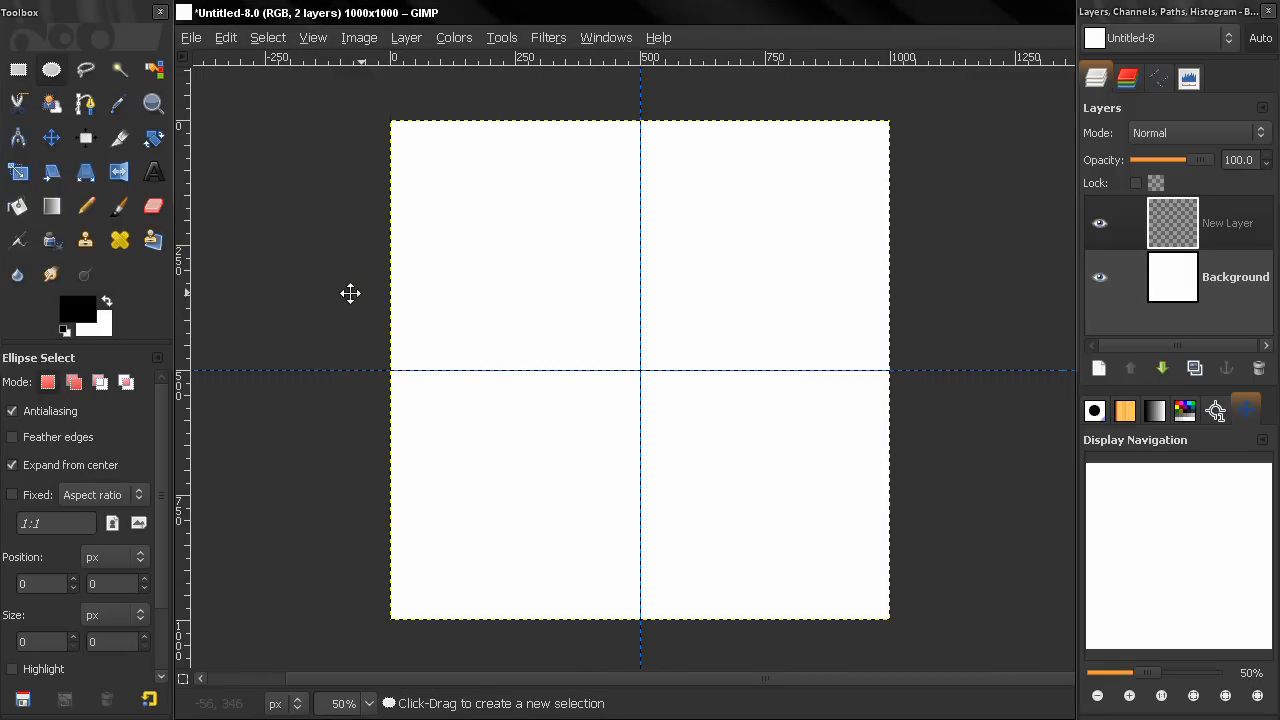
click(313, 37)
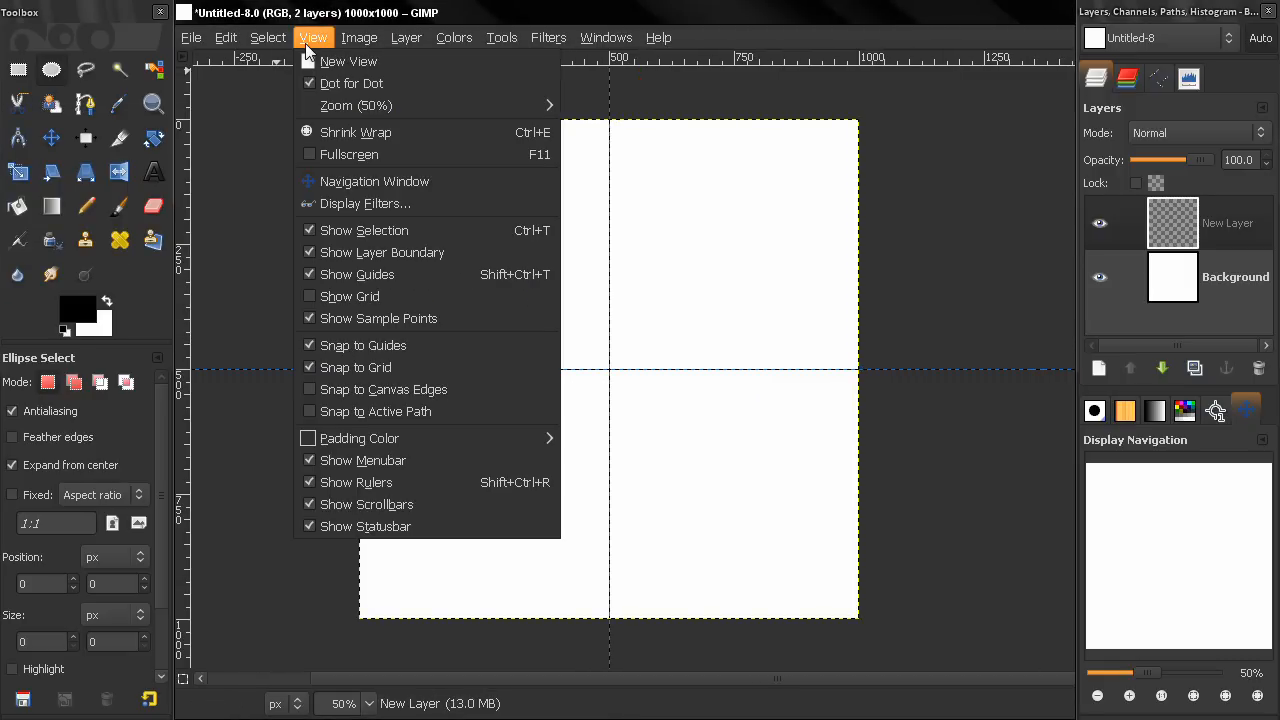
click(720, 15)
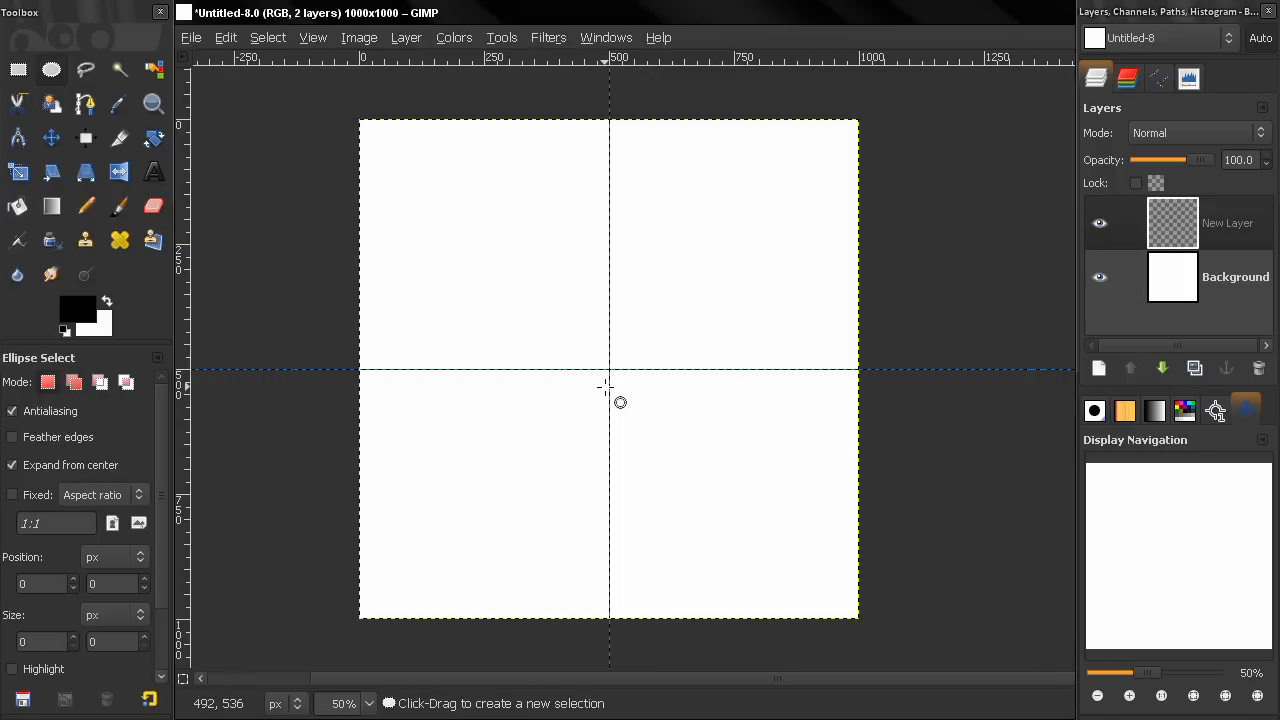
mouse_move(625, 384)
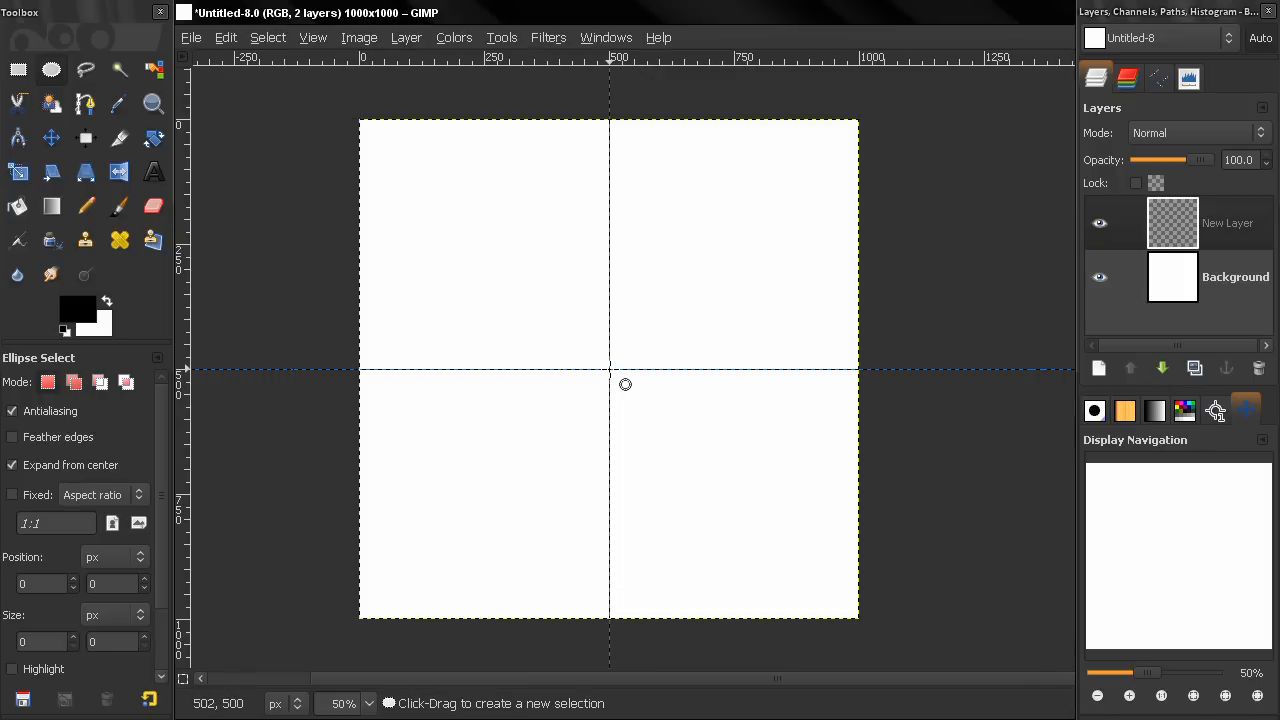
mouse_move(625, 383)
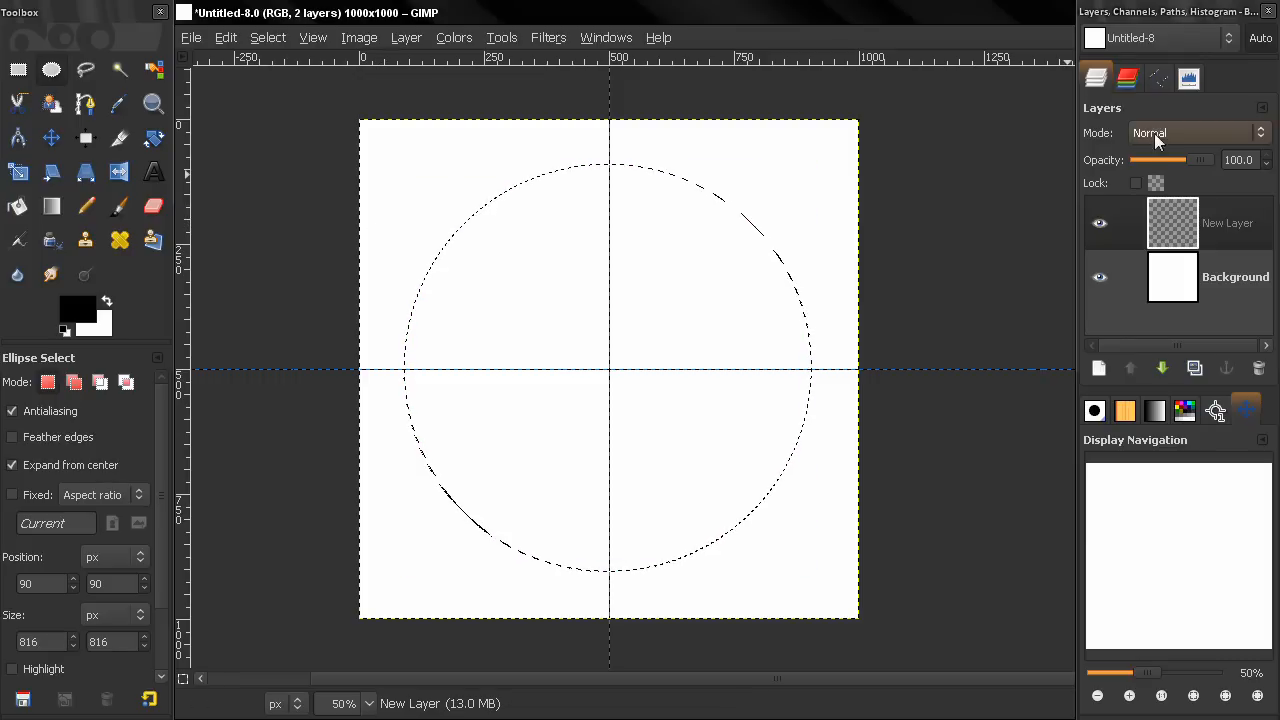
Step: Convert the centred 816×816 circular selection into a path named Selection
click(1158, 77)
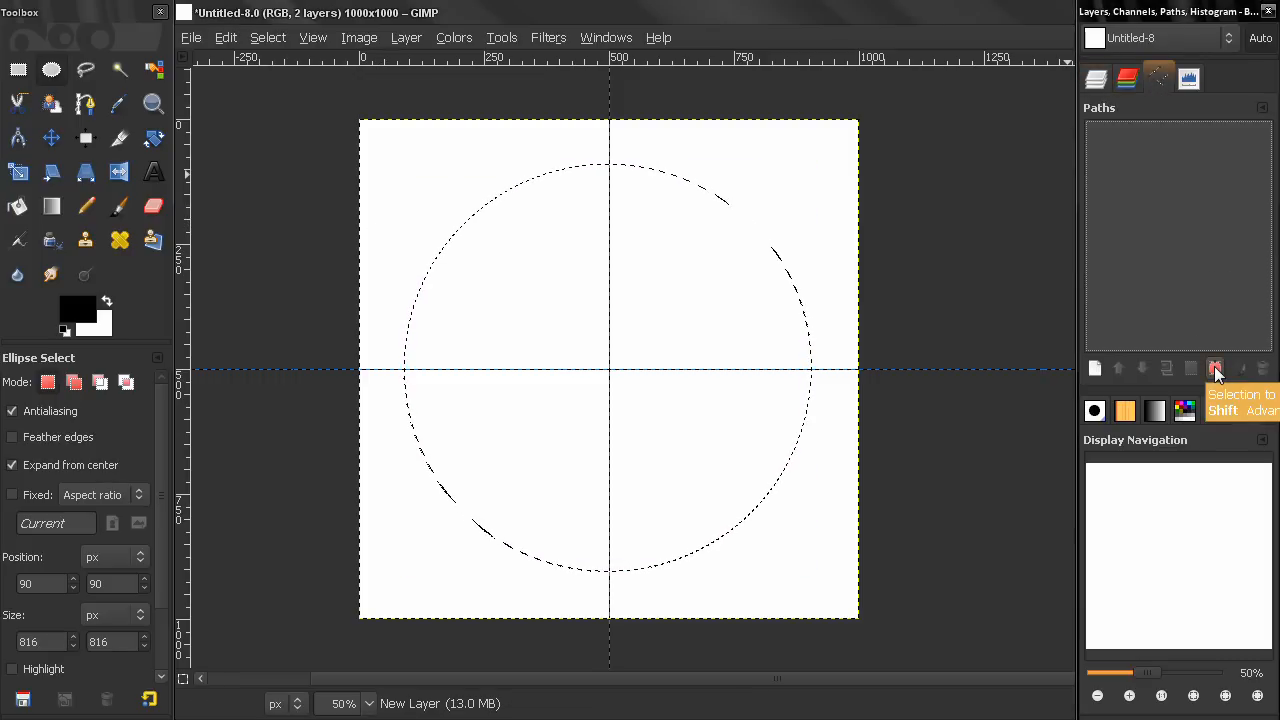
click(1215, 368)
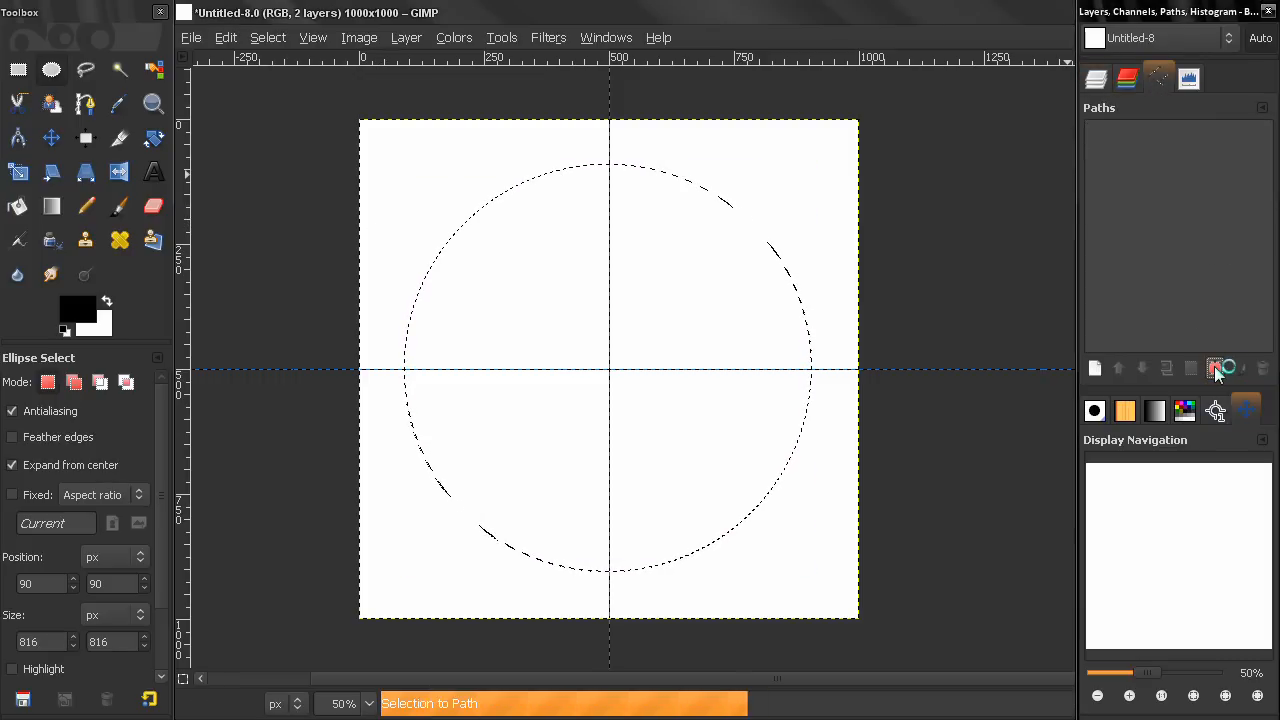
click(1215, 368)
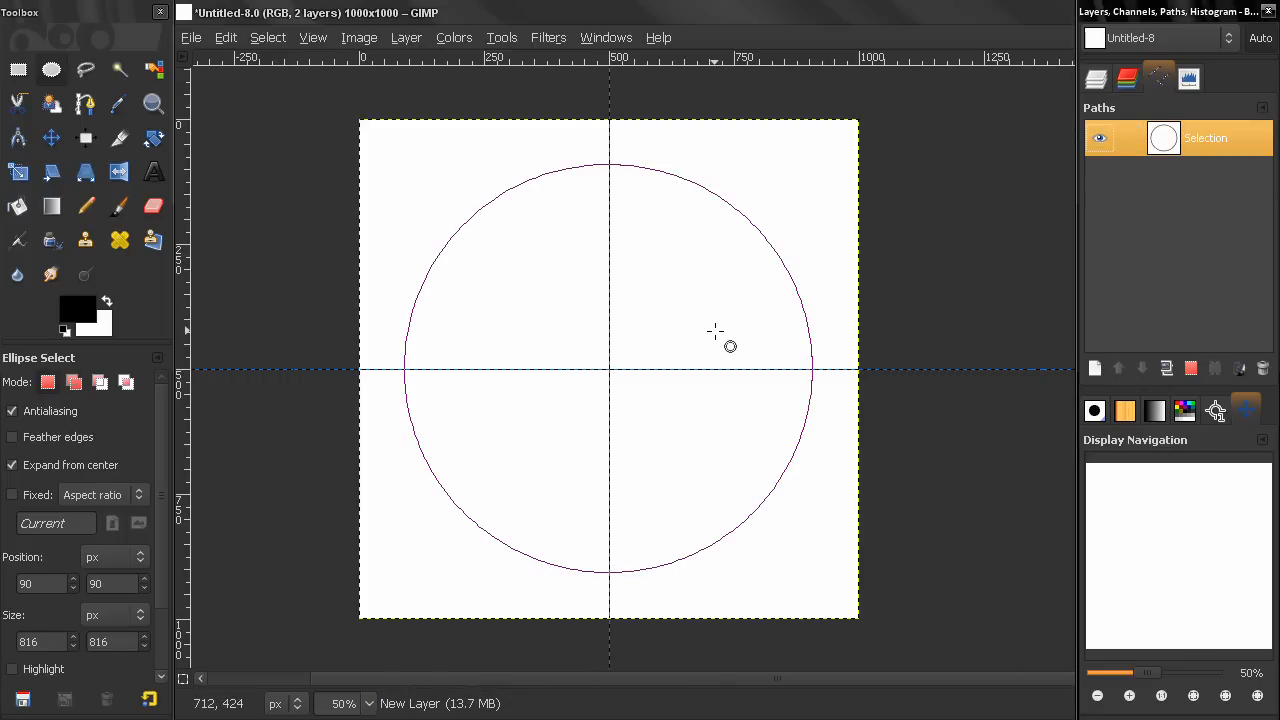
mouse_move(722, 325)
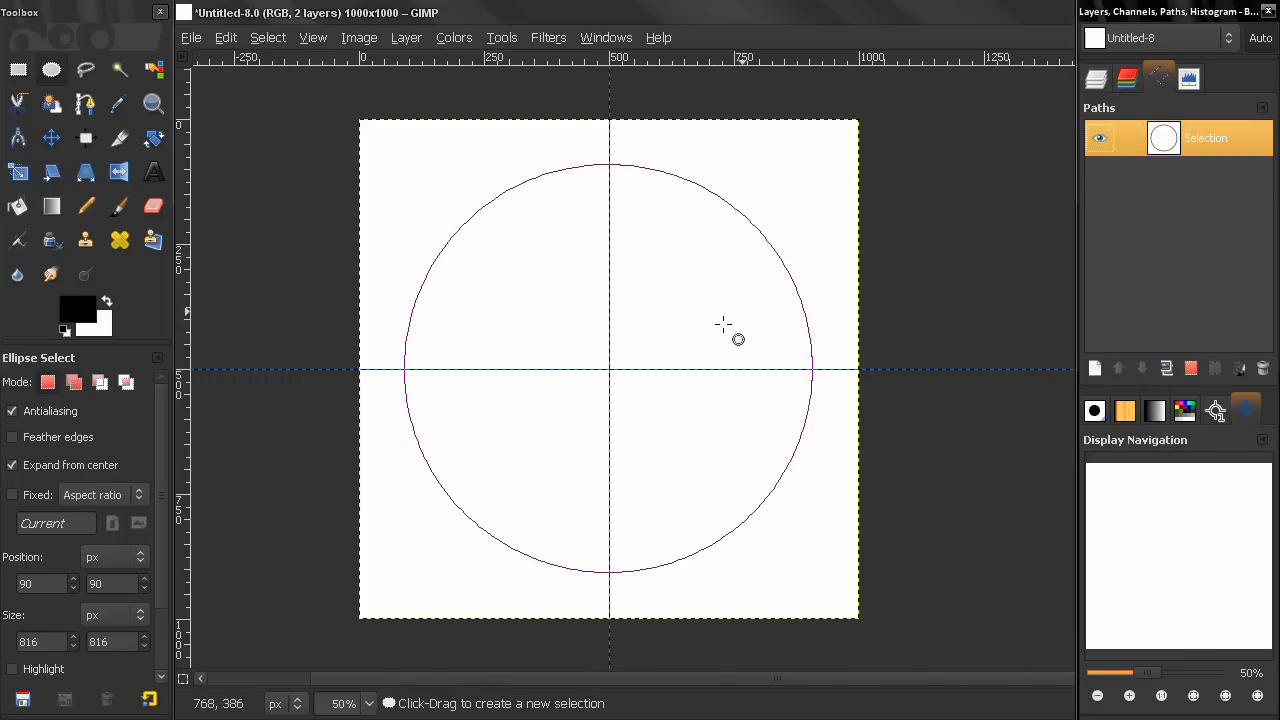
click(1096, 78)
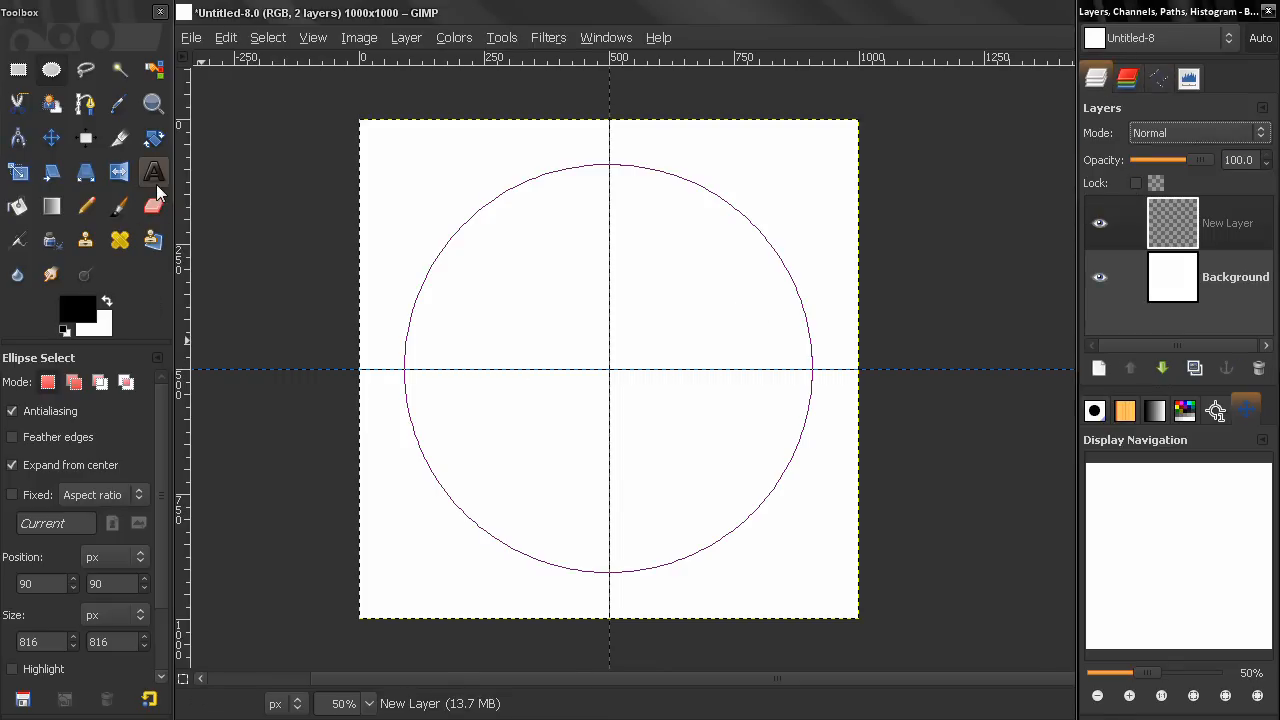
Step: Add a 40 px text layer reading 'GIMP TUTORIALS FOR BEGINNERS' on the canvas
click(154, 171)
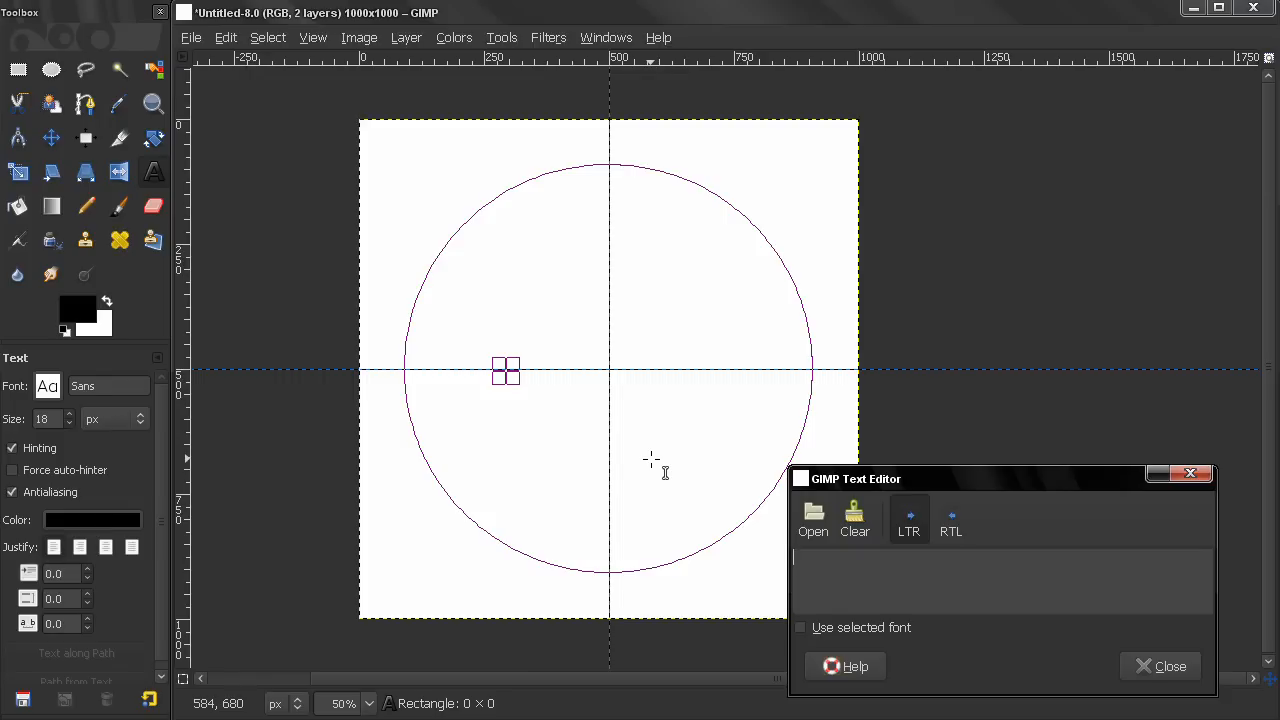
text(GIMP)
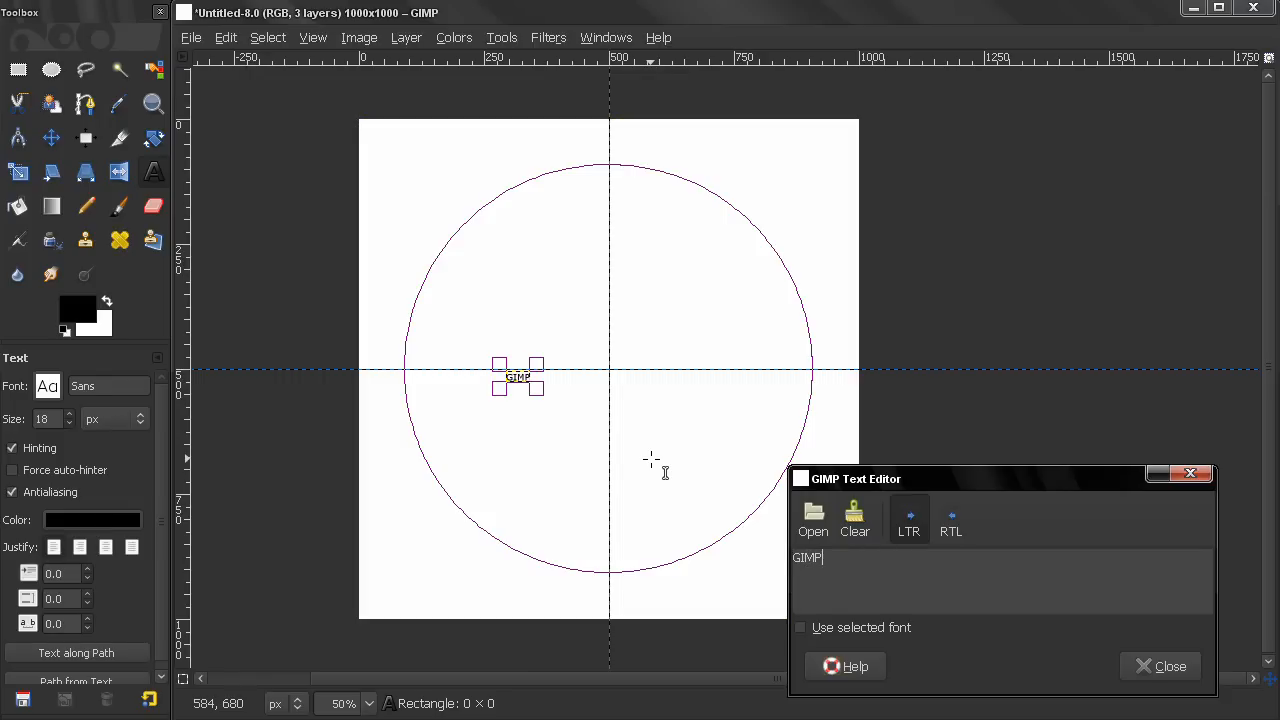
text(TUTORIALS F)
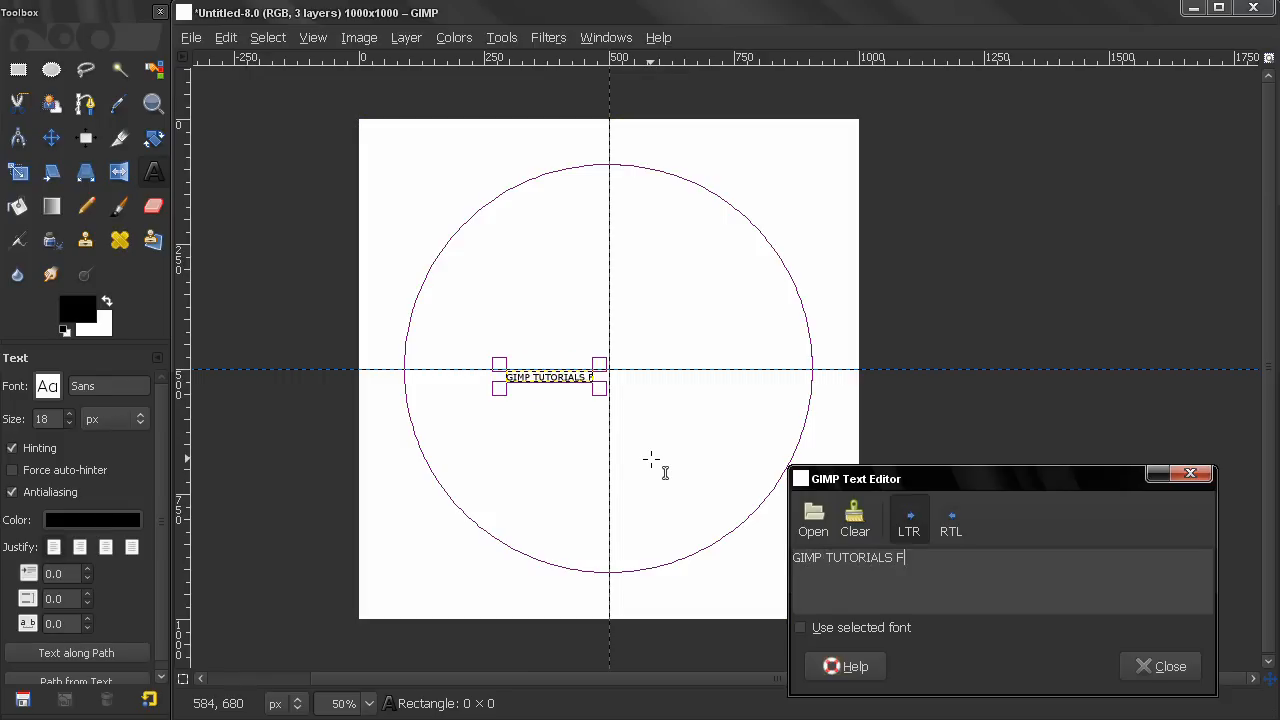
text(OR BEGINNERS)
click(54, 418)
text(40)
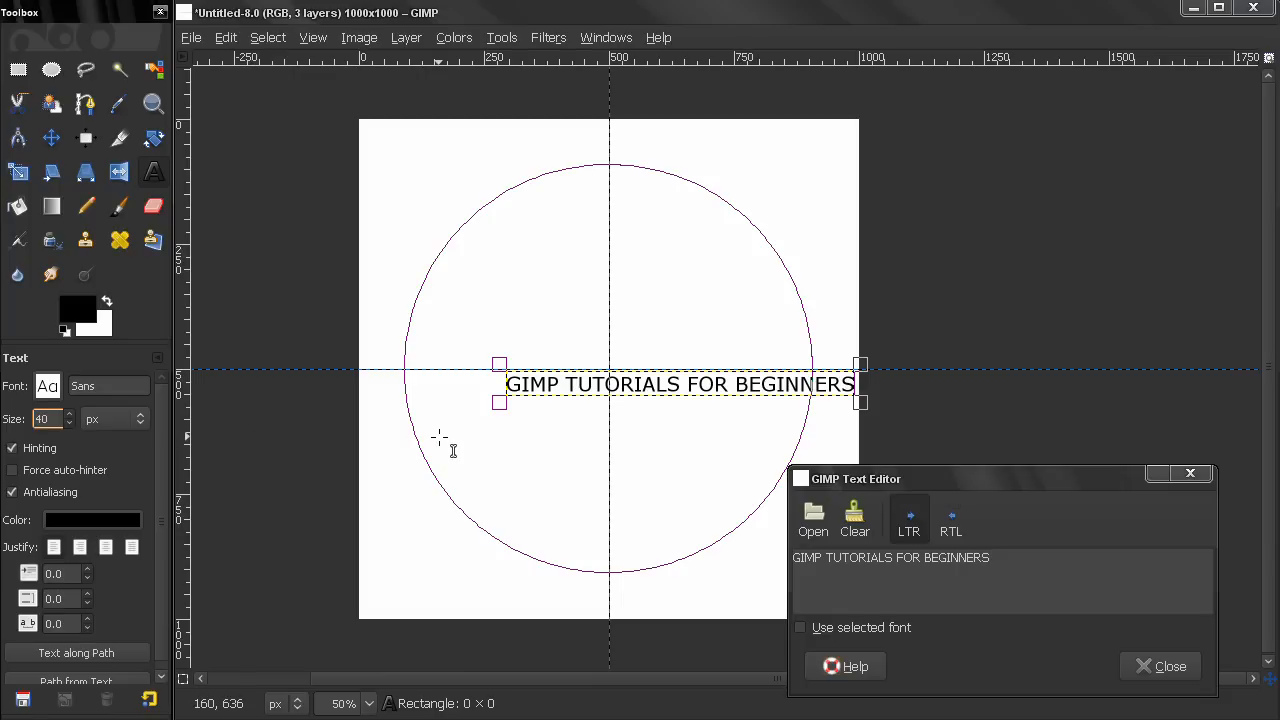
click(1169, 666)
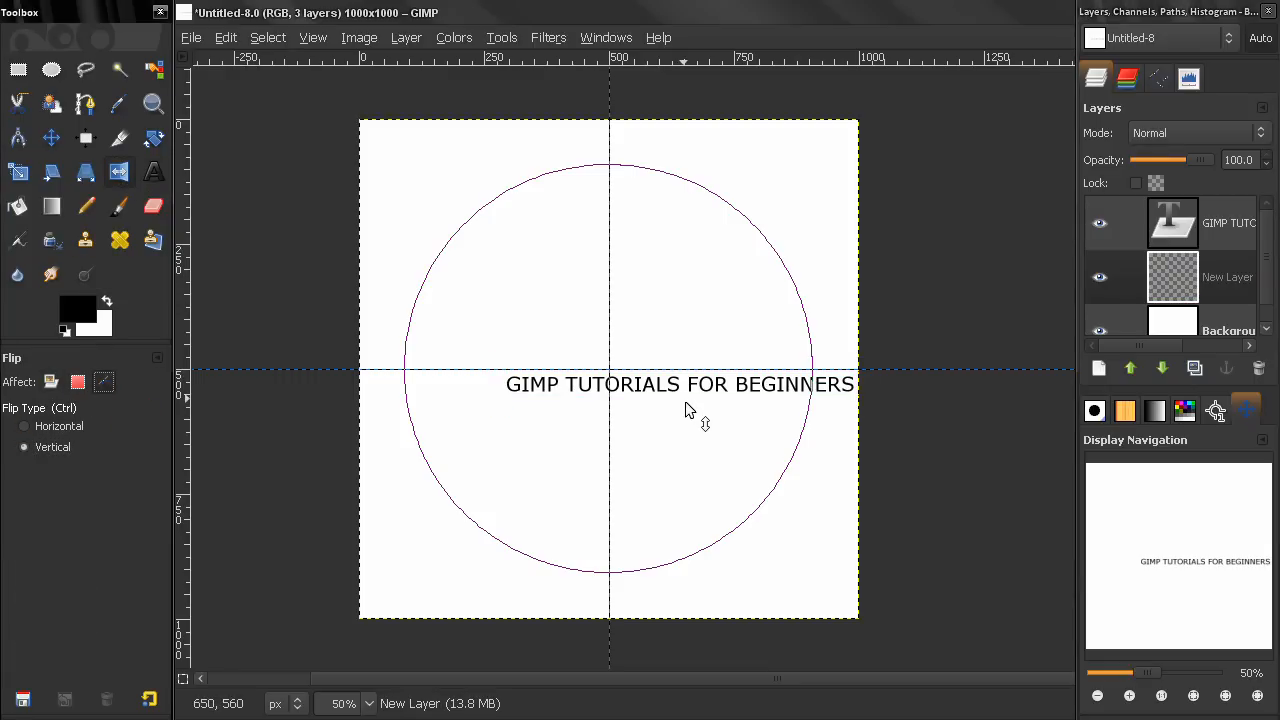
mouse_move(725, 313)
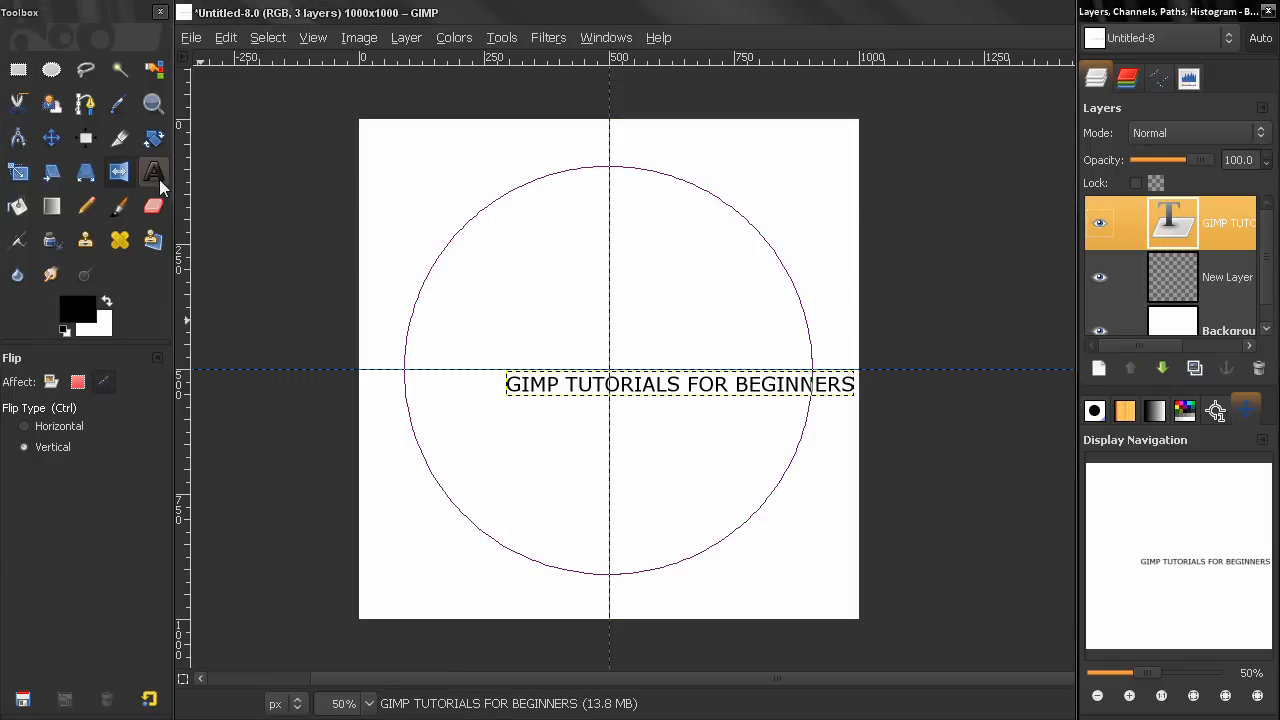
Step: Bend the title onto the circle path with Text along Path, then delete the flat text layer
click(153, 171)
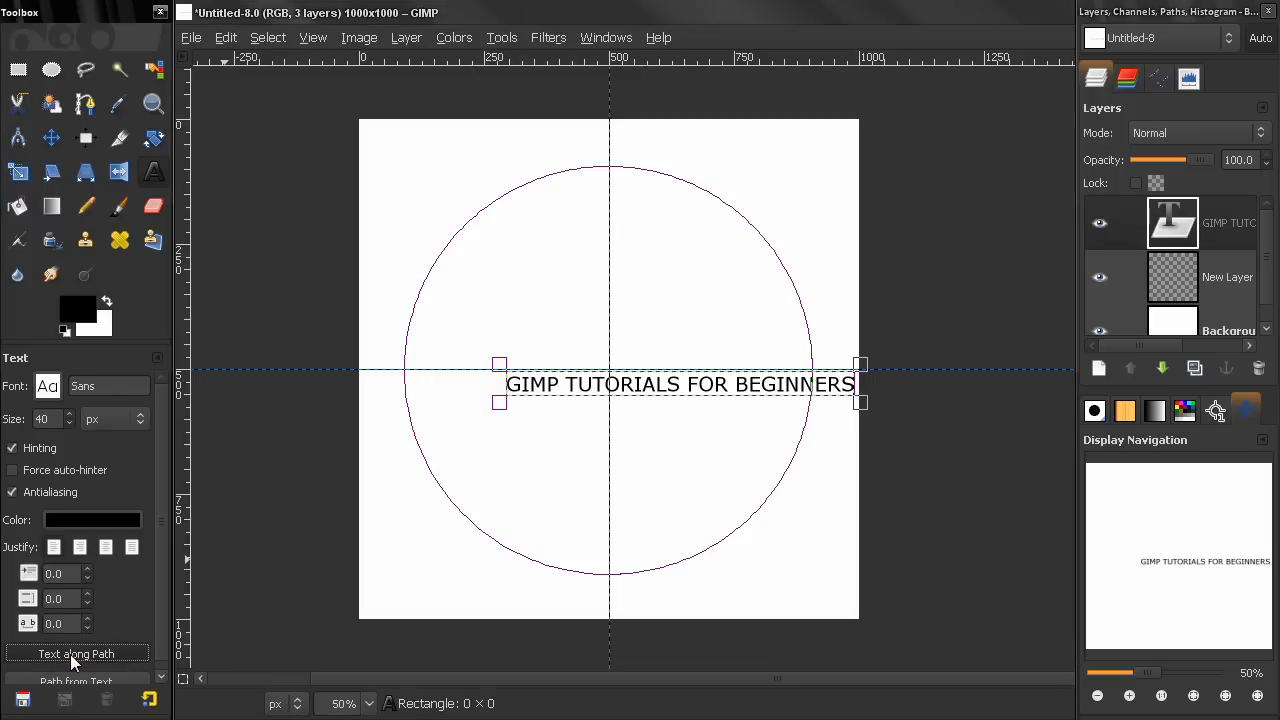
click(76, 653)
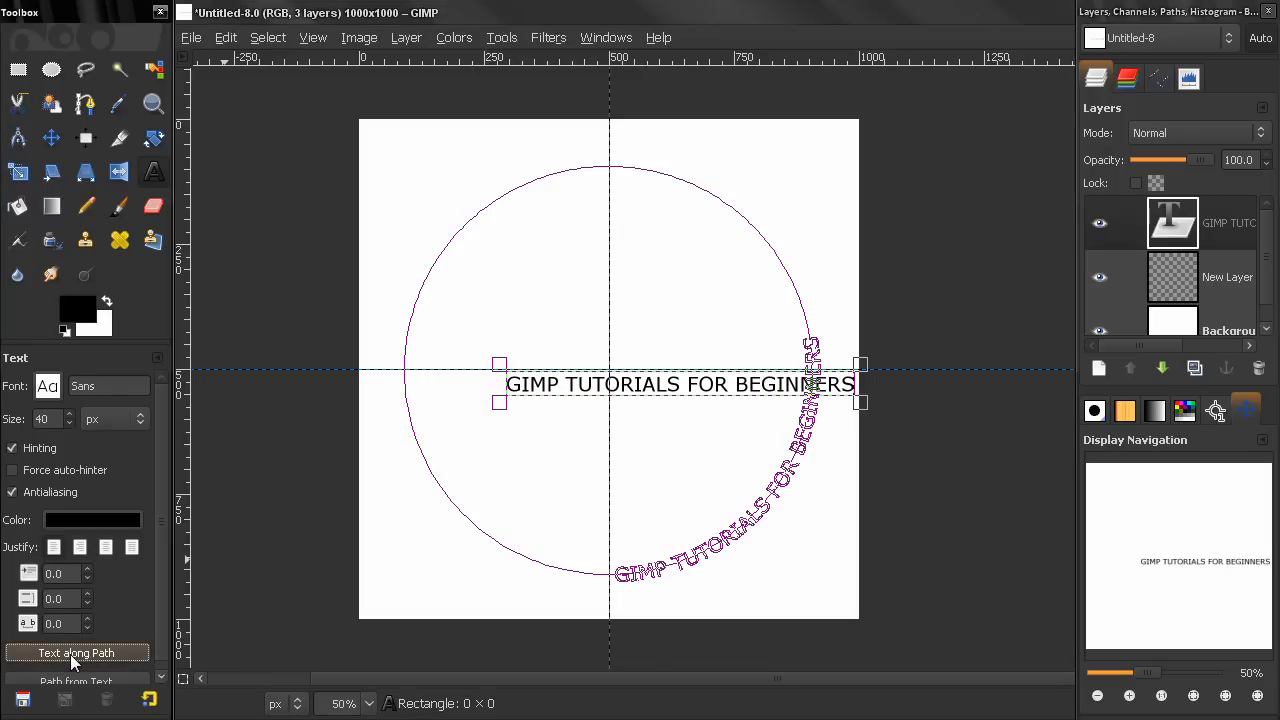
mouse_move(610, 575)
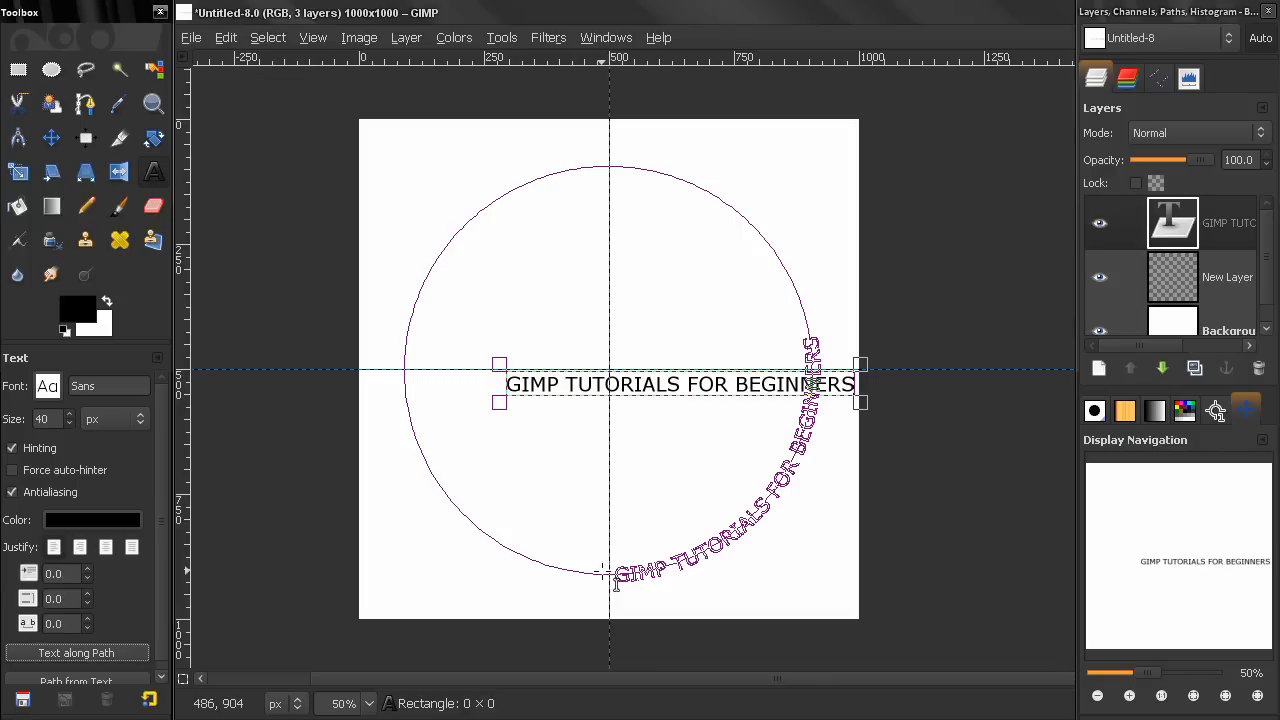
mouse_move(735, 552)
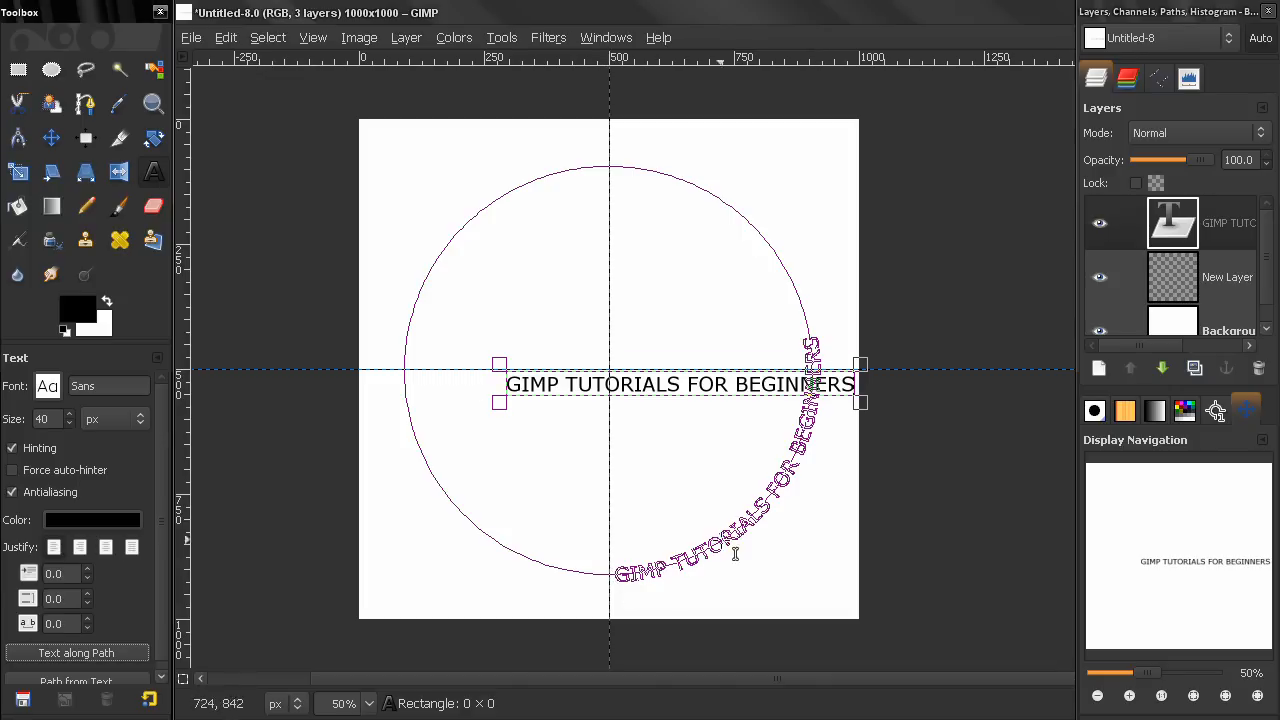
mouse_move(700, 518)
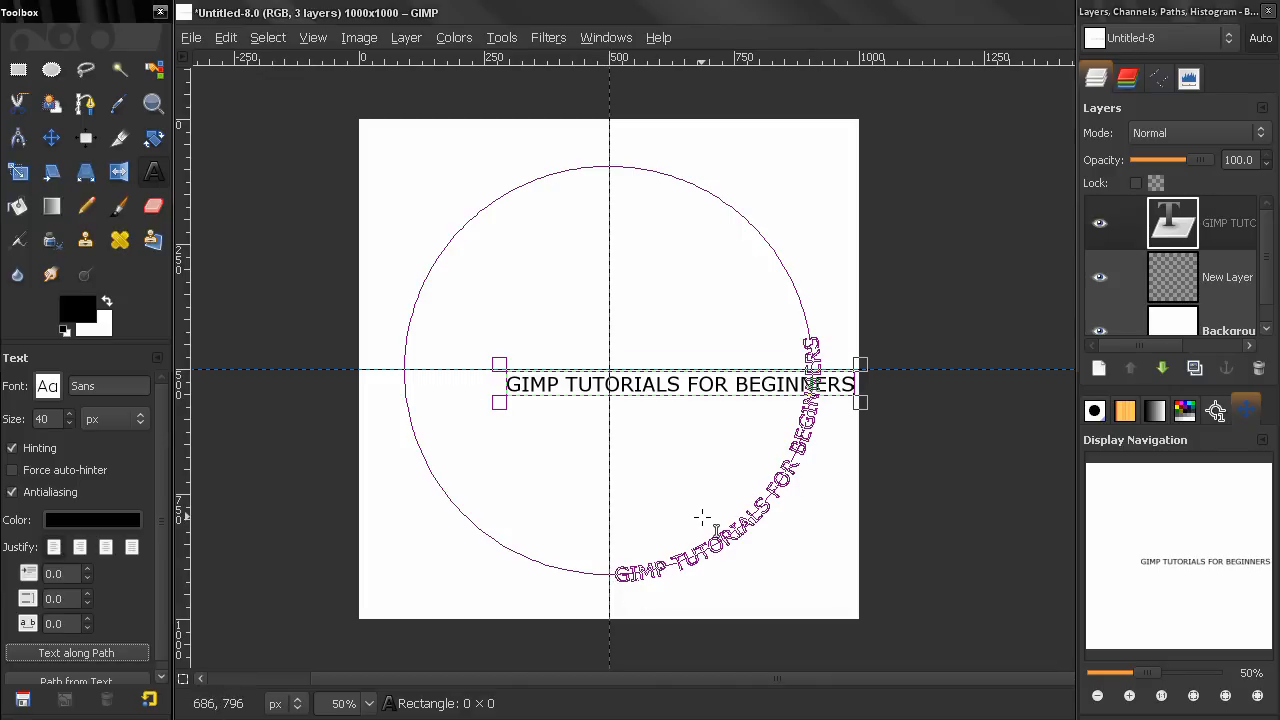
click(1170, 222)
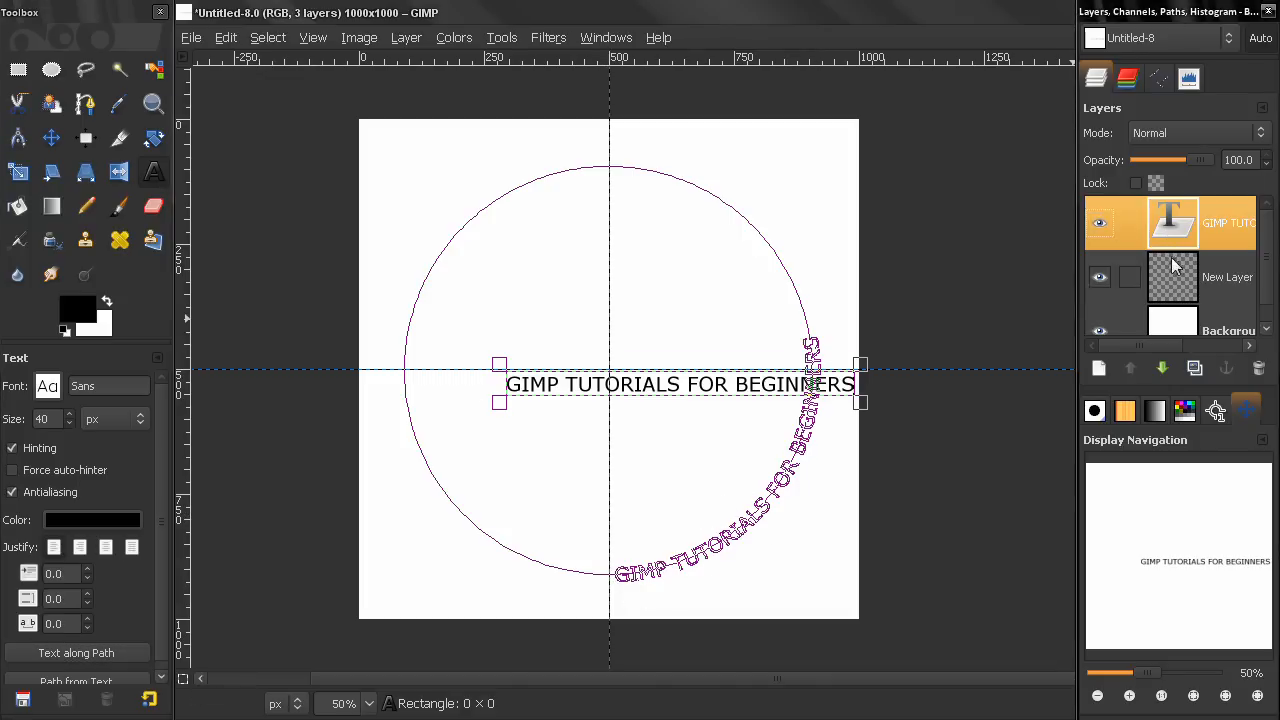
click(1259, 368)
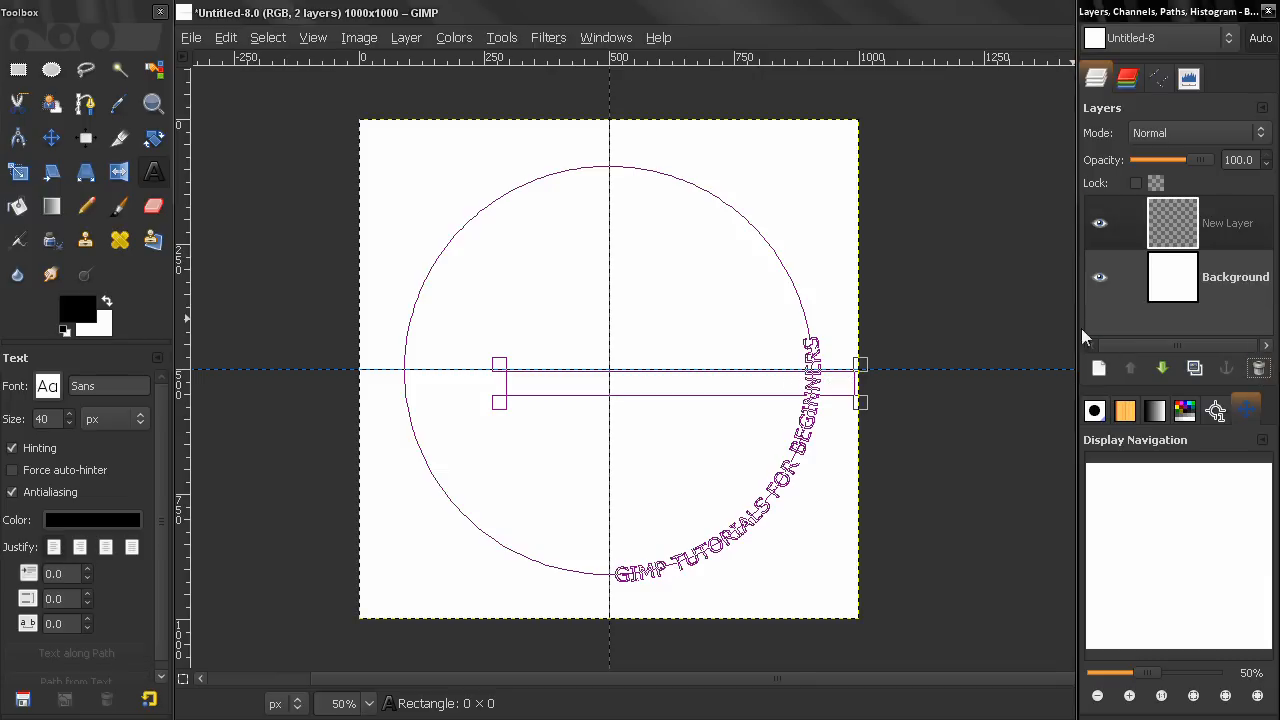
mouse_move(337, 188)
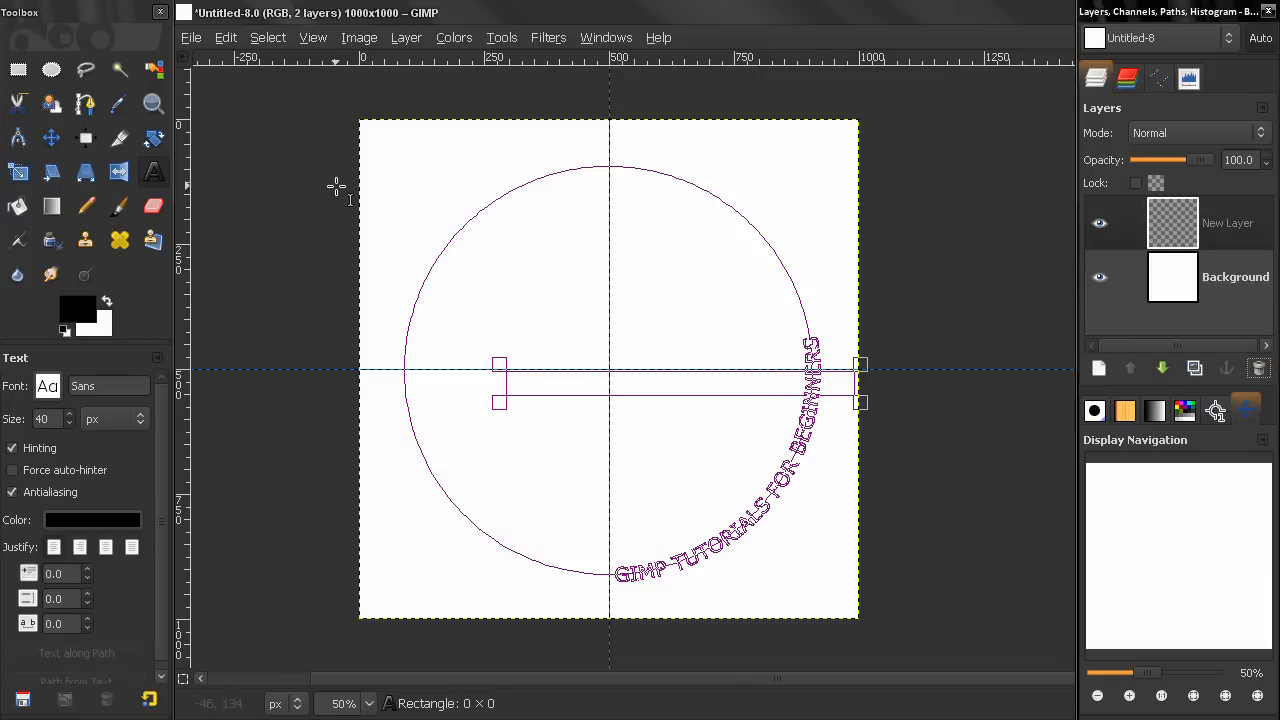
Step: Rotate the curved text outline around the circle centre so it sits at the bottom
click(153, 138)
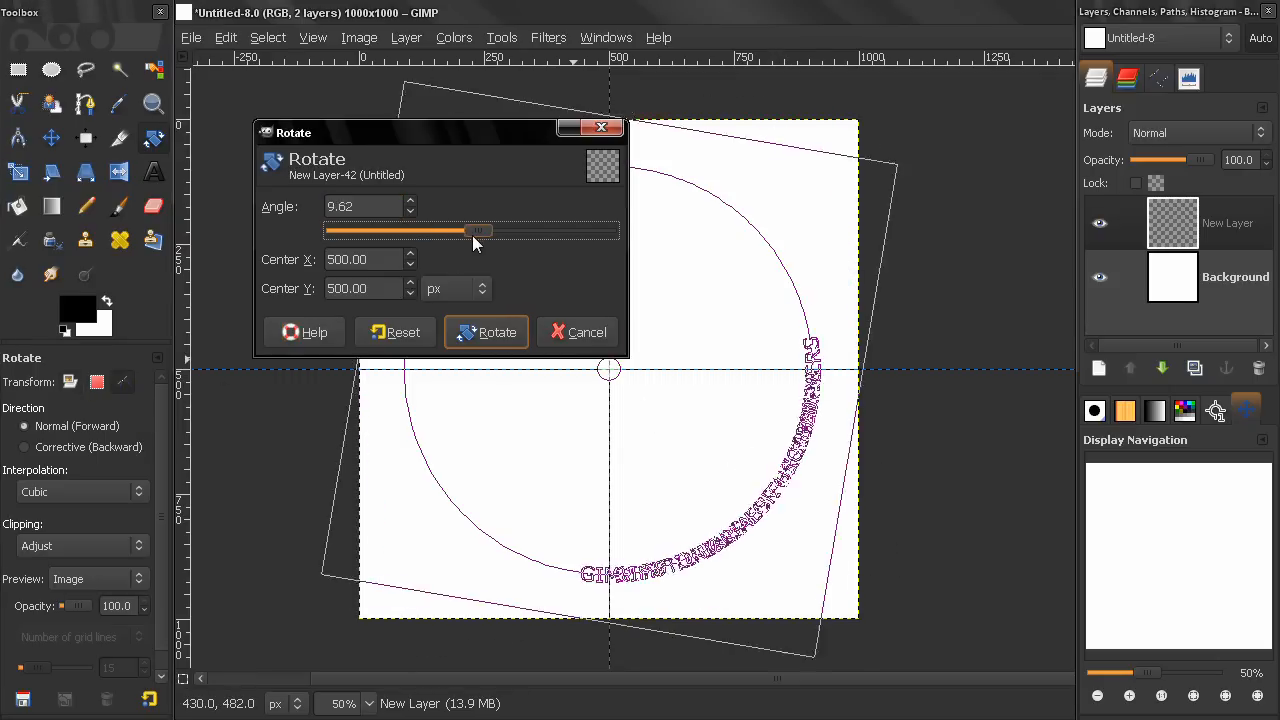
drag(463, 231, 505, 231)
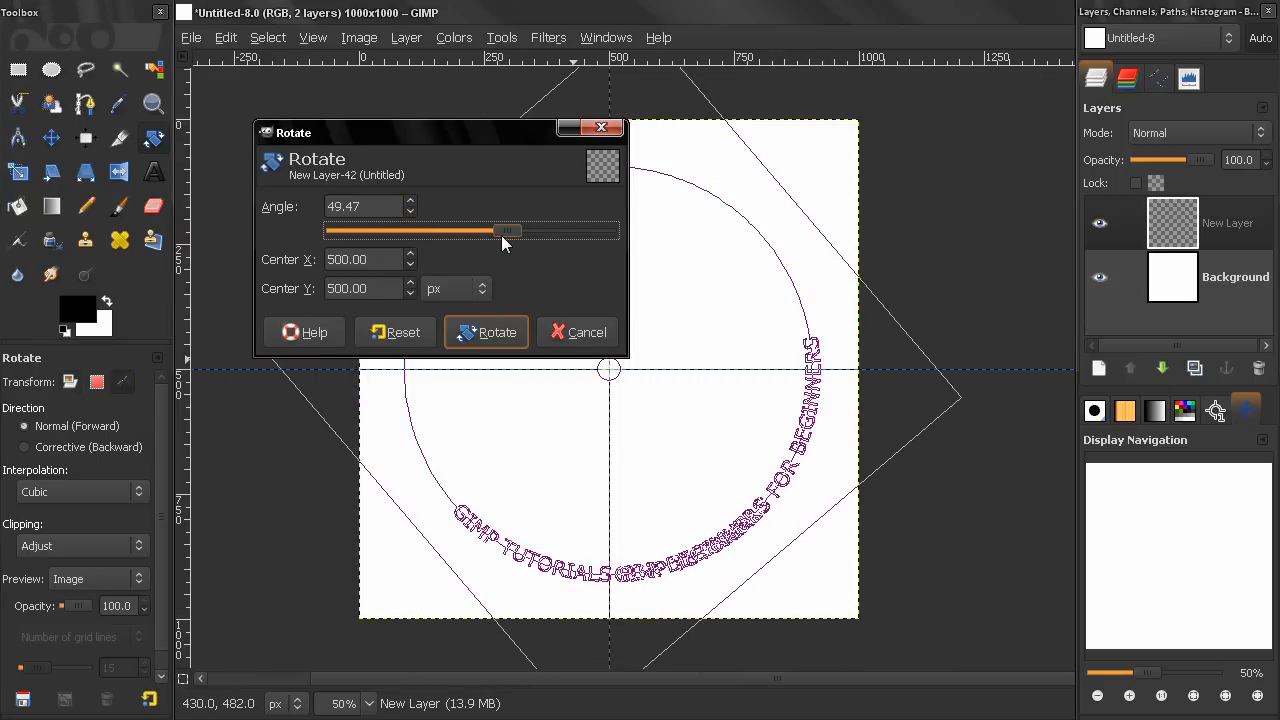
drag(505, 231, 490, 231)
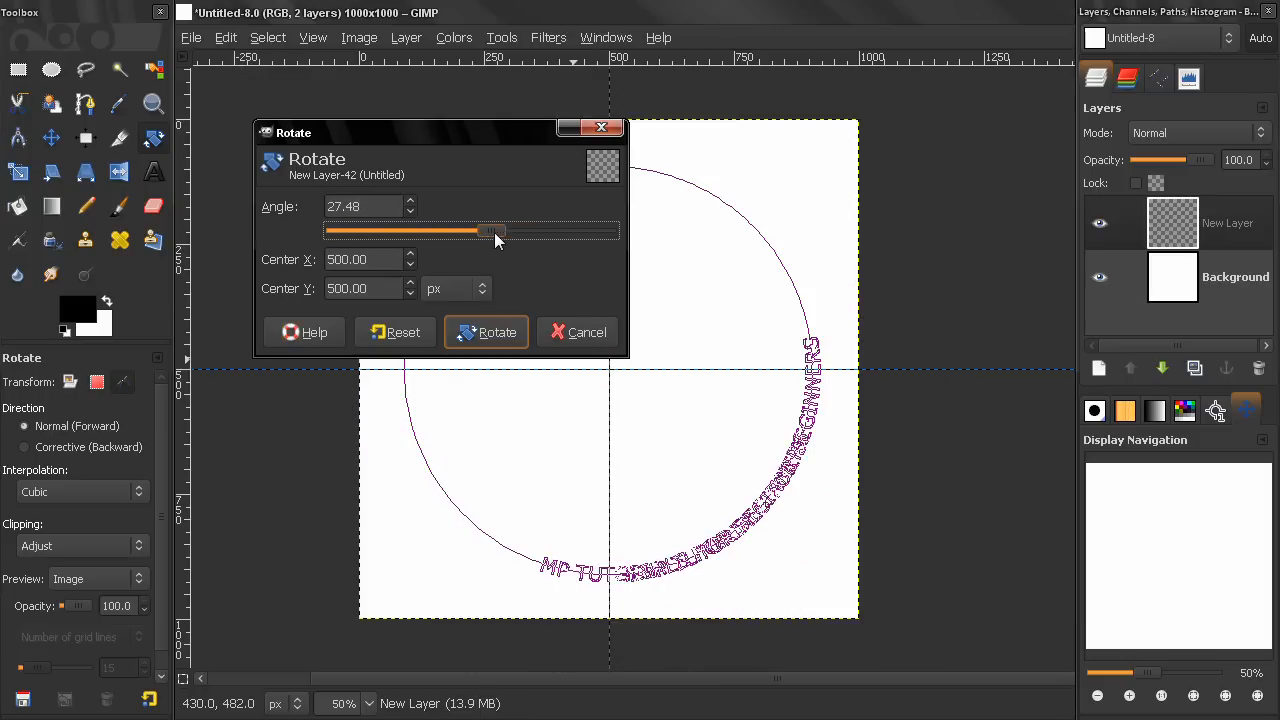
drag(490, 231, 518, 231)
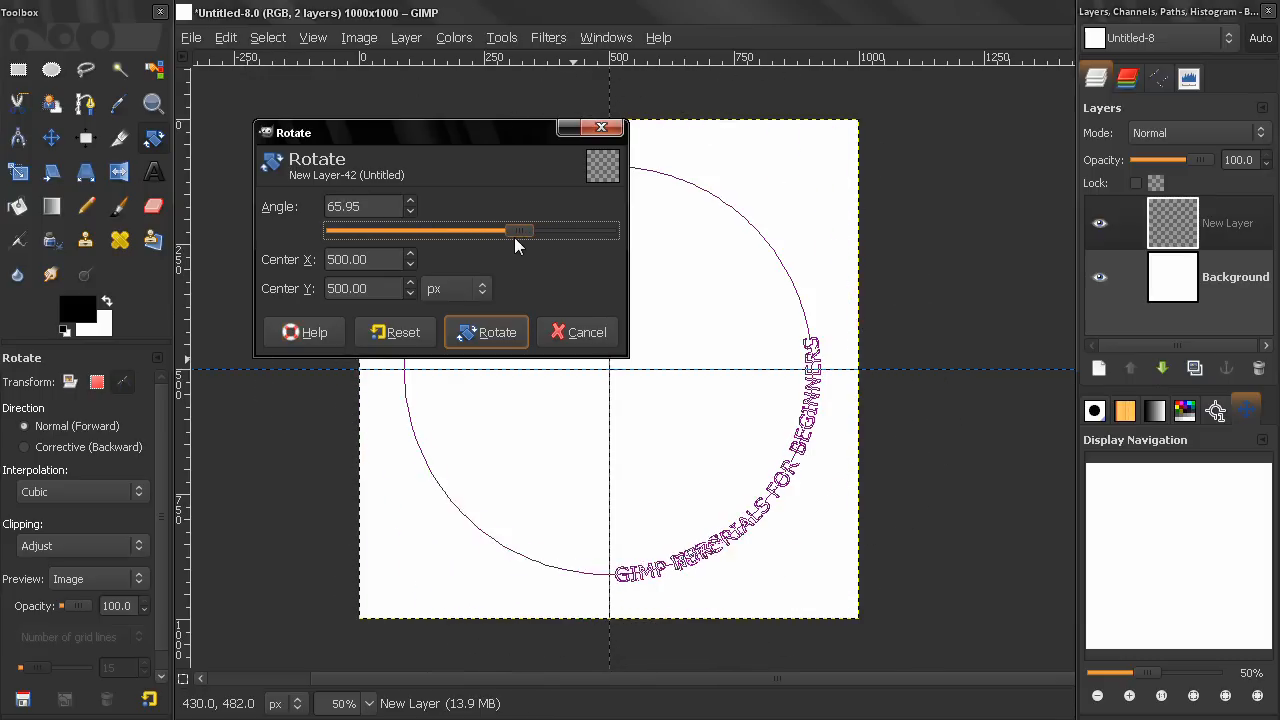
drag(520, 231, 510, 231)
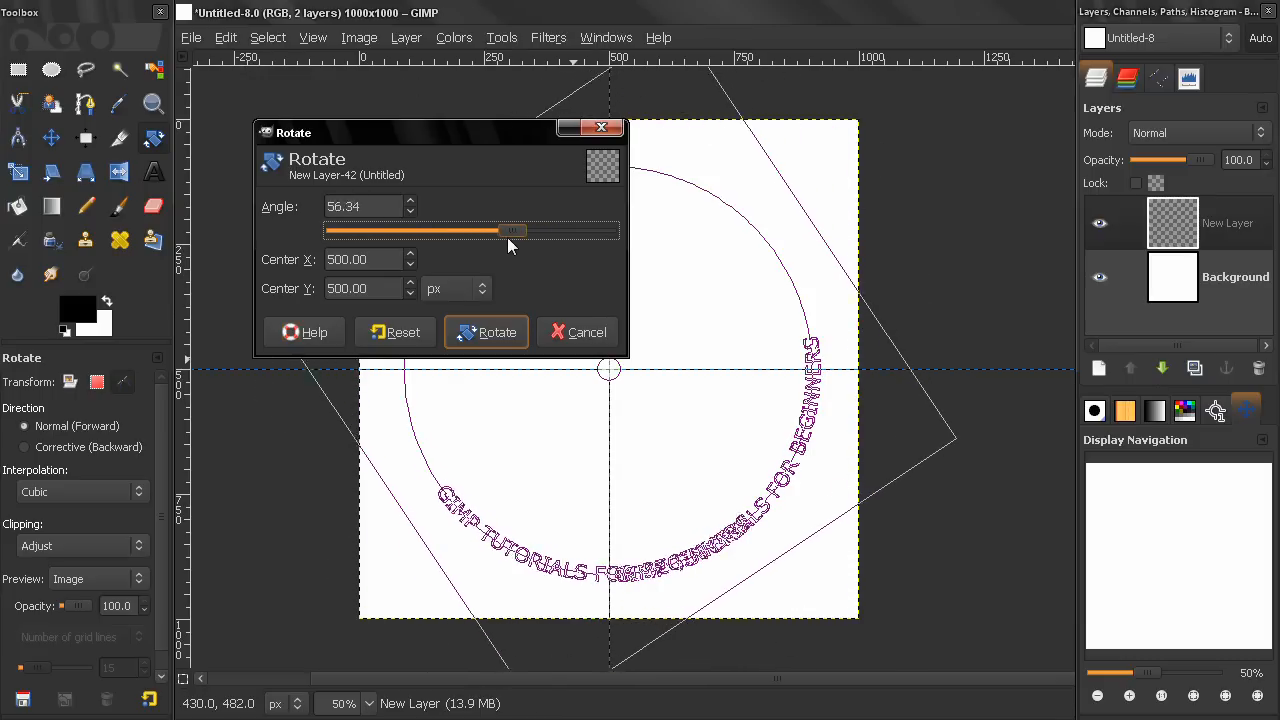
click(486, 332)
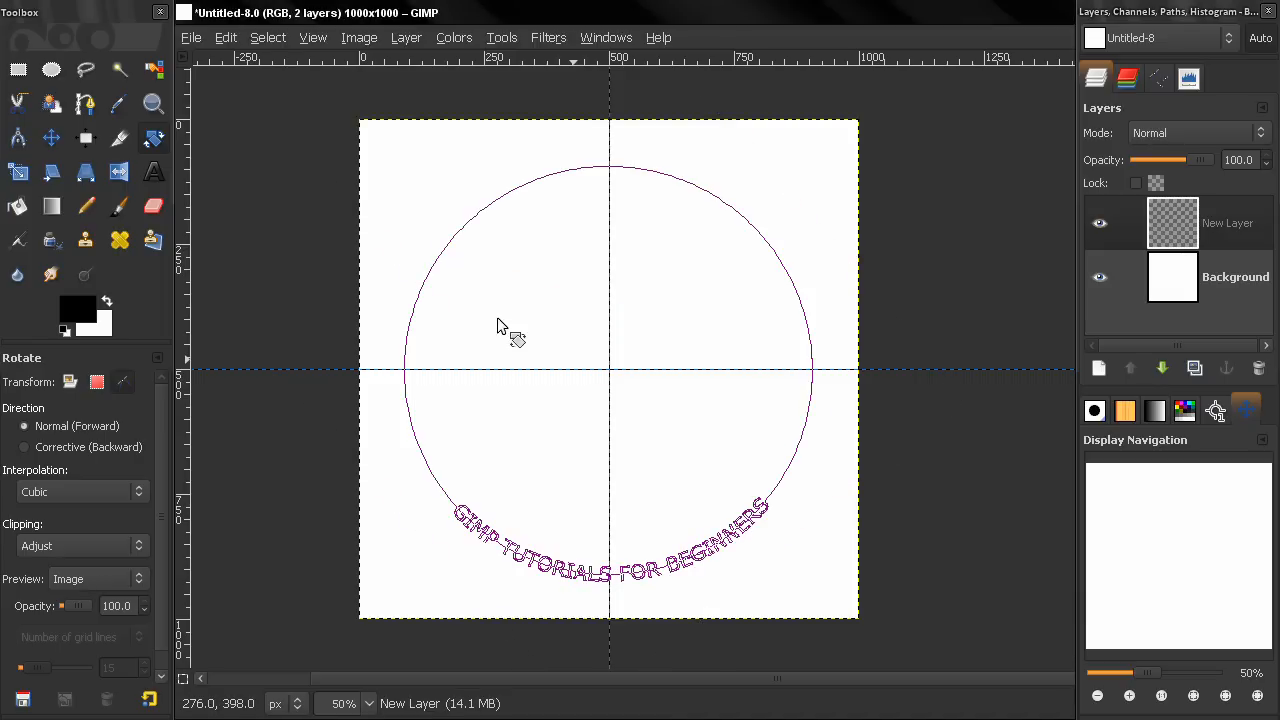
Step: Pull a horizontal guide level with the text ends and fine-tune the rotation
click(51, 138)
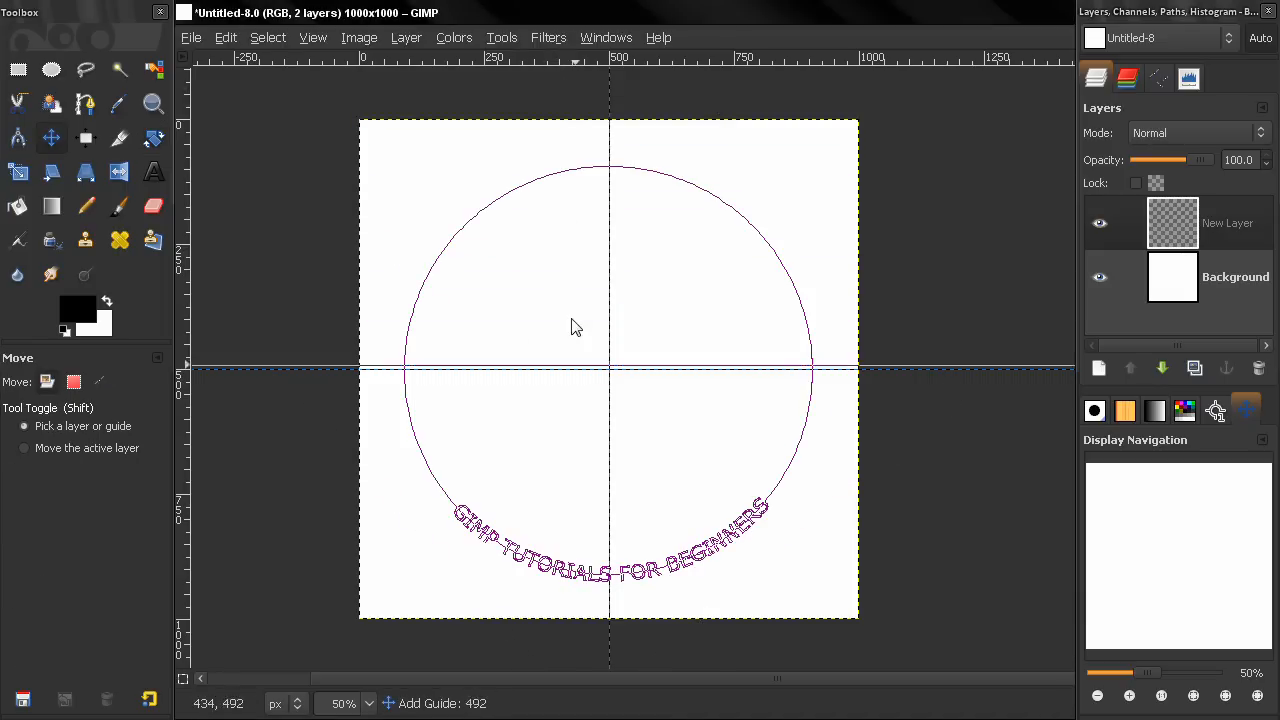
drag(575, 369, 585, 497)
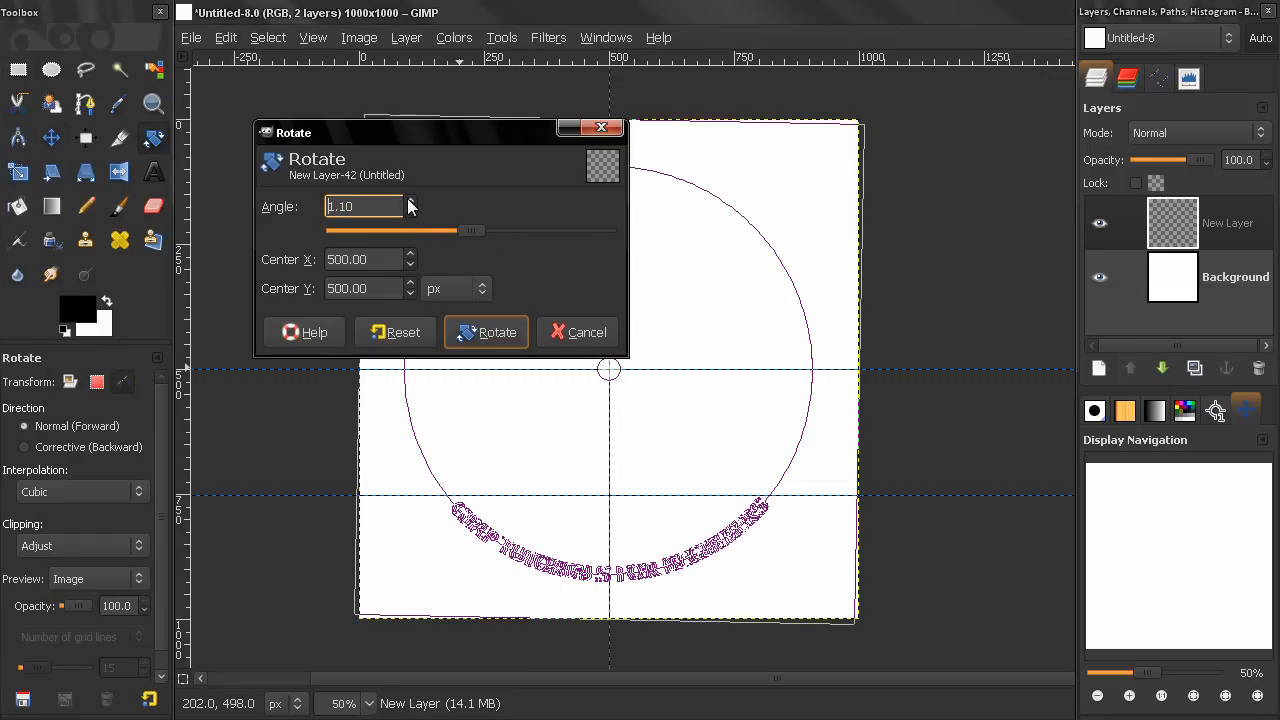
click(486, 332)
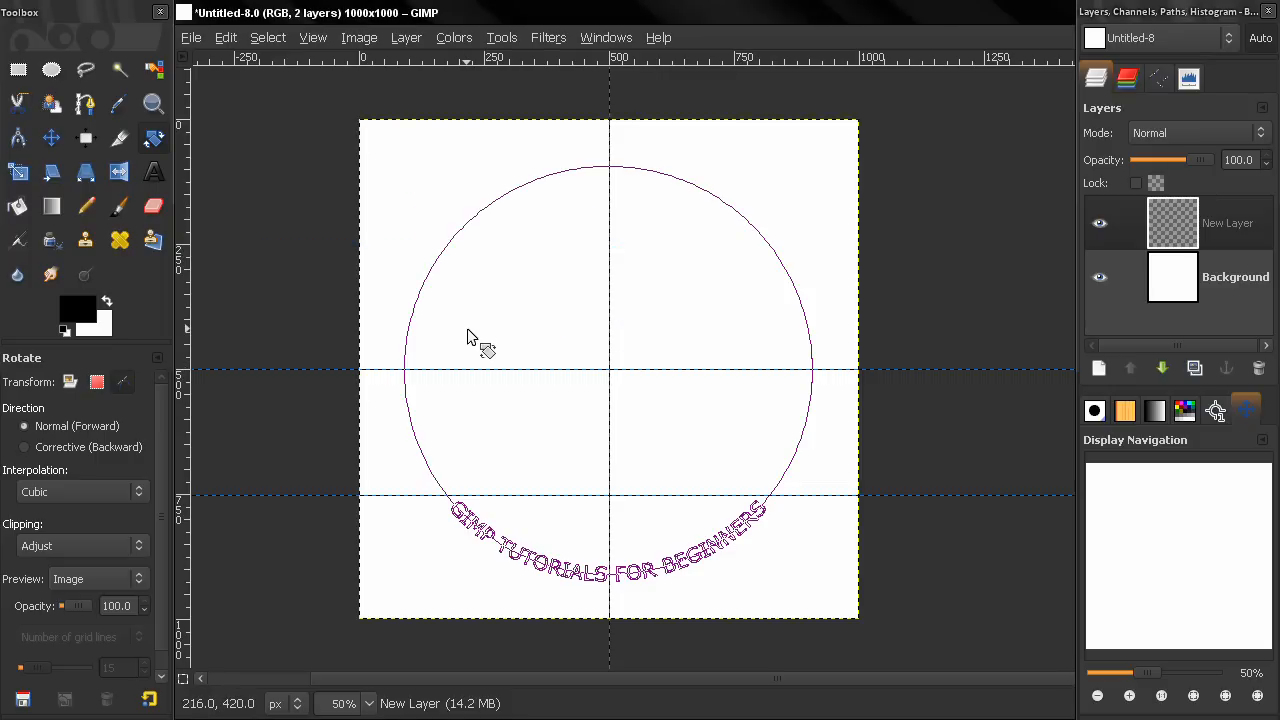
mouse_move(518, 504)
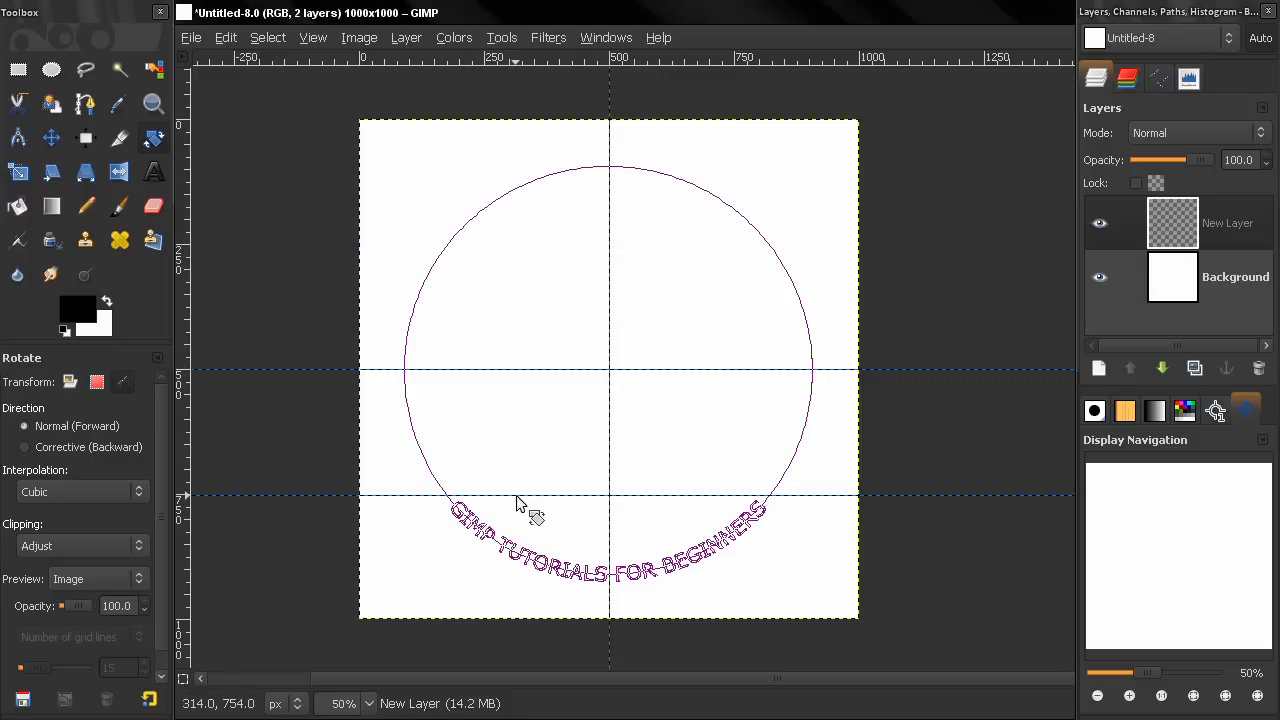
click(51, 137)
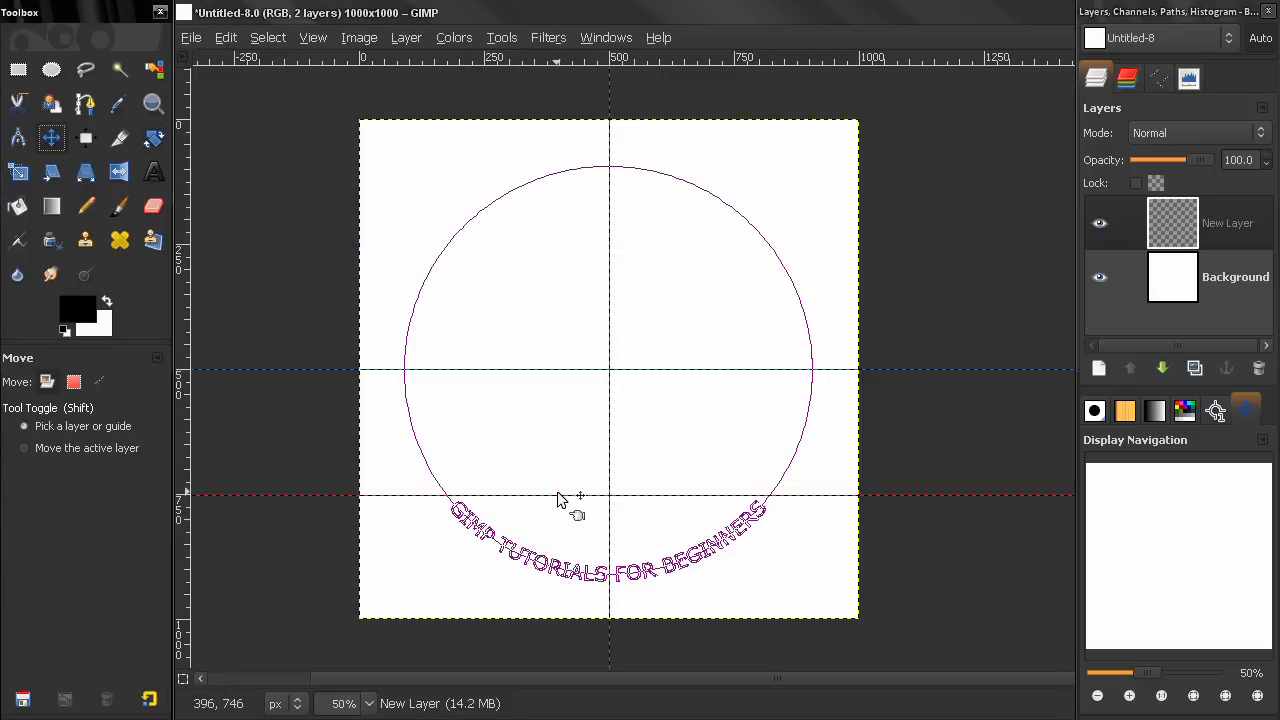
drag(560, 497, 560, 495)
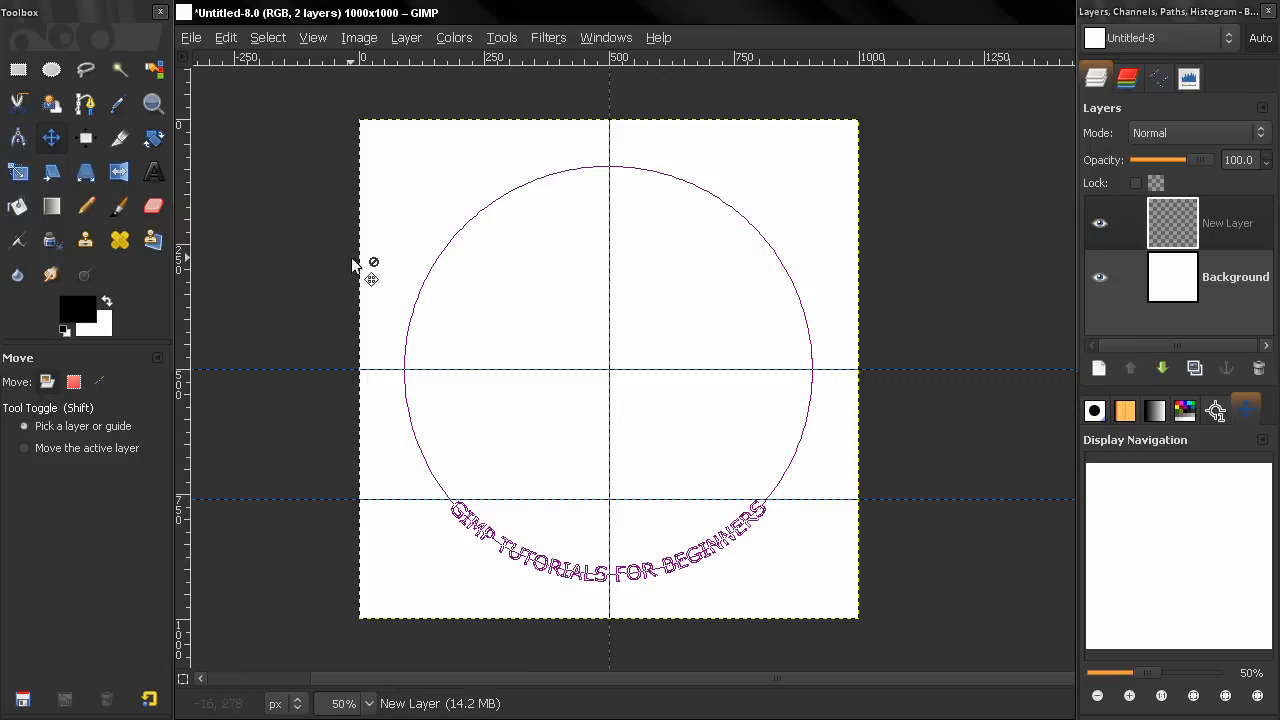
click(153, 137)
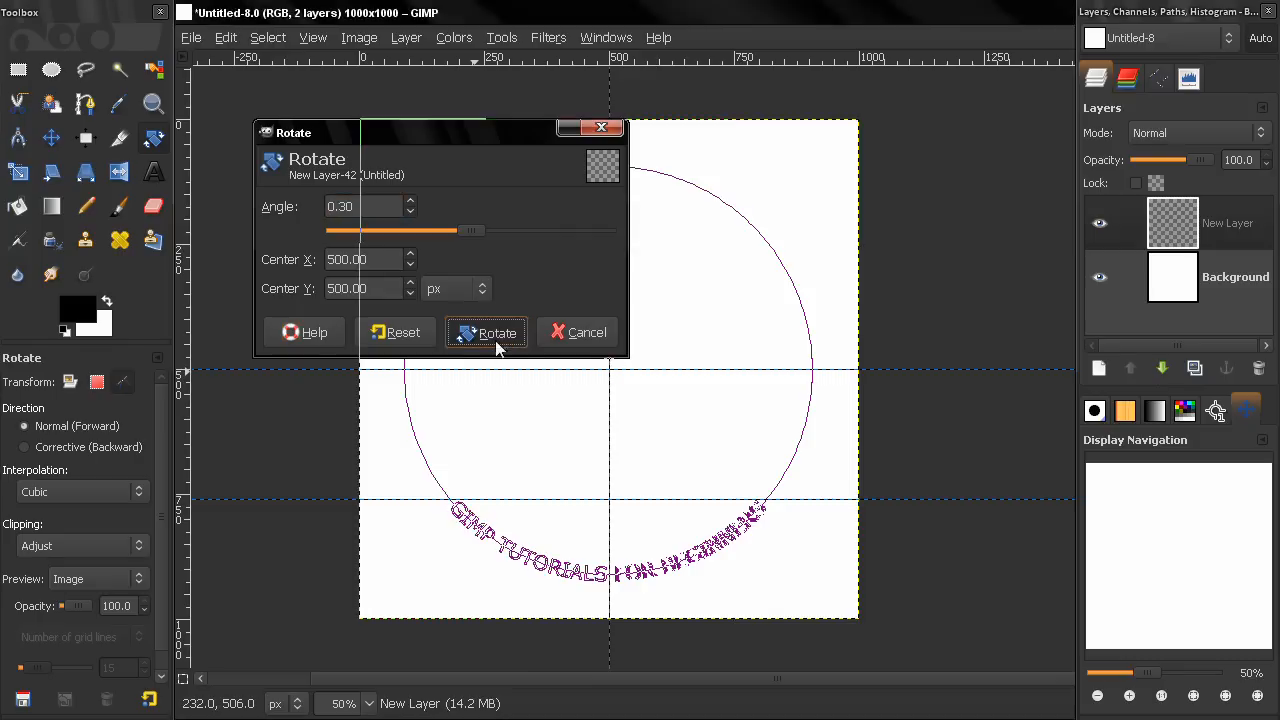
click(486, 332)
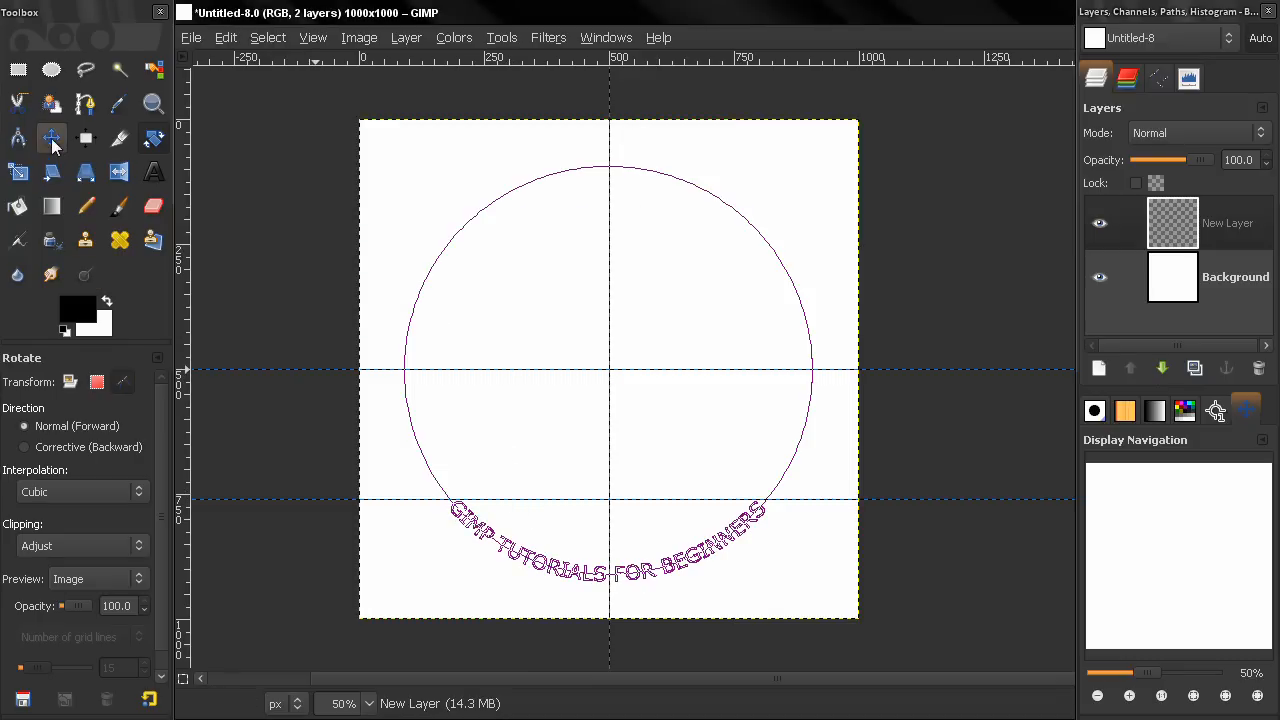
click(51, 138)
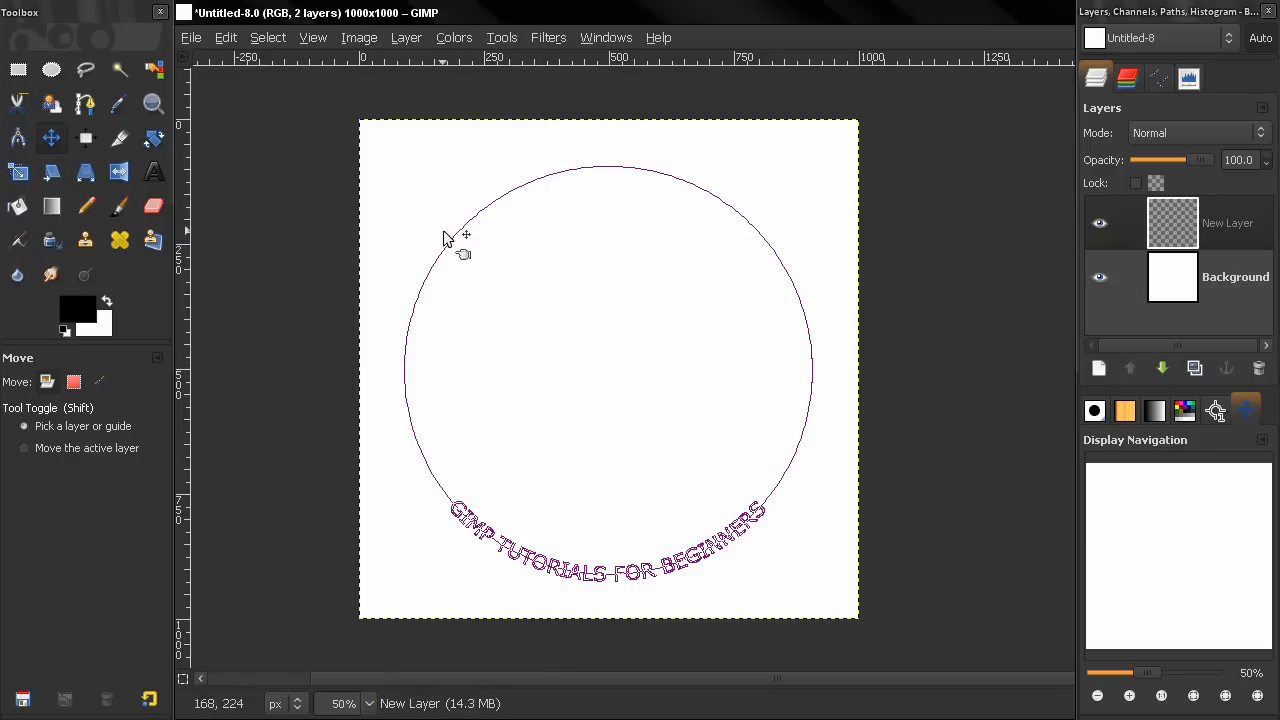
Step: Clear the guides off the canvas and bring up the Paths list
click(1158, 78)
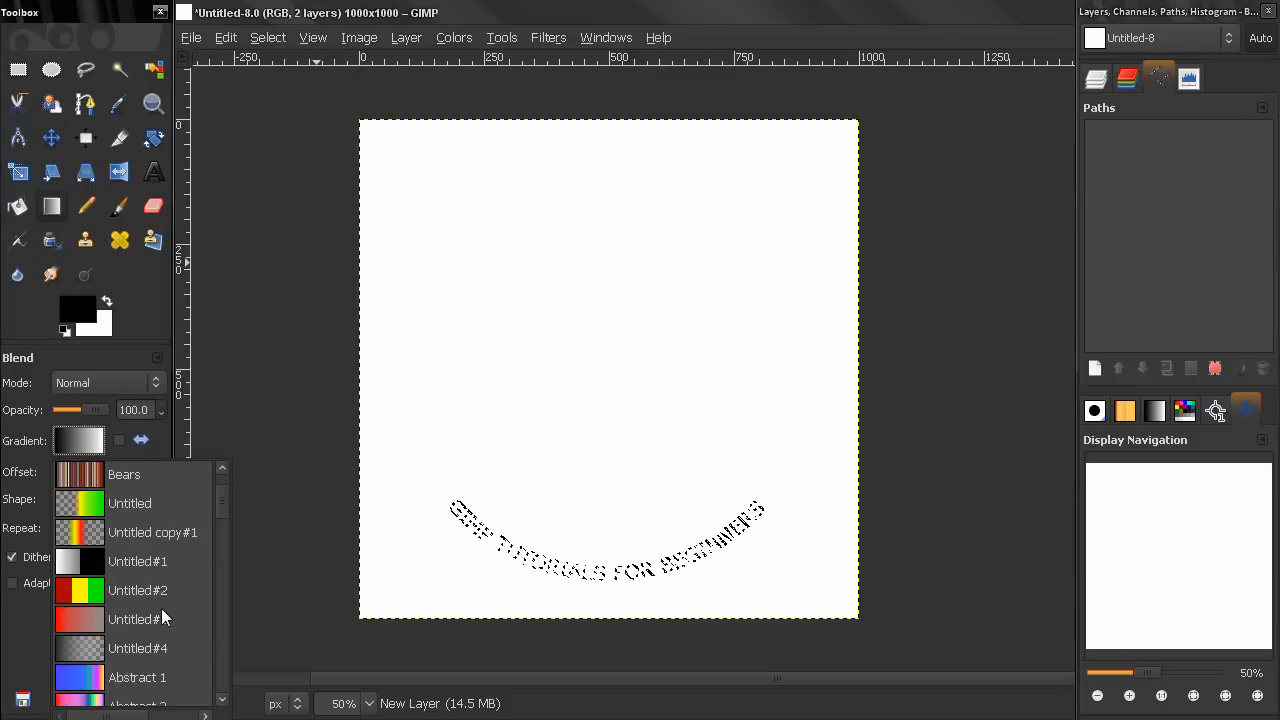
Step: Delete the circle path, load the text path as a selection, and pick a rainbow gradient
scroll(down, 3)
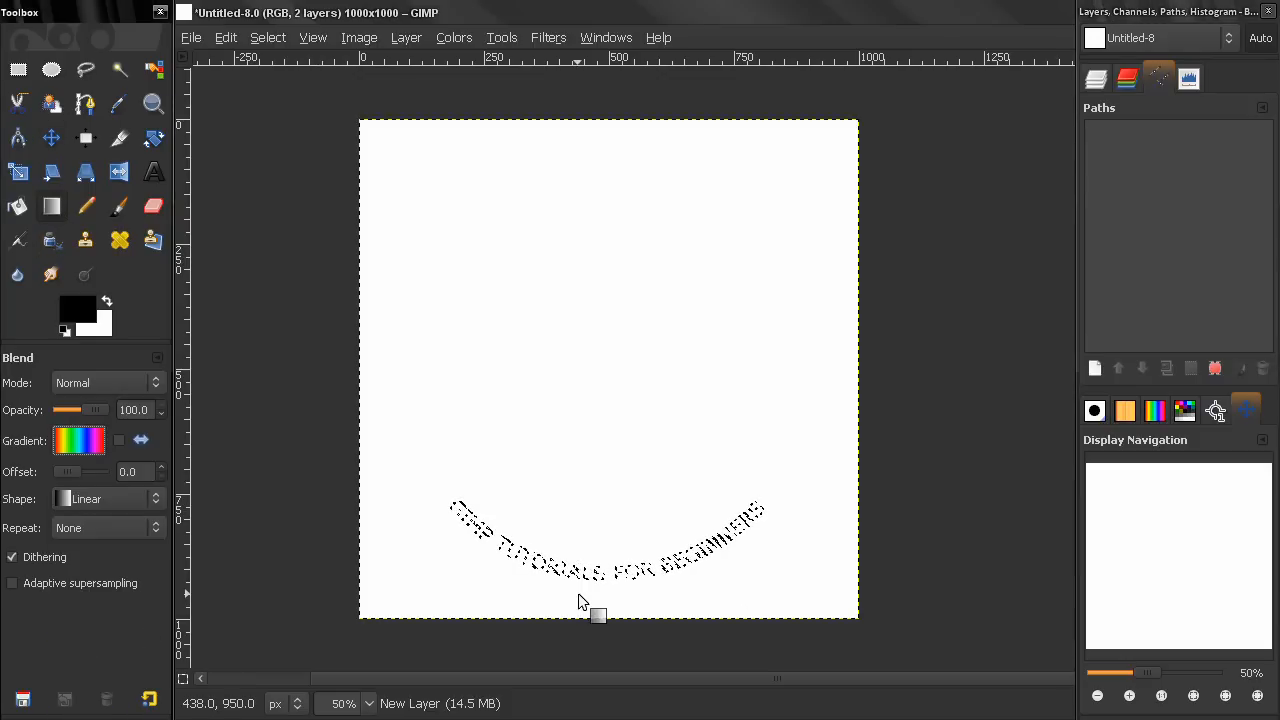
click(1096, 77)
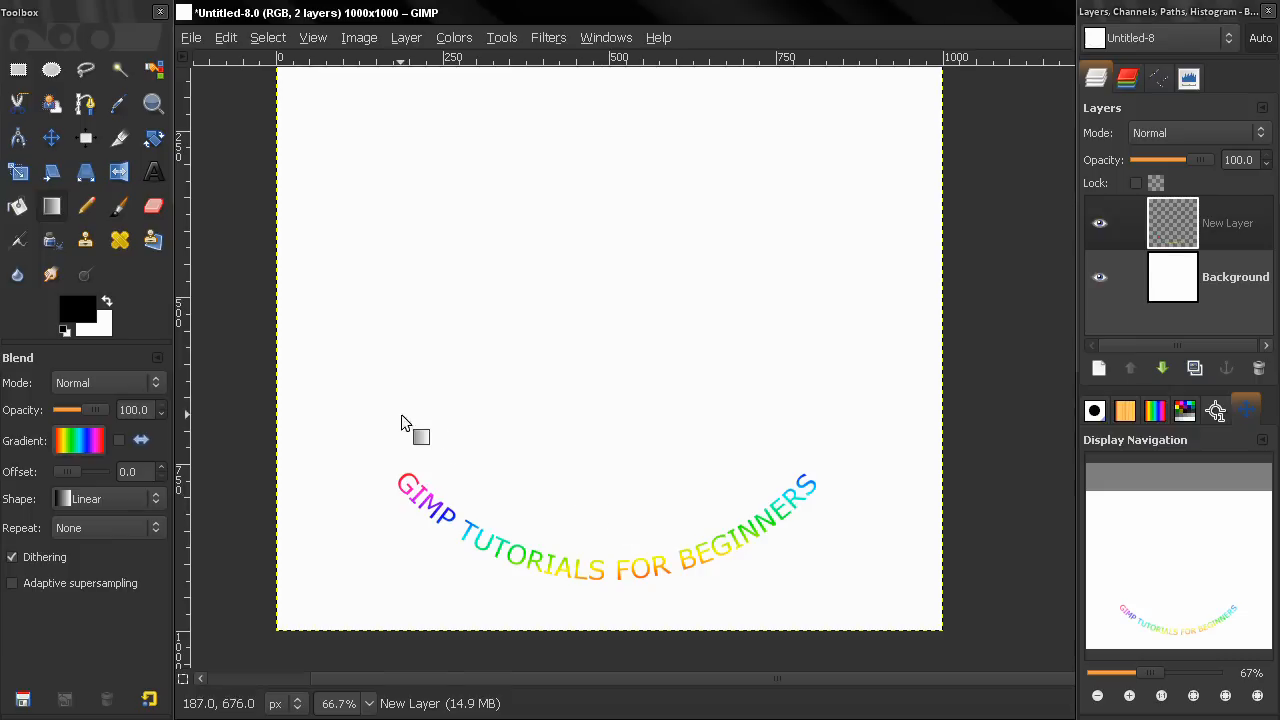
mouse_move(745, 515)
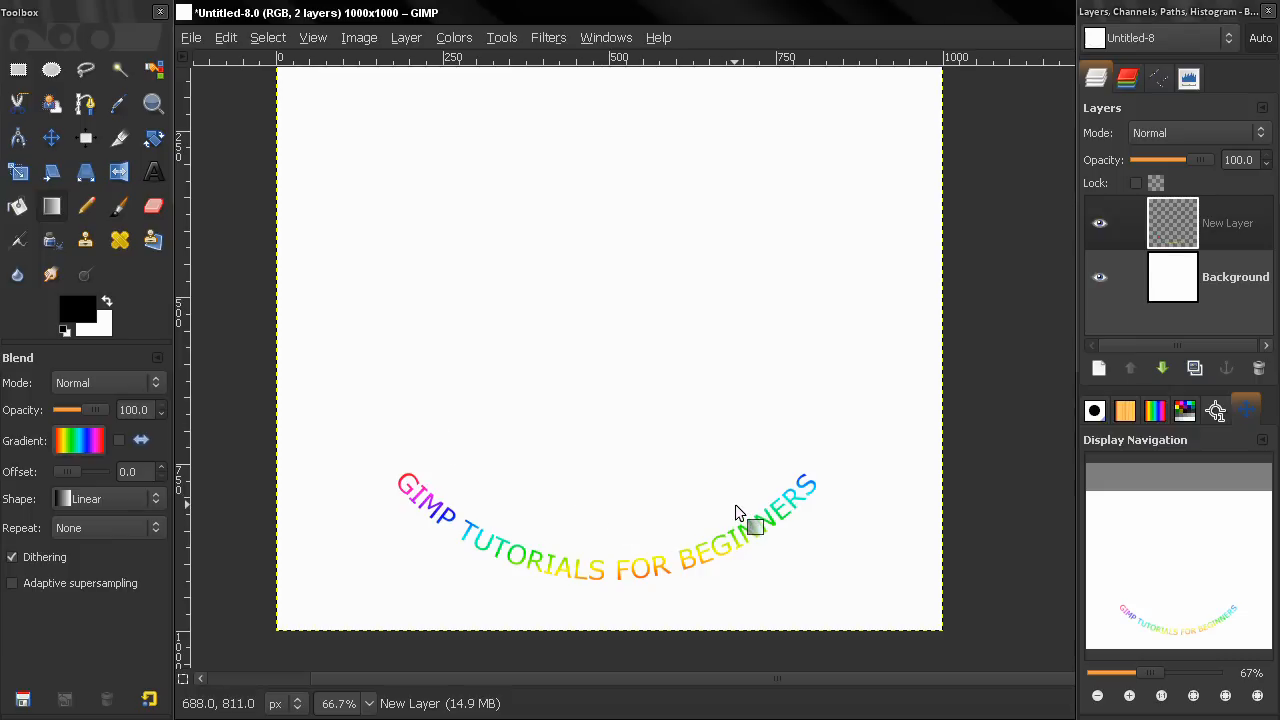
mouse_move(560, 415)
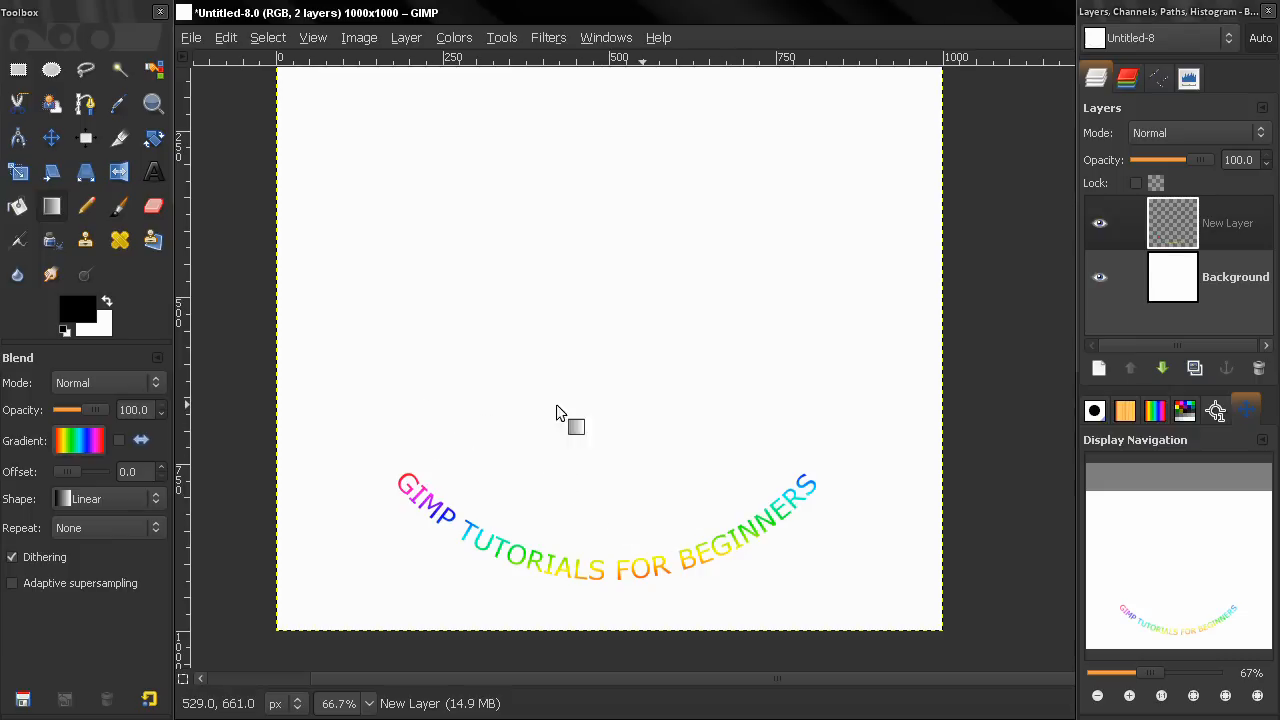
mouse_move(567, 415)
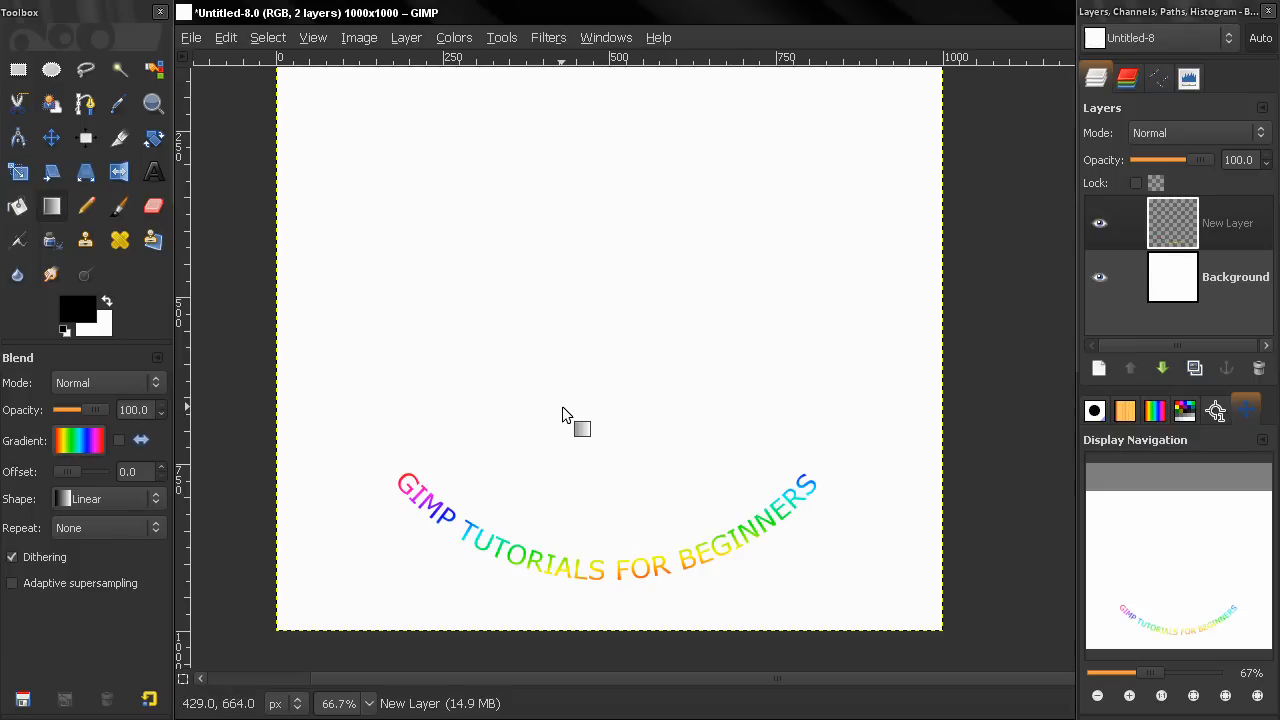